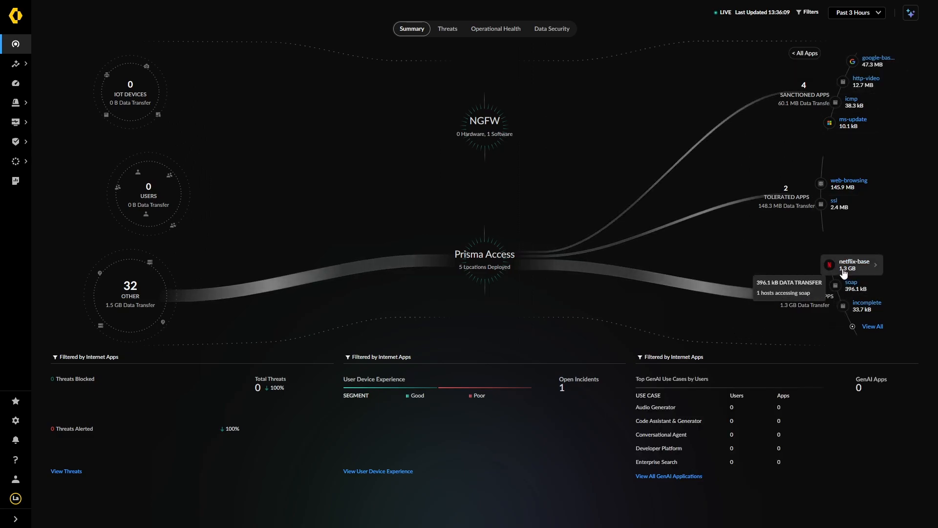
mouse_move(357, 220)
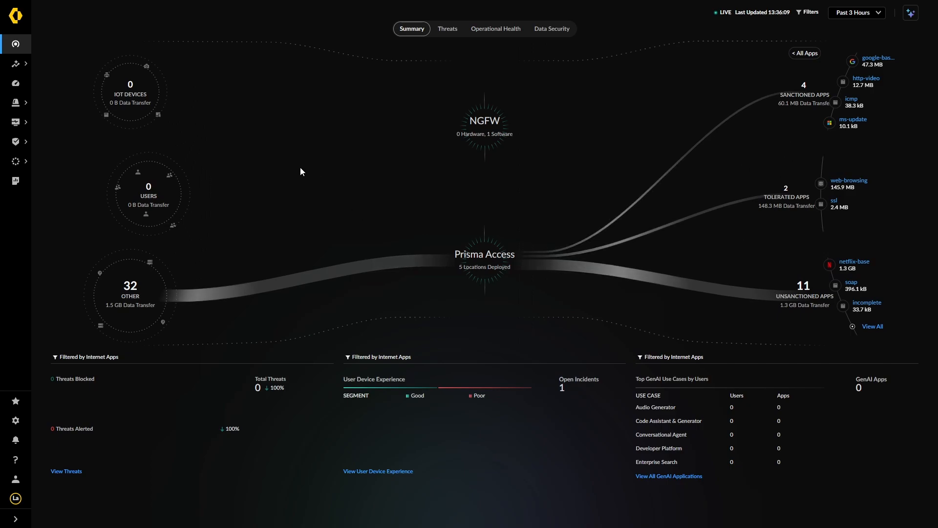
mouse_move(273, 199)
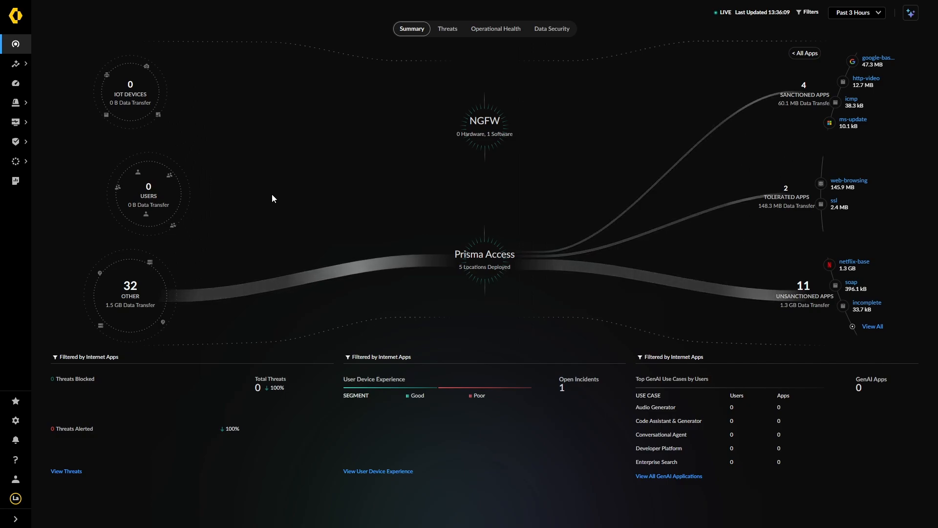
mouse_move(344, 192)
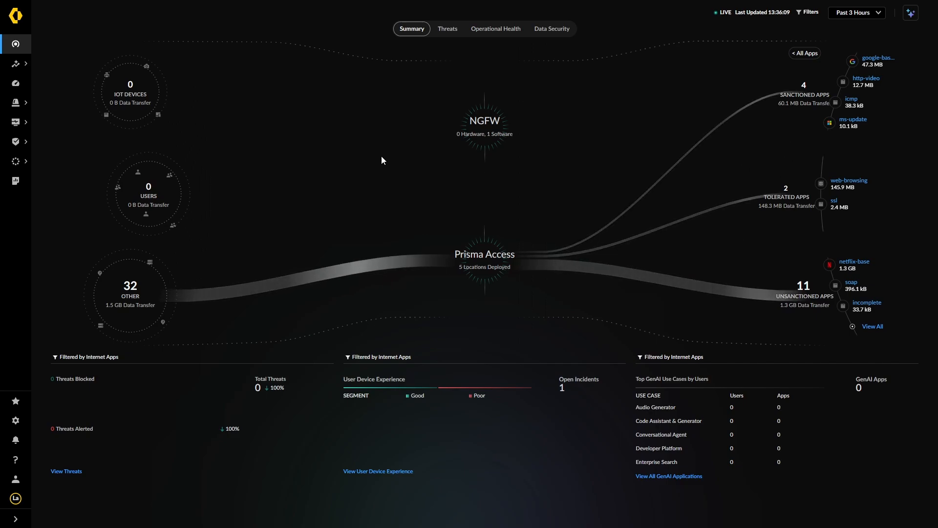
mouse_move(351, 110)
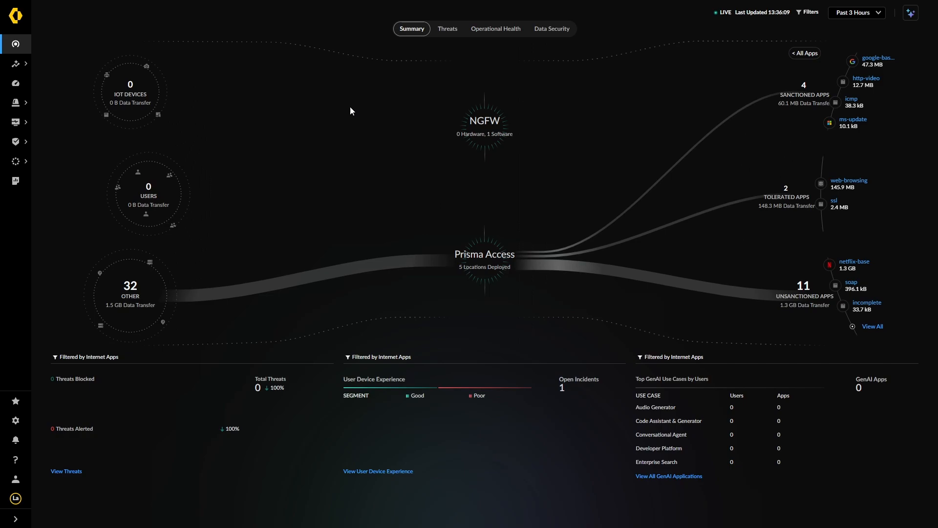
mouse_move(318, 119)
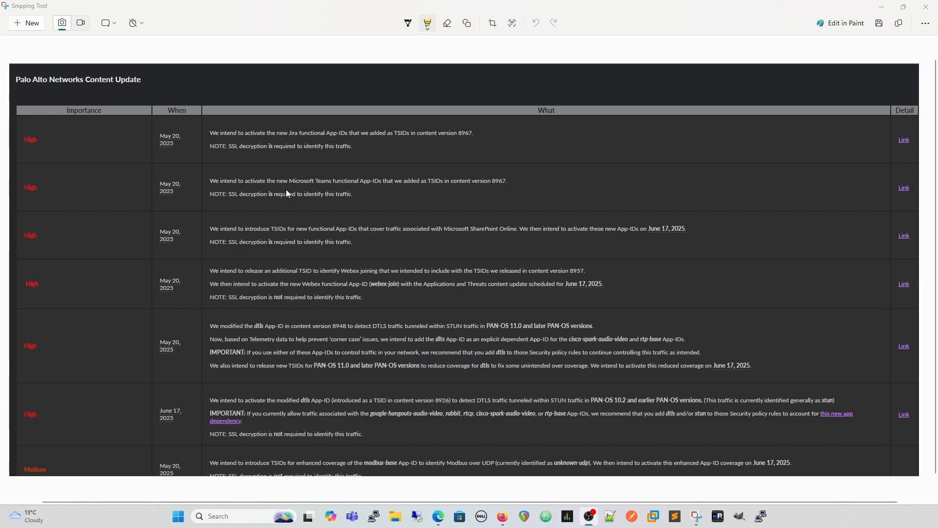
mouse_move(337, 183)
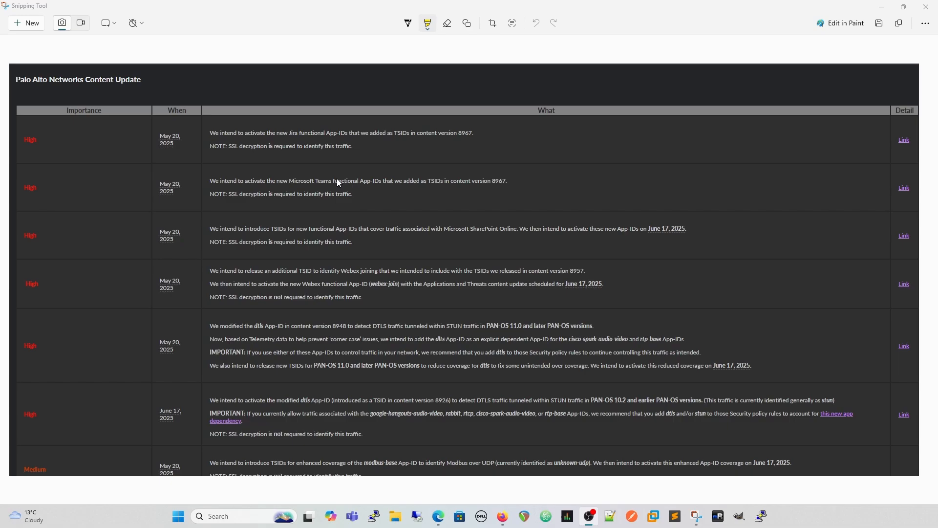
mouse_move(214, 217)
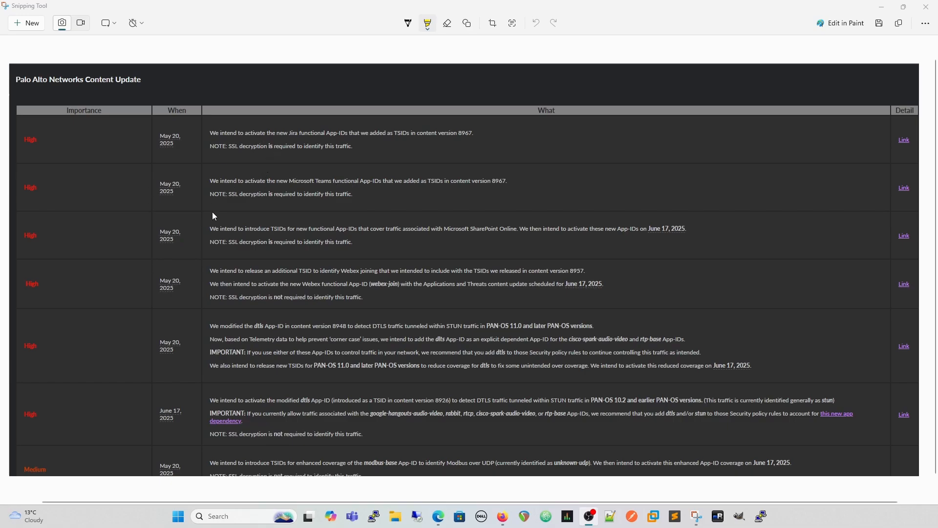
mouse_move(249, 219)
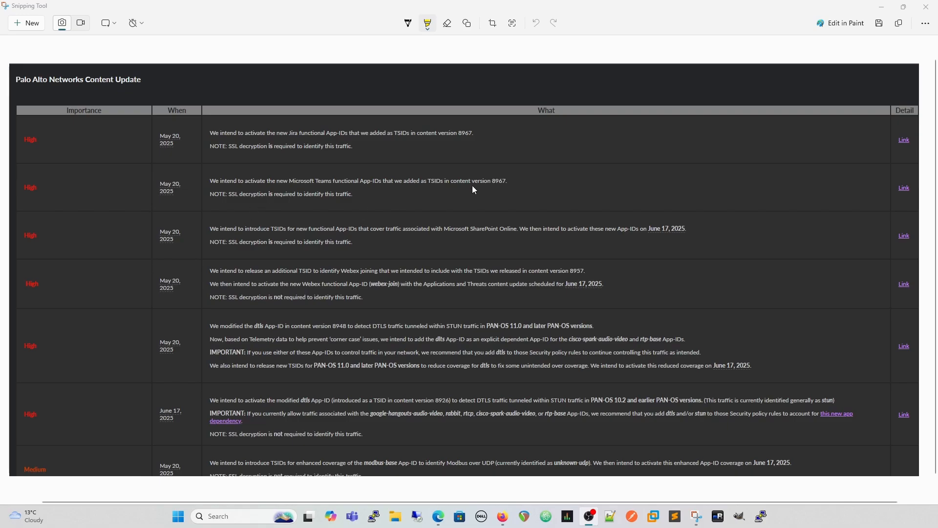
mouse_move(593, 192)
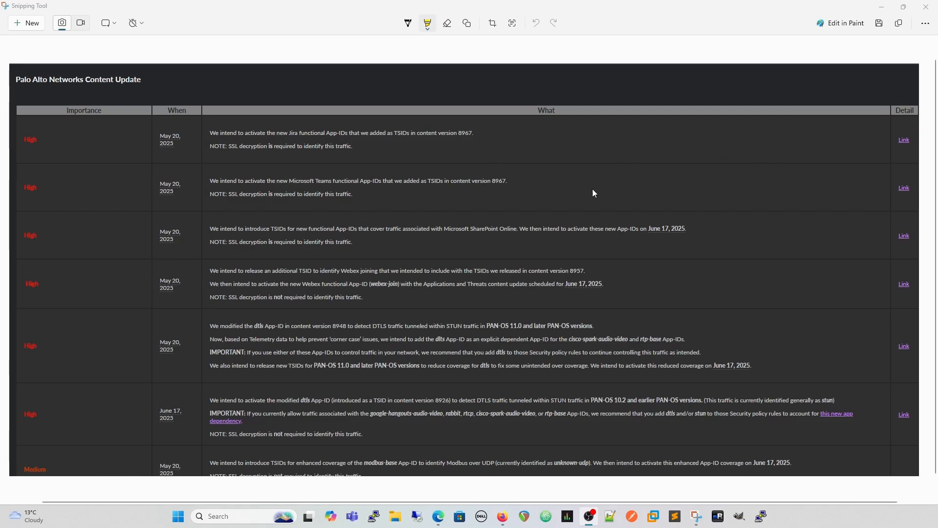
mouse_move(244, 157)
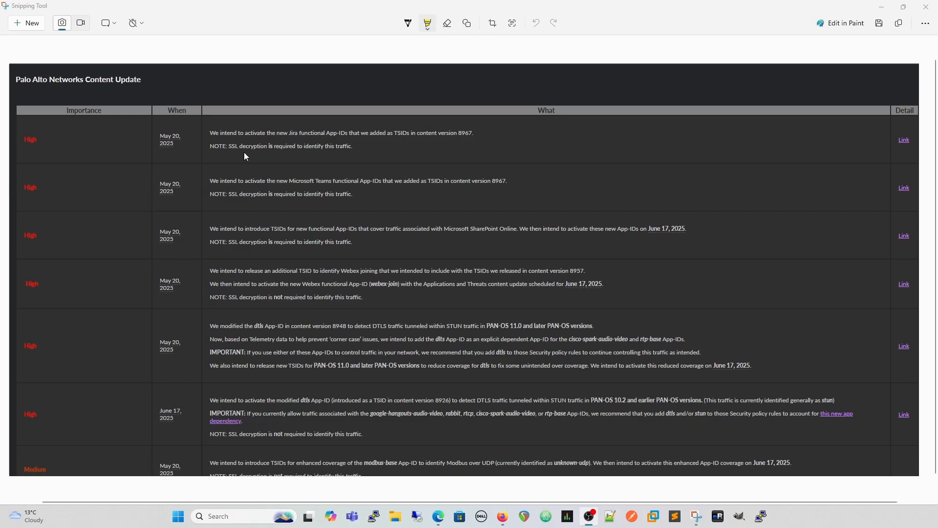
mouse_move(253, 155)
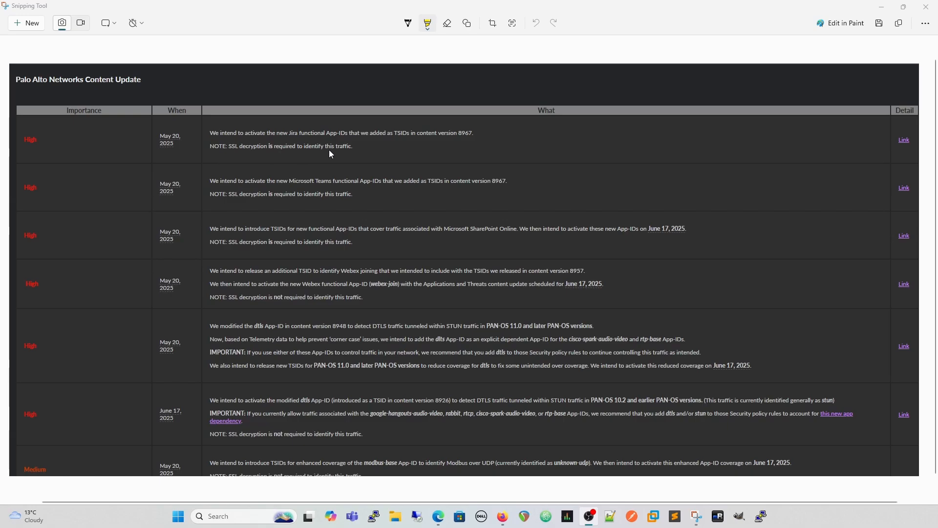
mouse_move(251, 155)
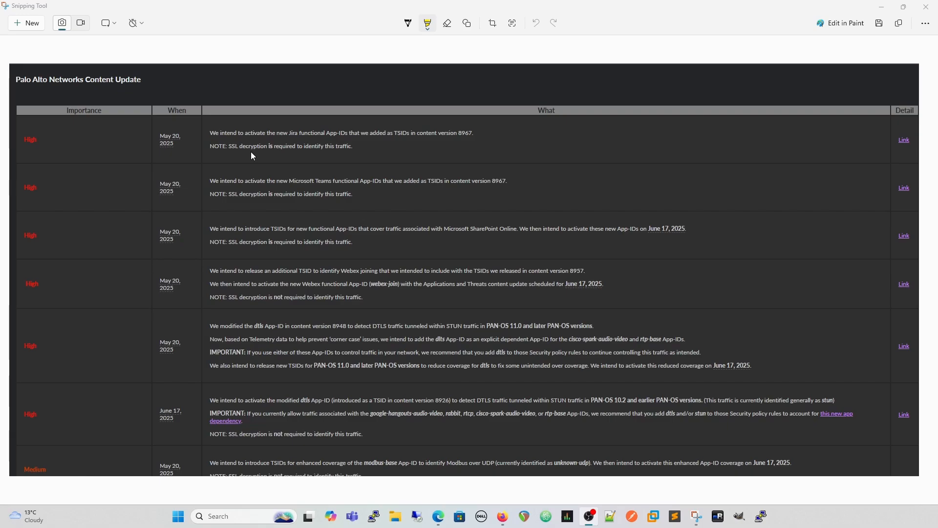
mouse_move(326, 153)
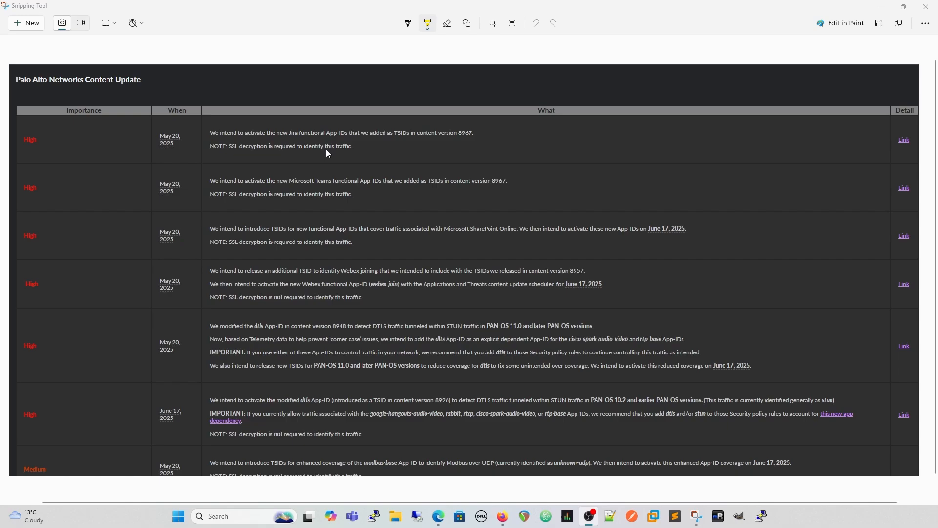
mouse_move(273, 183)
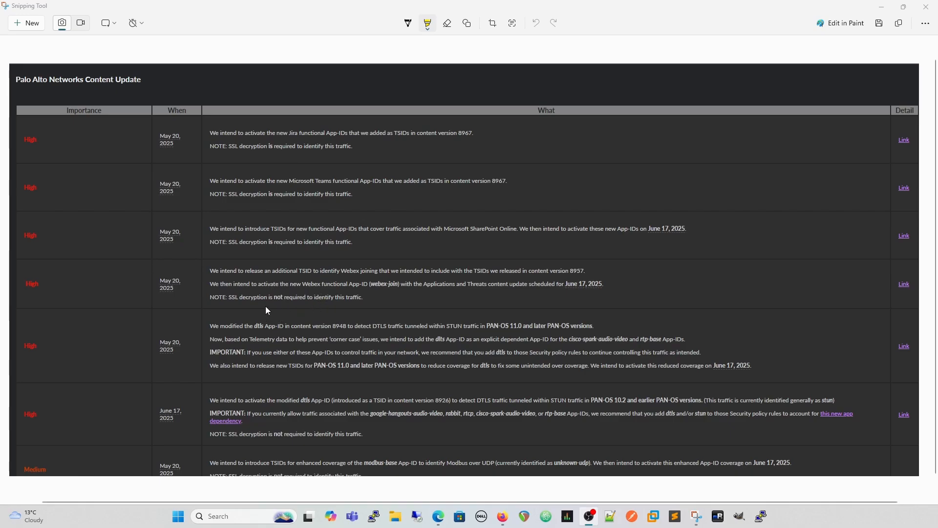
mouse_move(287, 249)
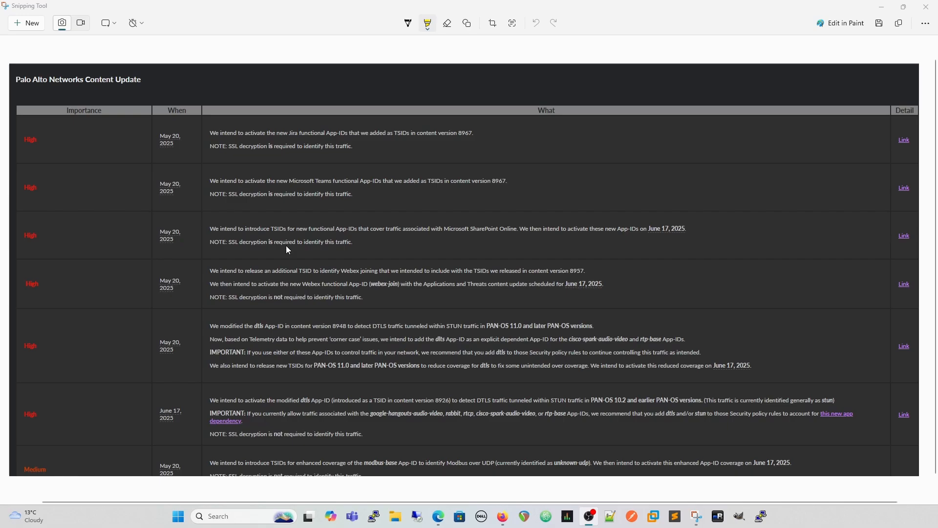
mouse_move(246, 326)
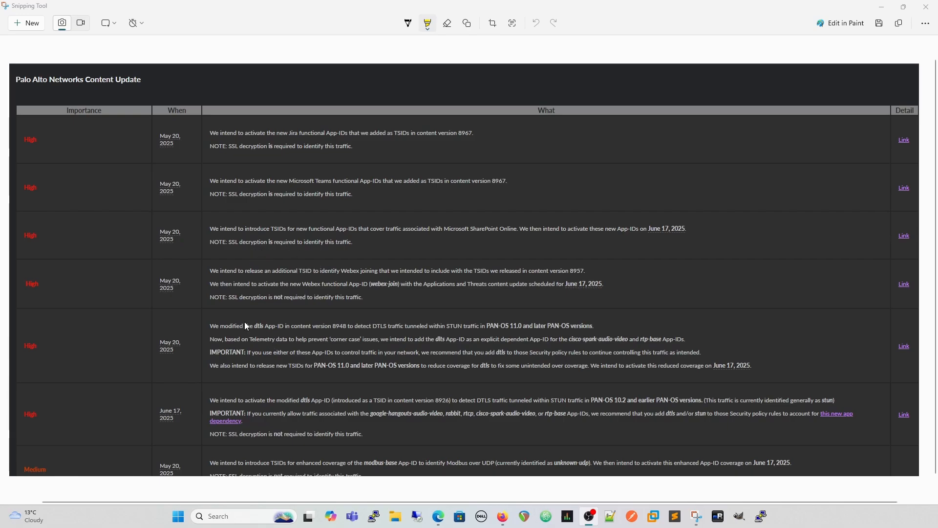
mouse_move(332, 310)
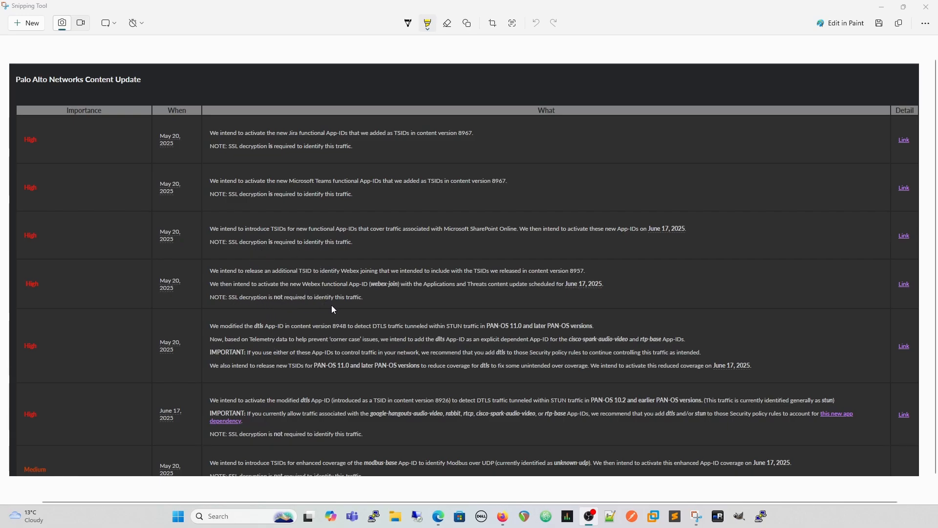
mouse_move(375, 260)
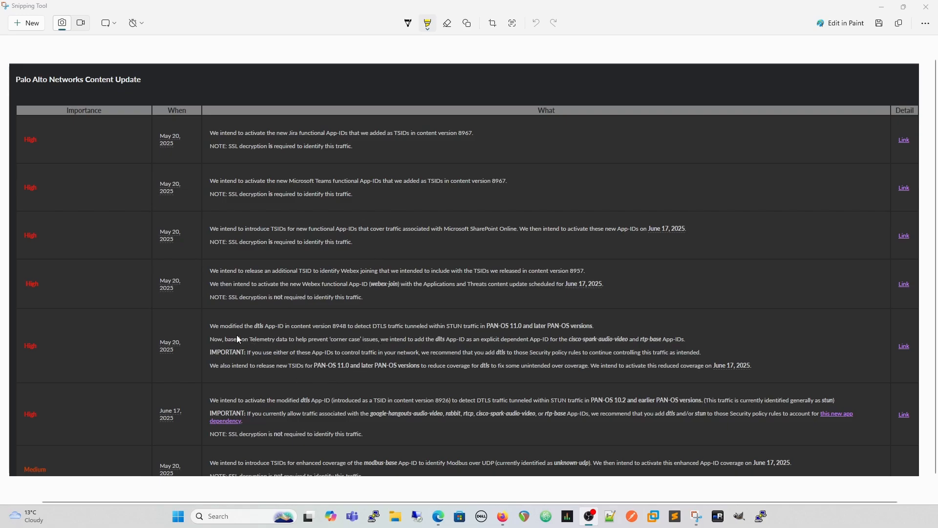
mouse_move(401, 369)
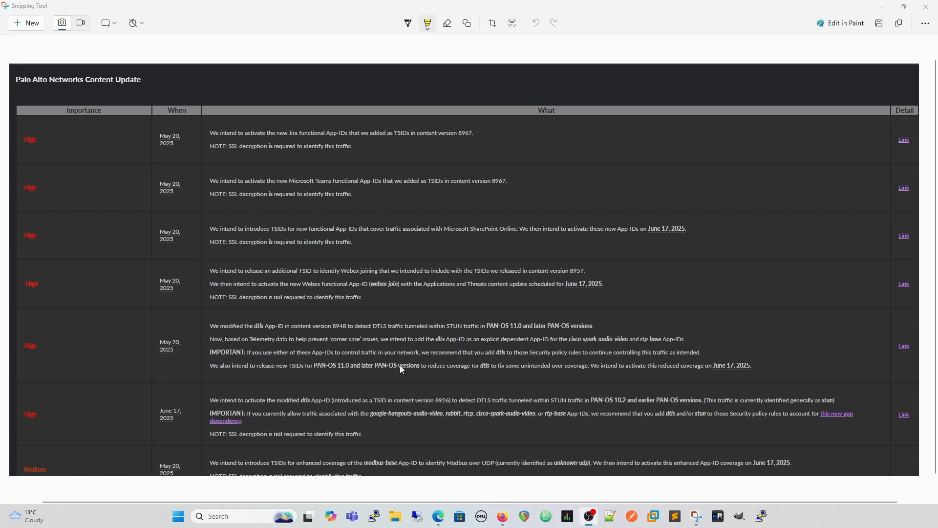
mouse_move(339, 332)
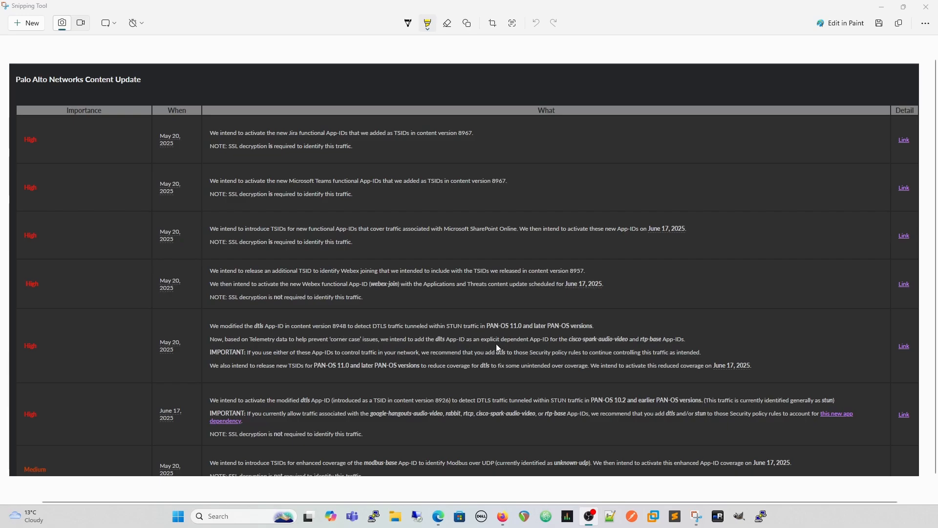
mouse_move(604, 341)
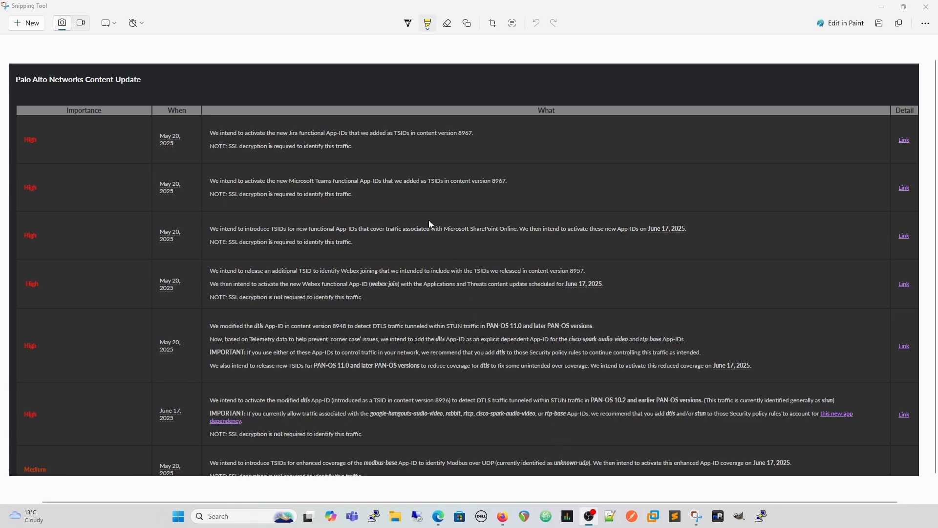
mouse_move(294, 144)
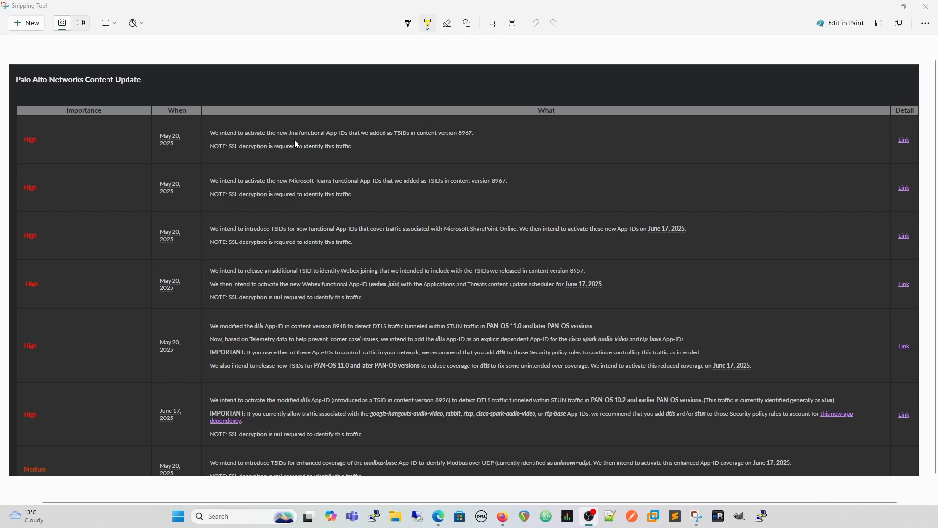
mouse_move(405, 142)
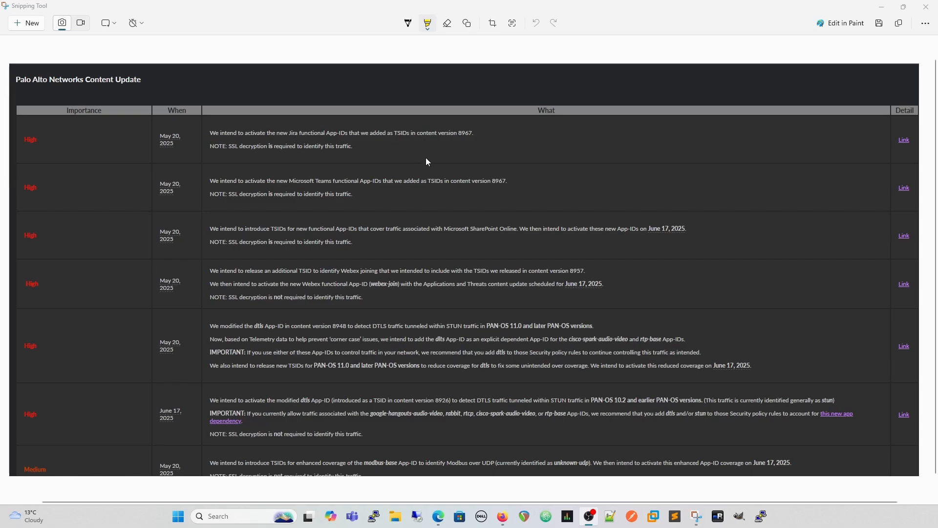
mouse_move(428, 156)
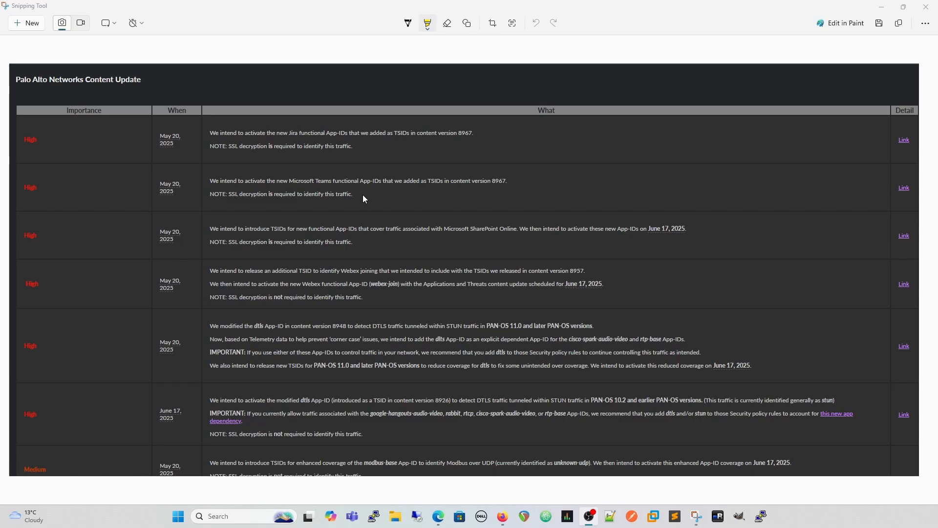
mouse_move(362, 235)
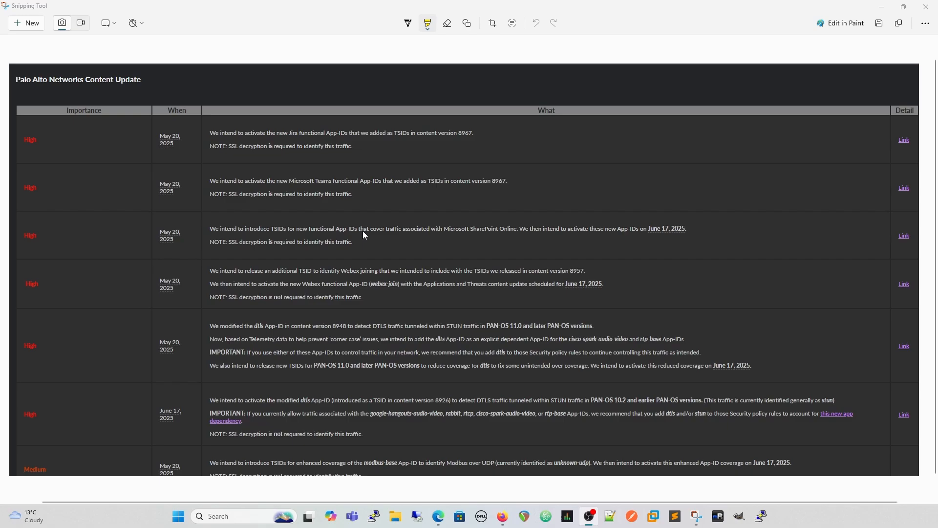
mouse_move(358, 224)
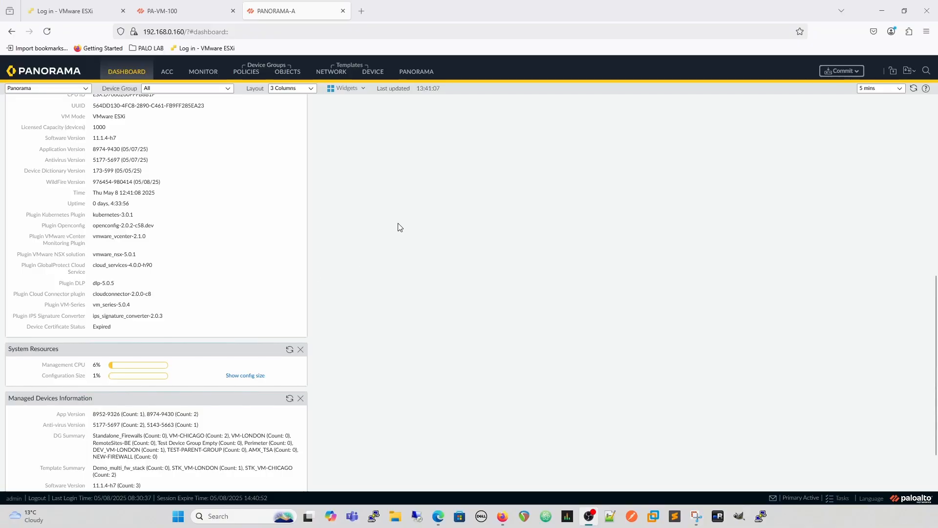
mouse_move(243, 209)
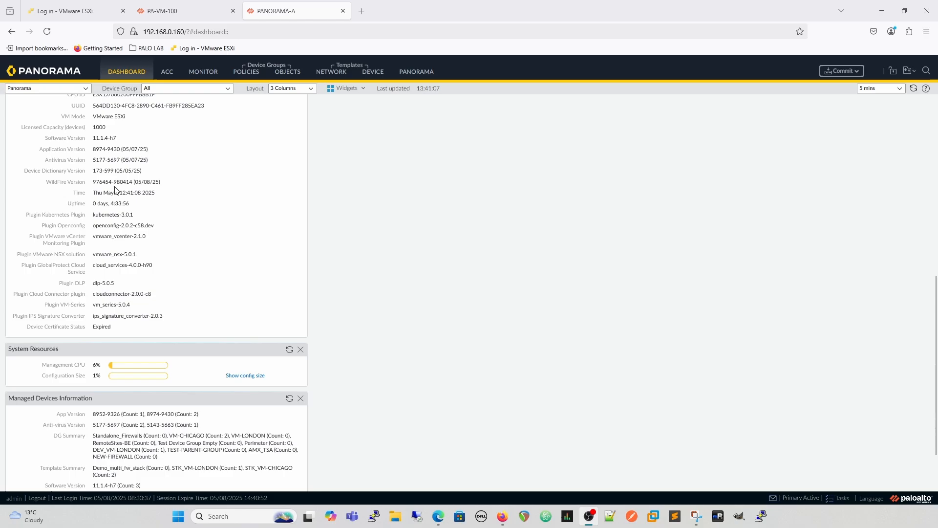
mouse_move(188, 231)
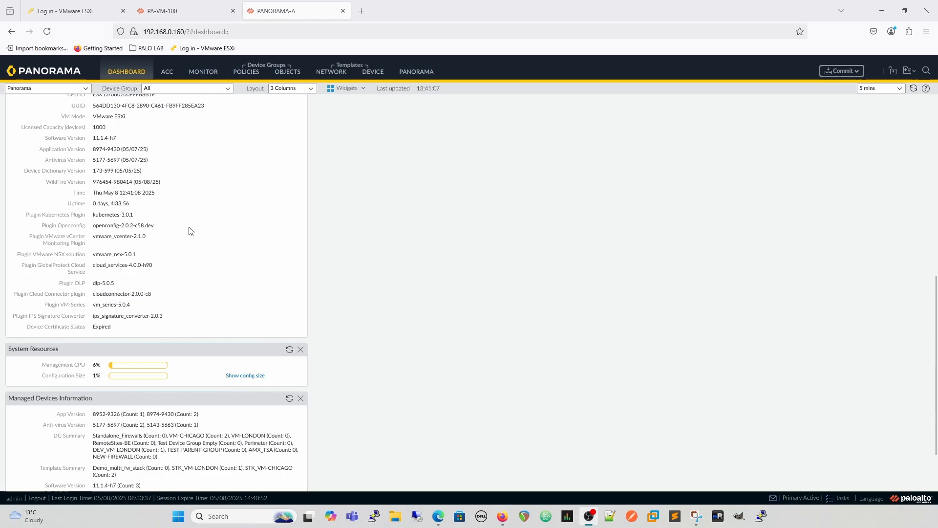
mouse_move(53, 150)
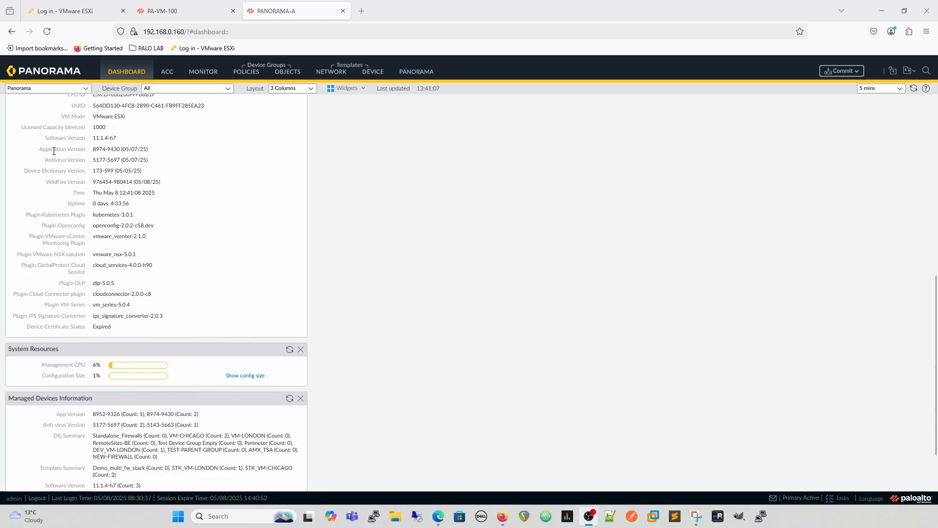
mouse_move(78, 163)
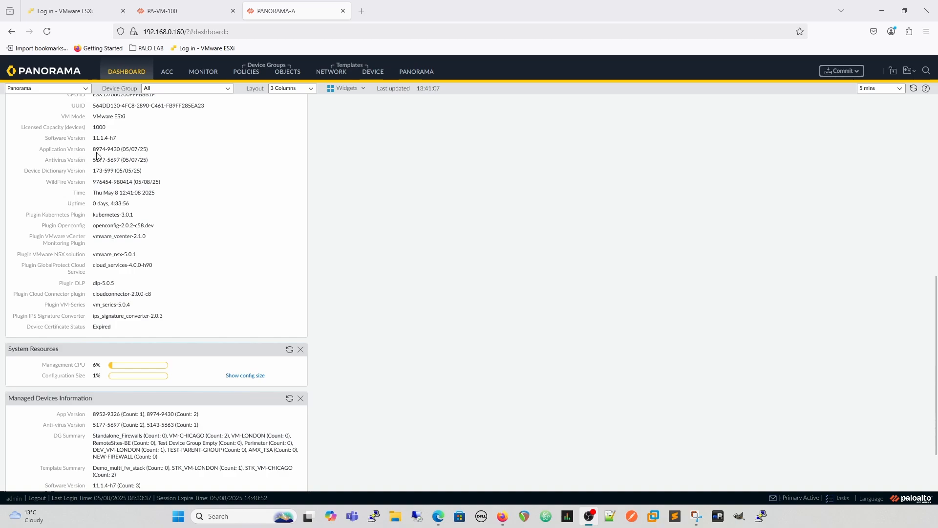
mouse_move(102, 157)
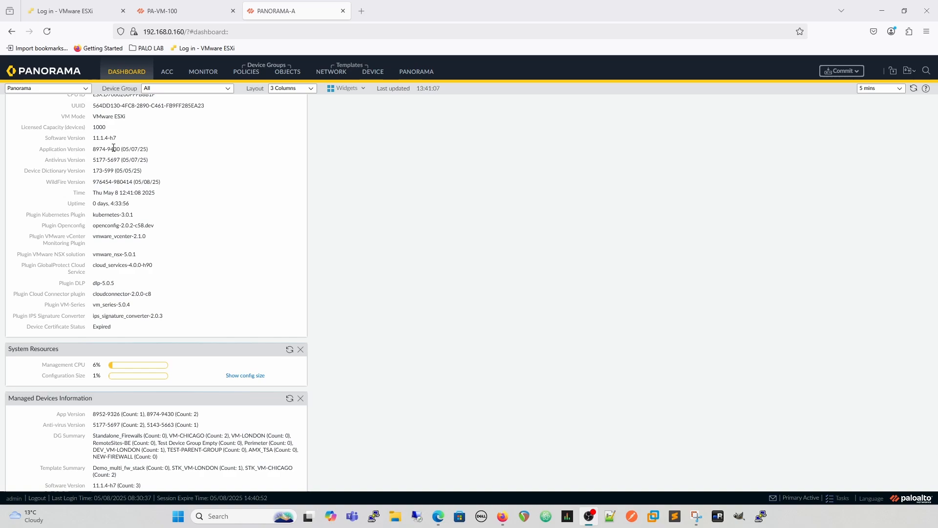
mouse_move(112, 148)
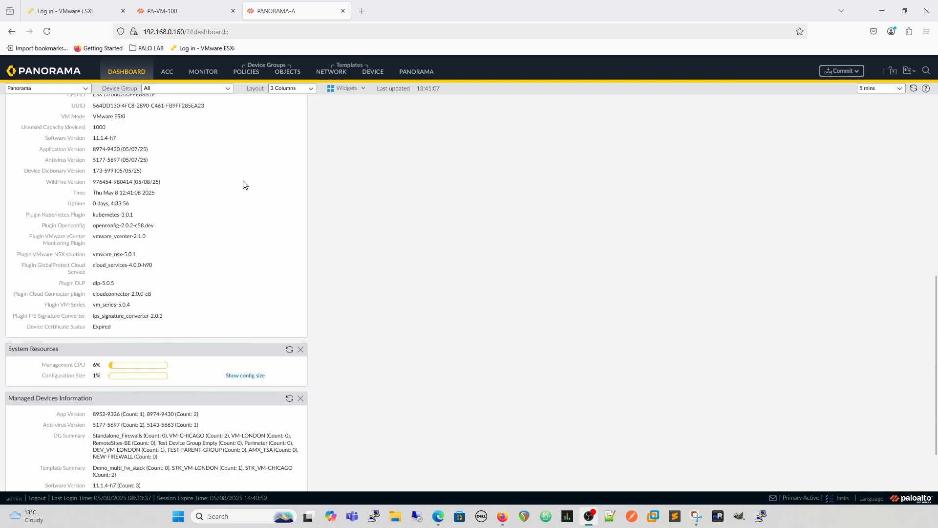
mouse_move(434, 163)
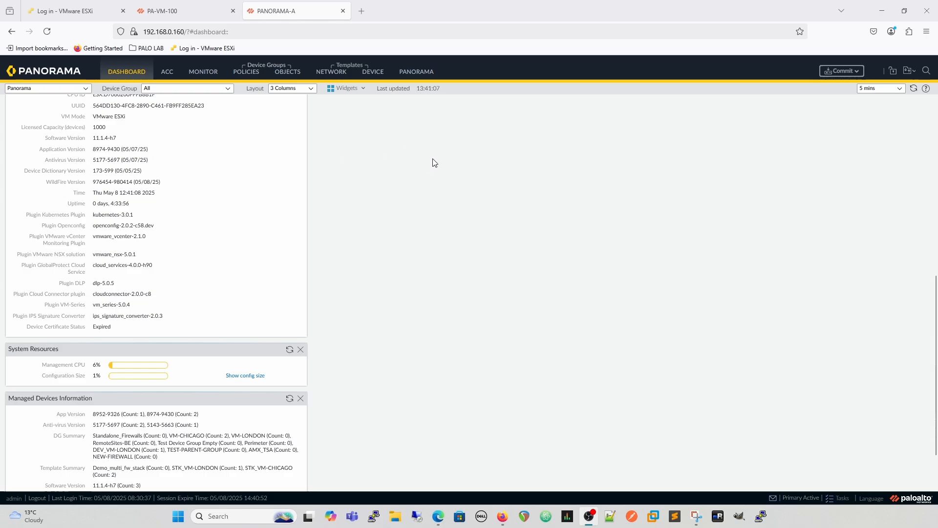
Step: Show the VM-CHICAGO vulnerability protection profiles under Objects, abandoning a blank new profile
left_click(287, 71)
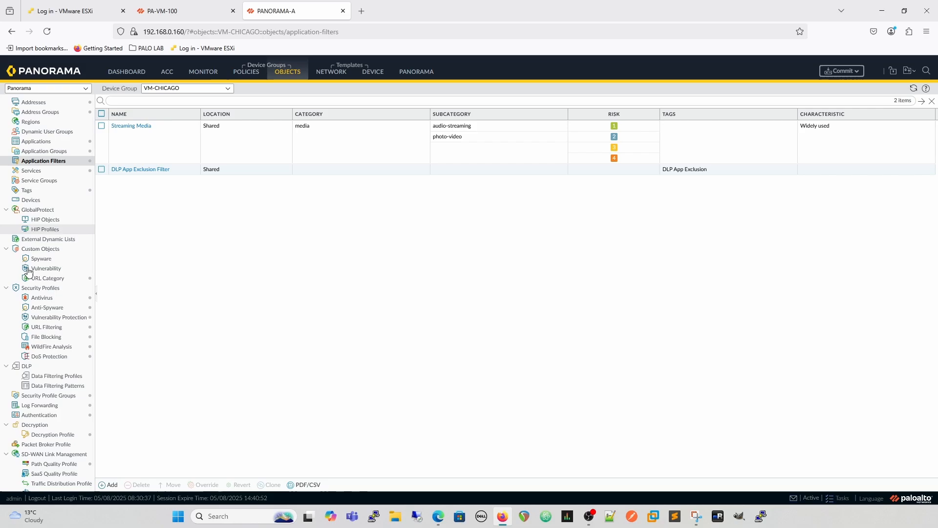
left_click(59, 317)
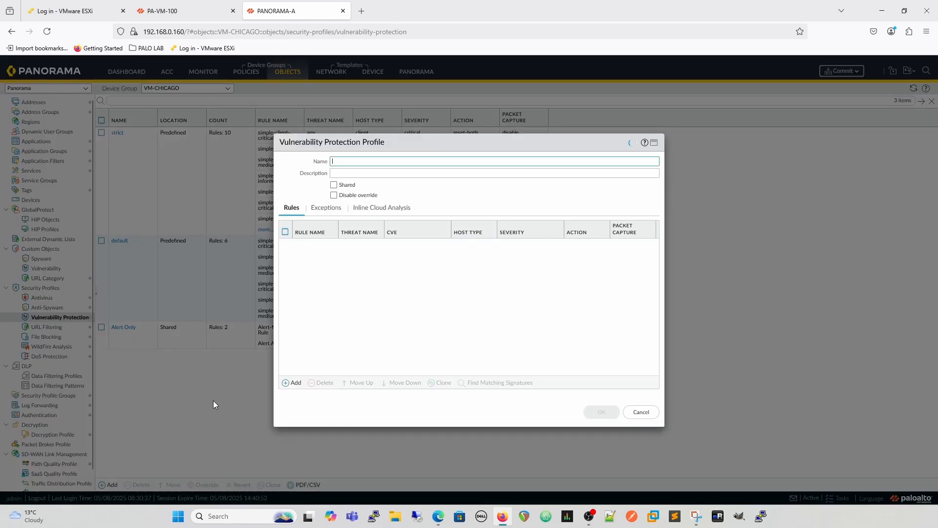
left_click(639, 412)
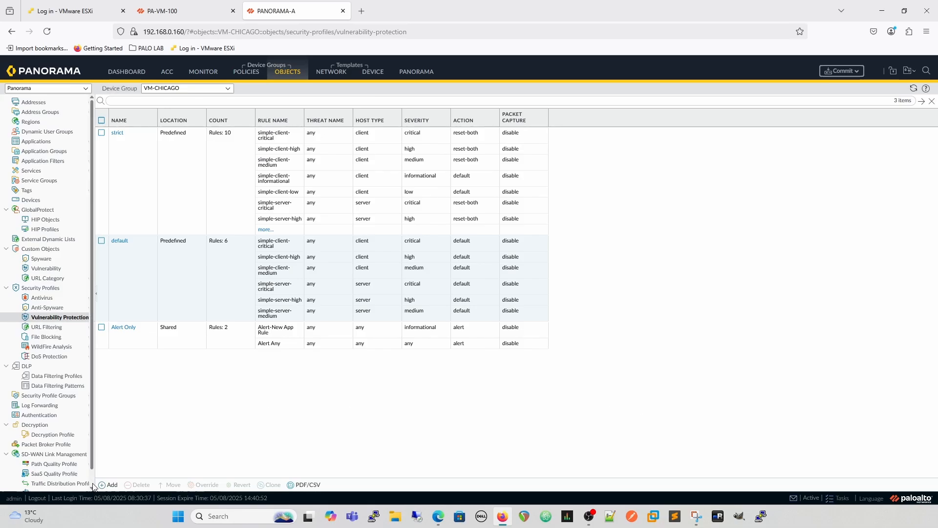
left_click(109, 487)
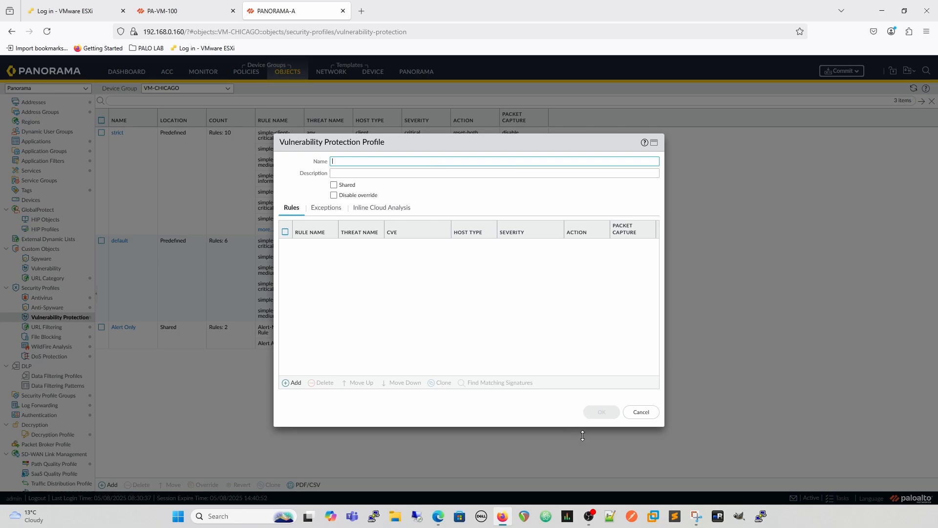
left_click(639, 411)
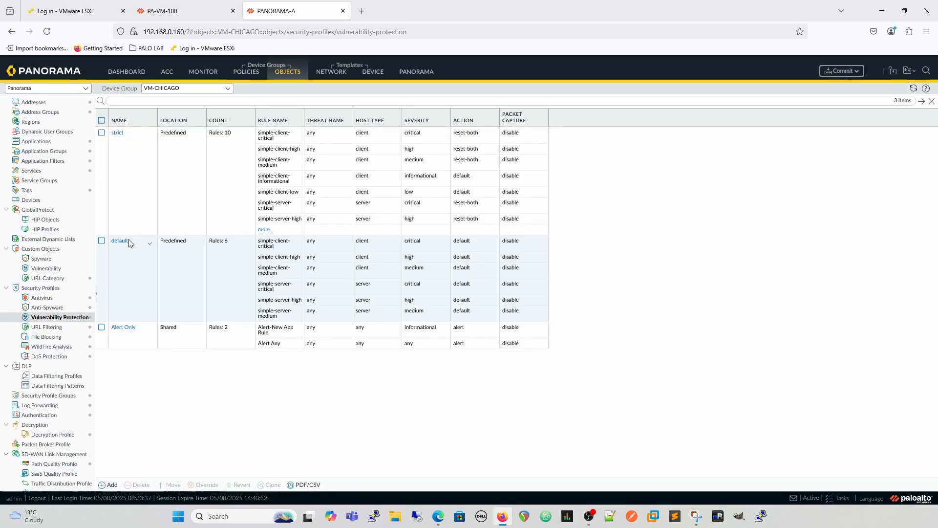
Step: Clone the predefined default profile into VM-CHICAGO as default-1
left_click(100, 240)
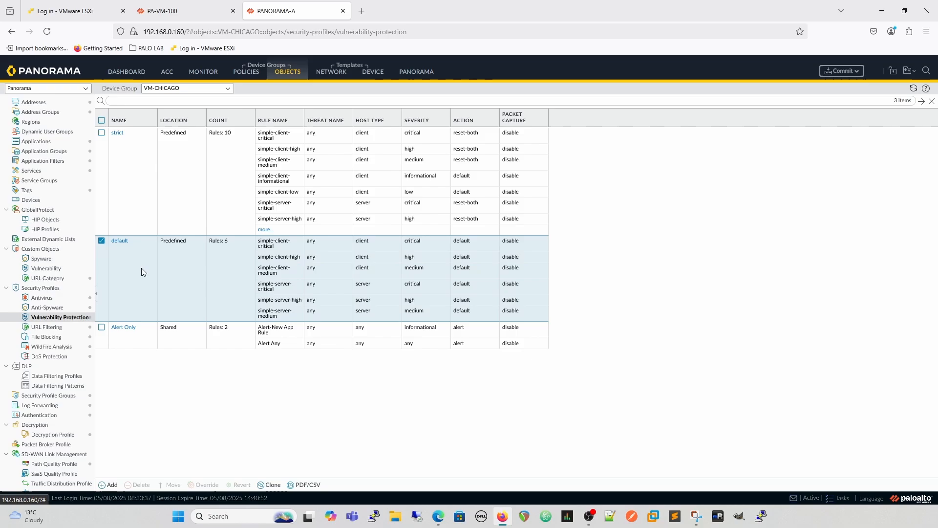
left_click(272, 487)
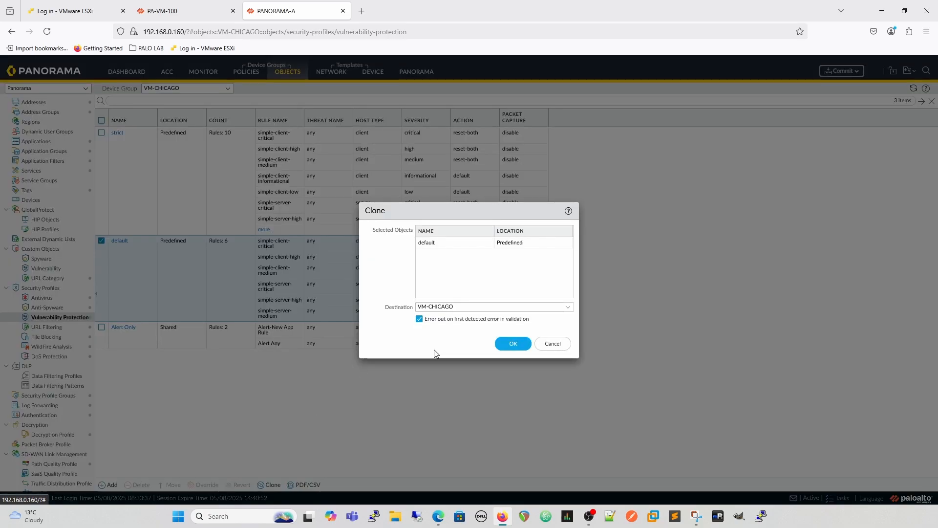
left_click(511, 343)
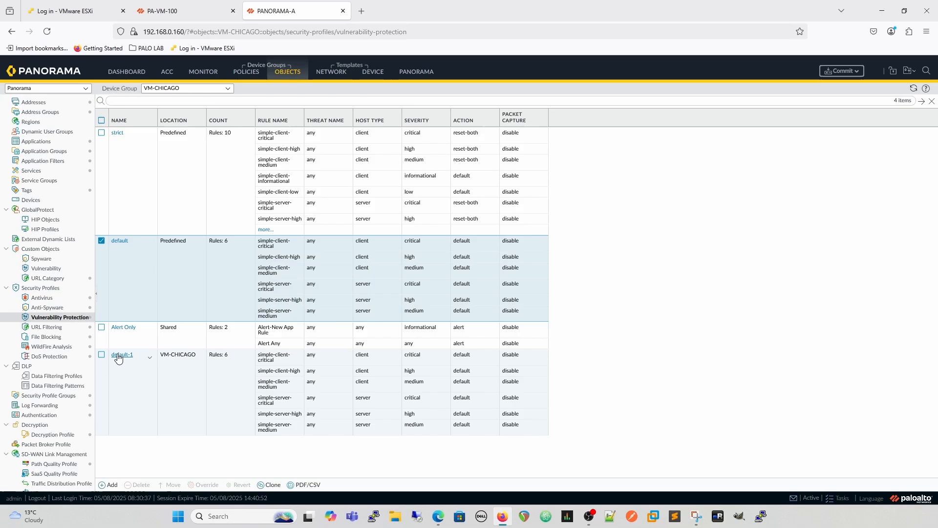
Step: Rename default-1 to Chicago Vuln Profile and start a new rule in it
left_click(122, 354)
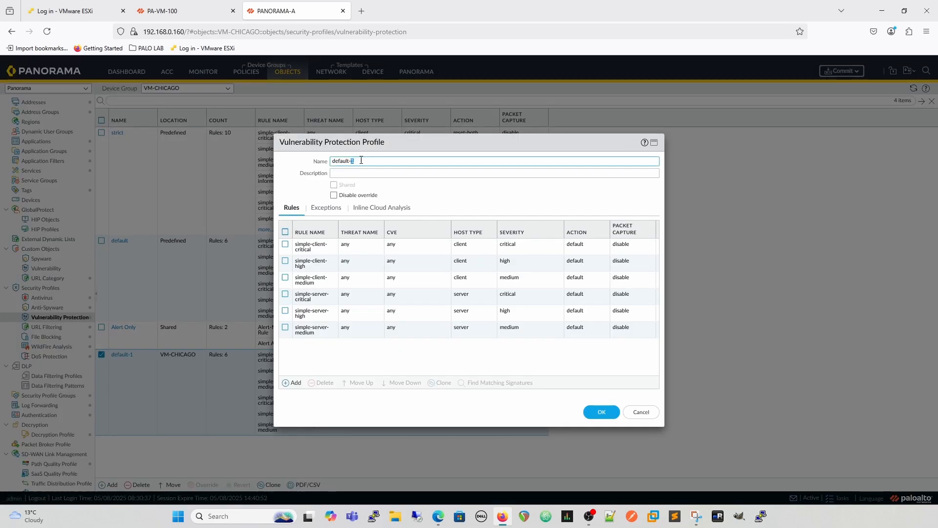
type("Chicago Vuln P")
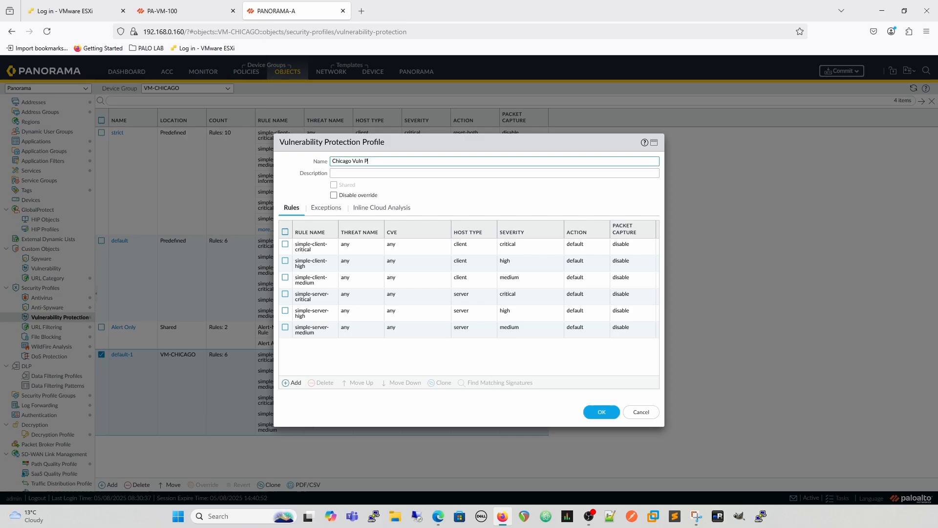
type("rofile")
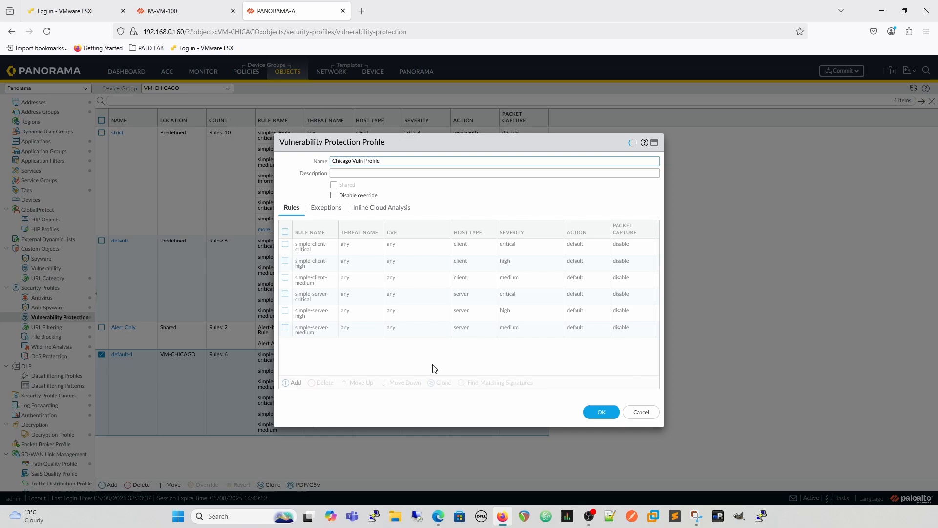
left_click(294, 382)
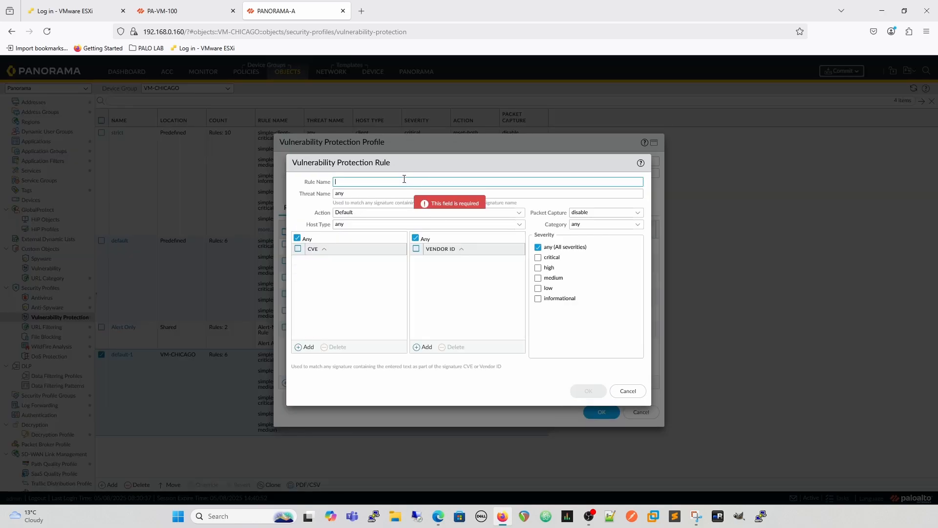
Step: Add rule App-id-change: action Alert, severity informational, category app-id-change
type("A")
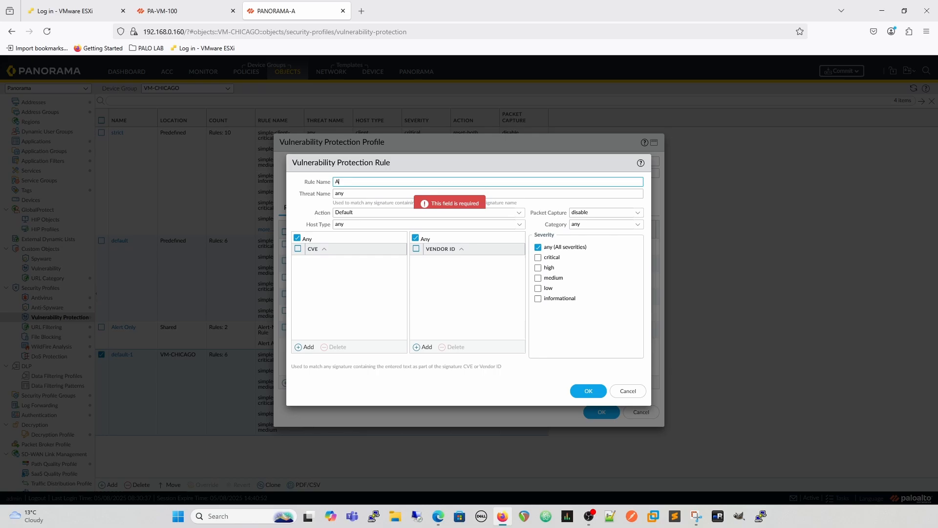
type("pp-id-ch")
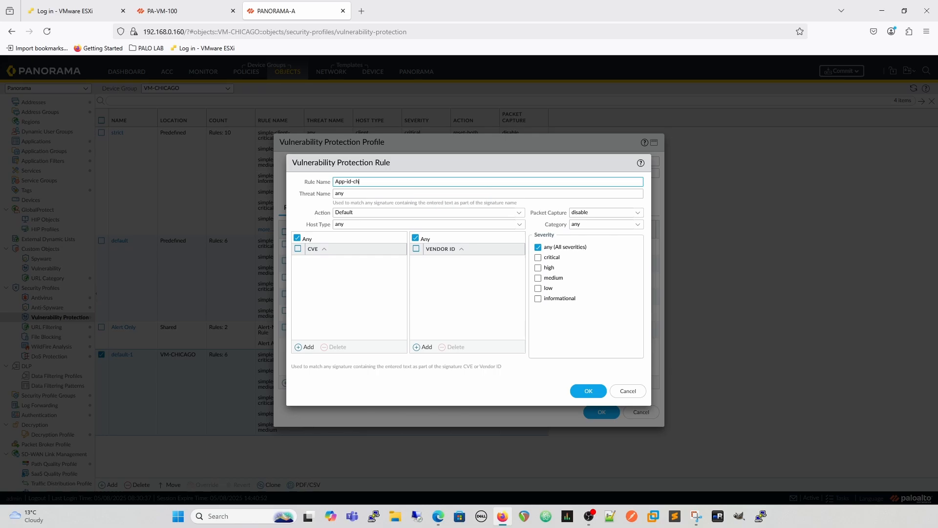
type("ange")
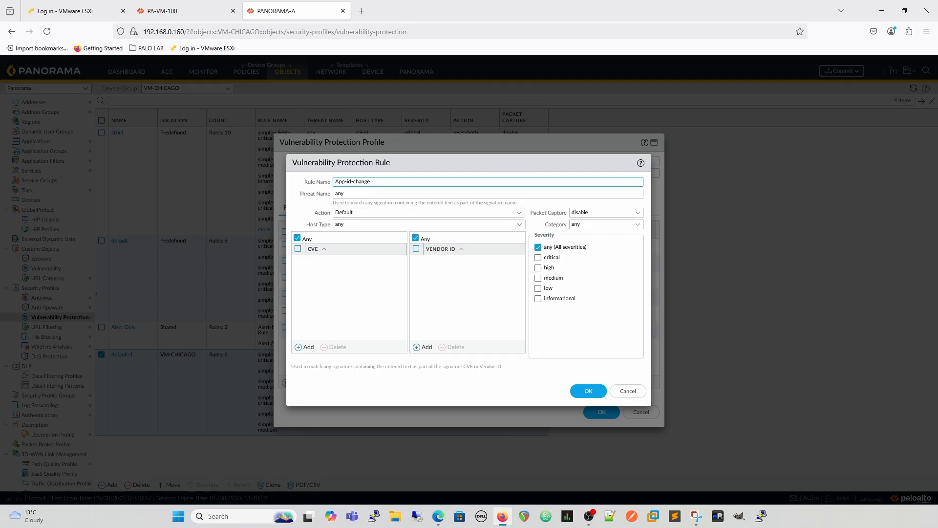
mouse_move(344, 233)
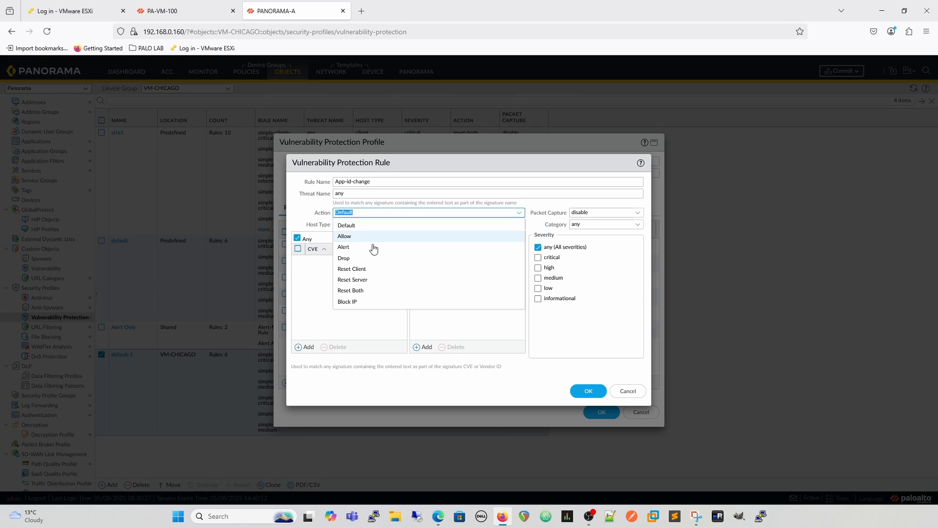
left_click(343, 246)
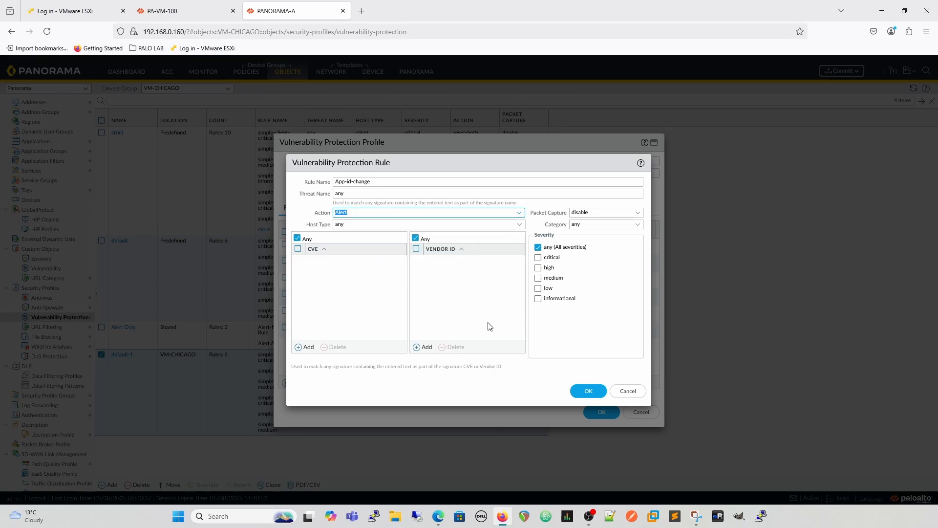
left_click(537, 298)
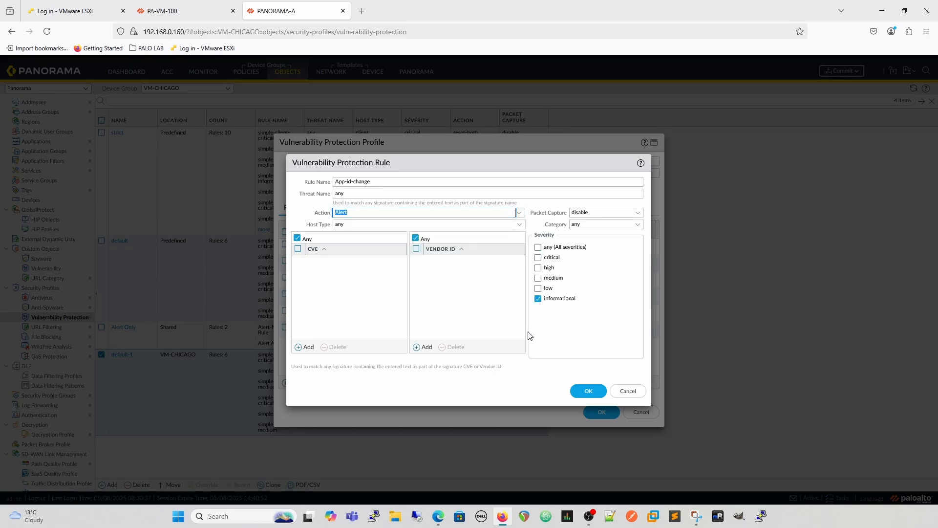
mouse_move(633, 270)
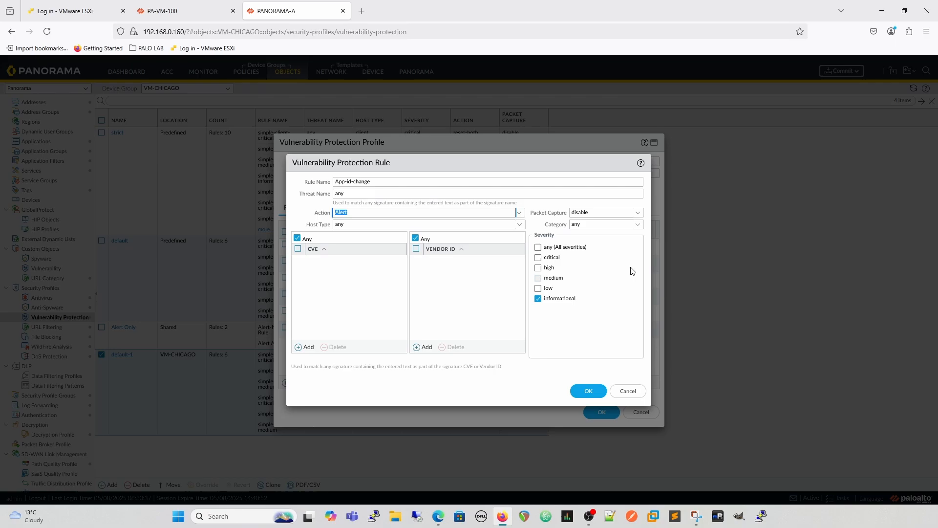
left_click(605, 223)
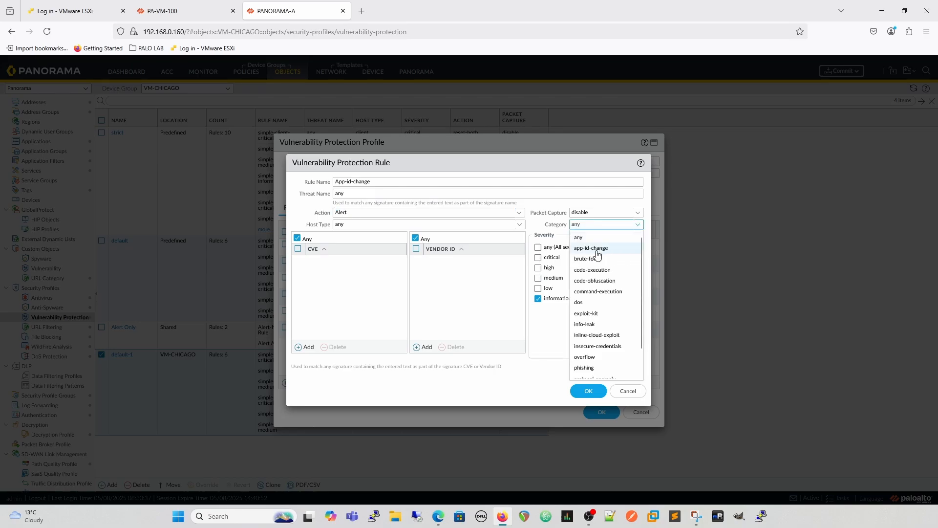
left_click(590, 247)
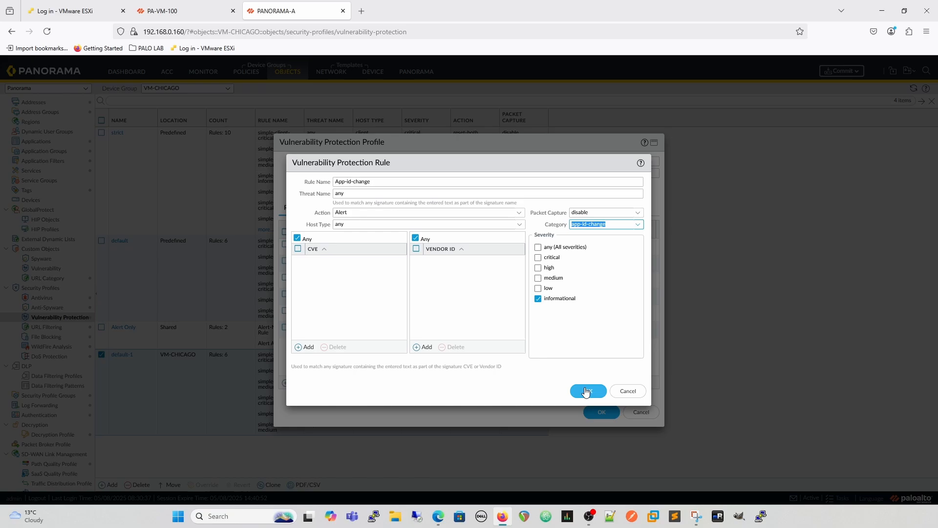
left_click(587, 391)
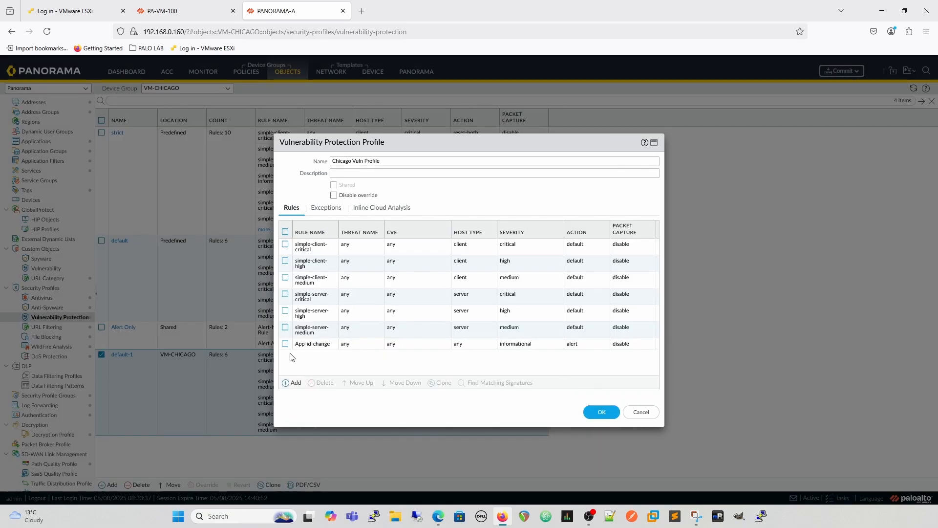
Step: Move the App-id-change rule to the top of the profile's rule order
left_click(285, 343)
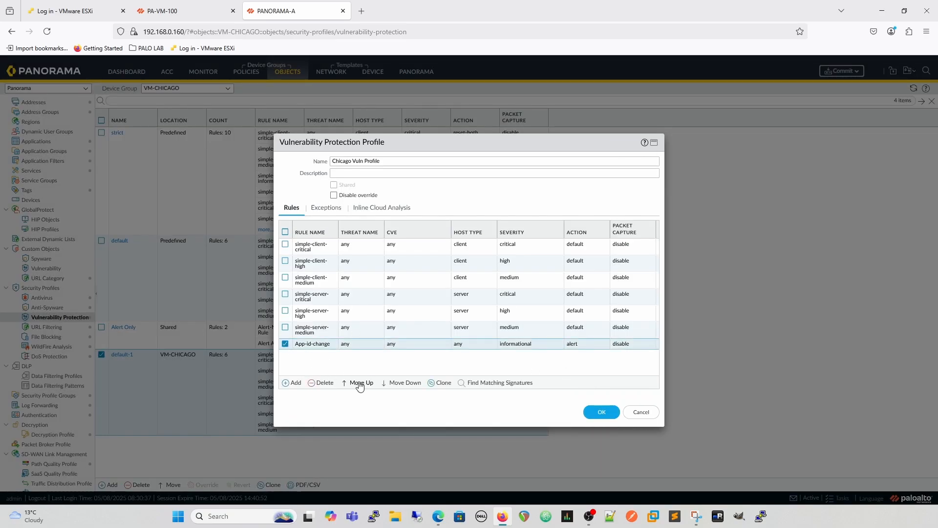
left_click(360, 382)
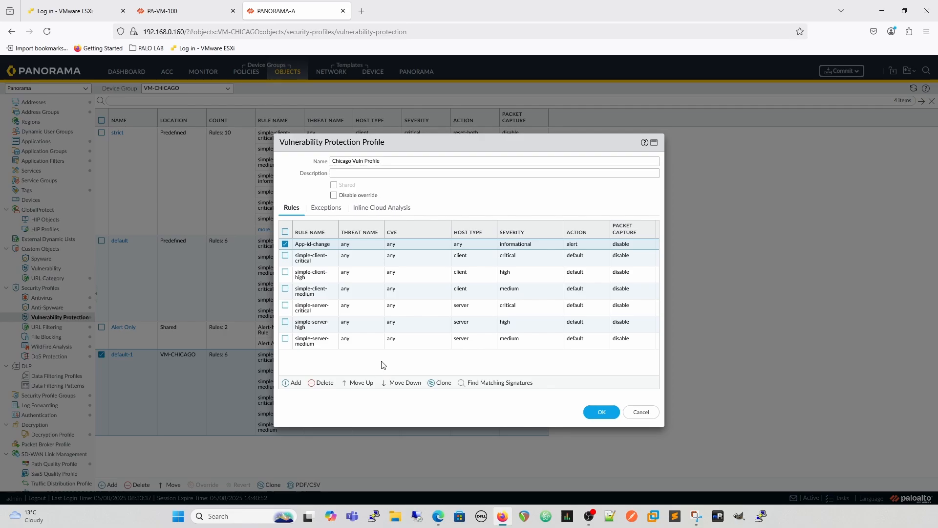
mouse_move(497, 382)
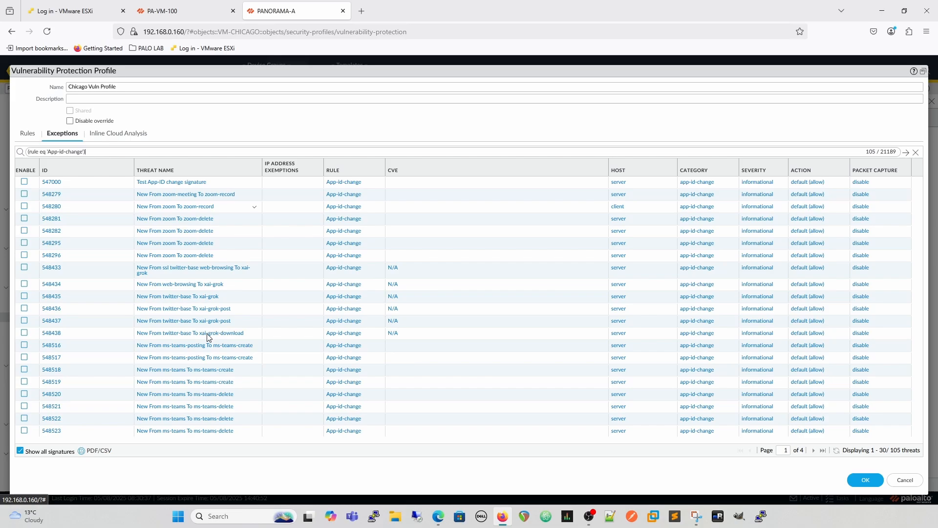
Step: Scroll the app-id-change exceptions and close the Chicago Vuln Profile dialog
scroll("down", 3)
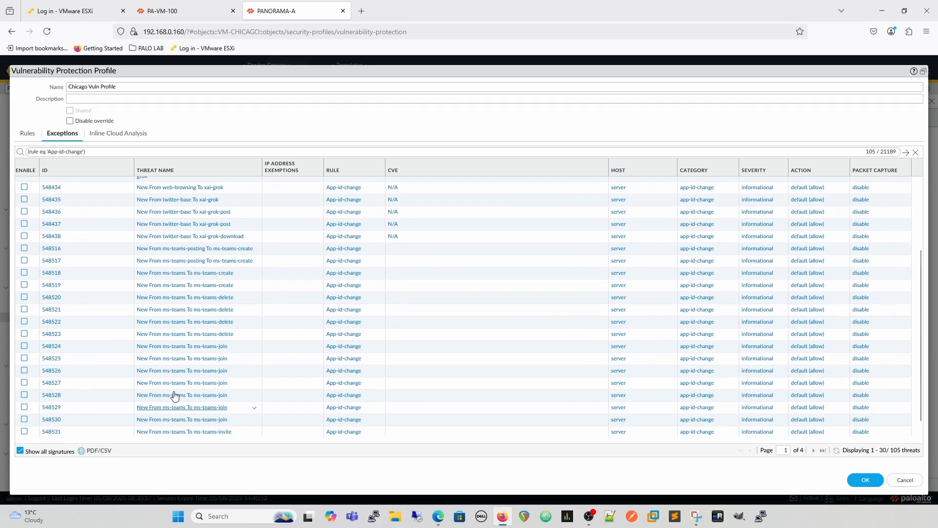
mouse_move(209, 381)
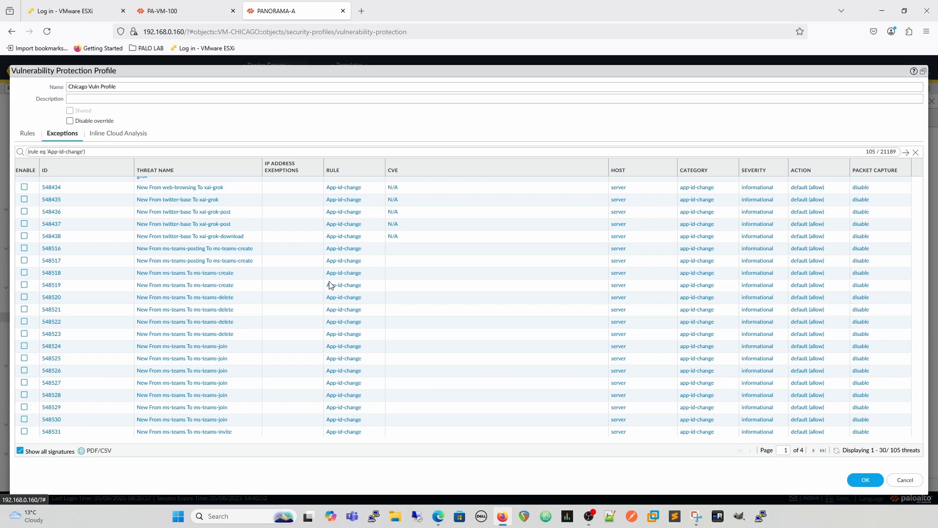
left_click(86, 152)
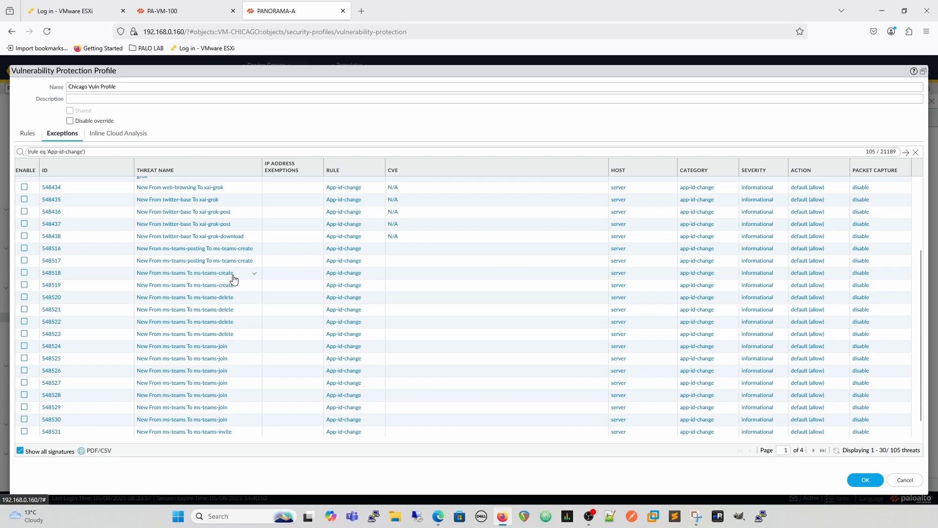
mouse_move(243, 279)
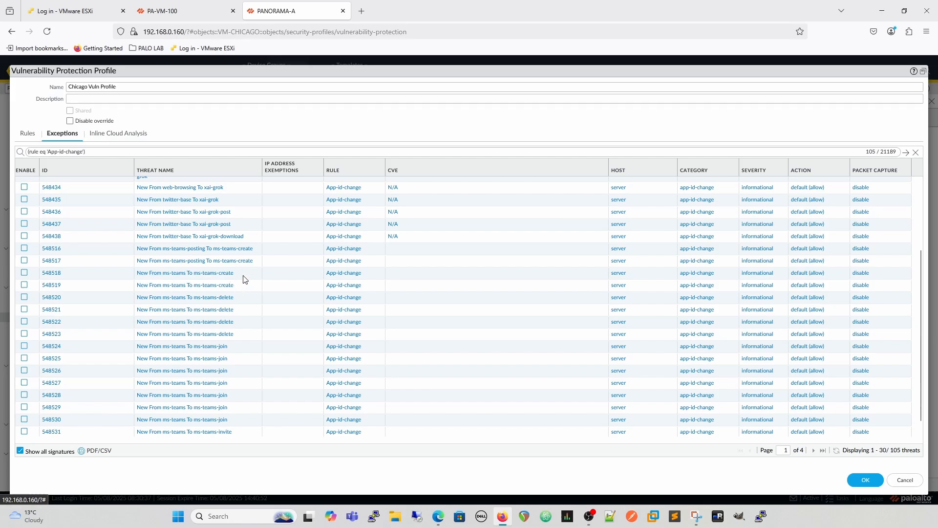
mouse_move(267, 279)
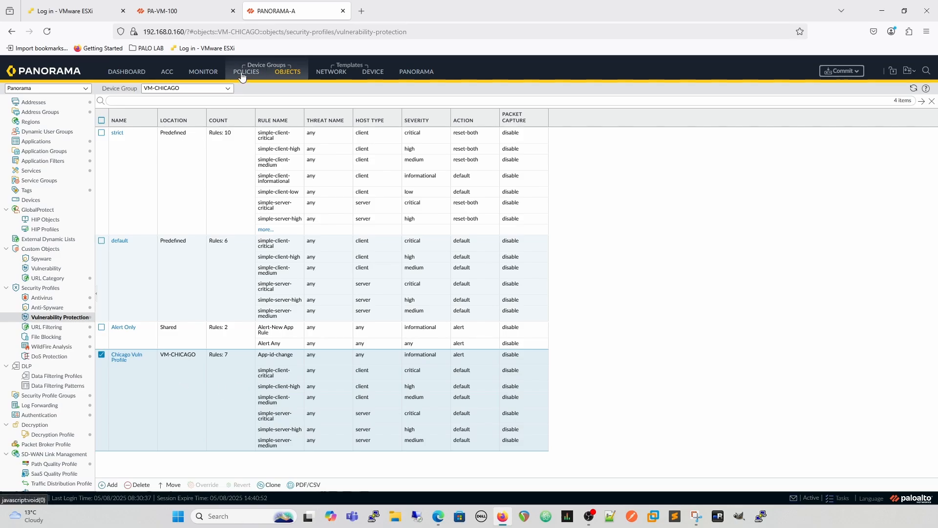
Step: Show the VM-CHICAGO security pre-rules under Policies and open Internet Safe Rule Profile
left_click(246, 71)
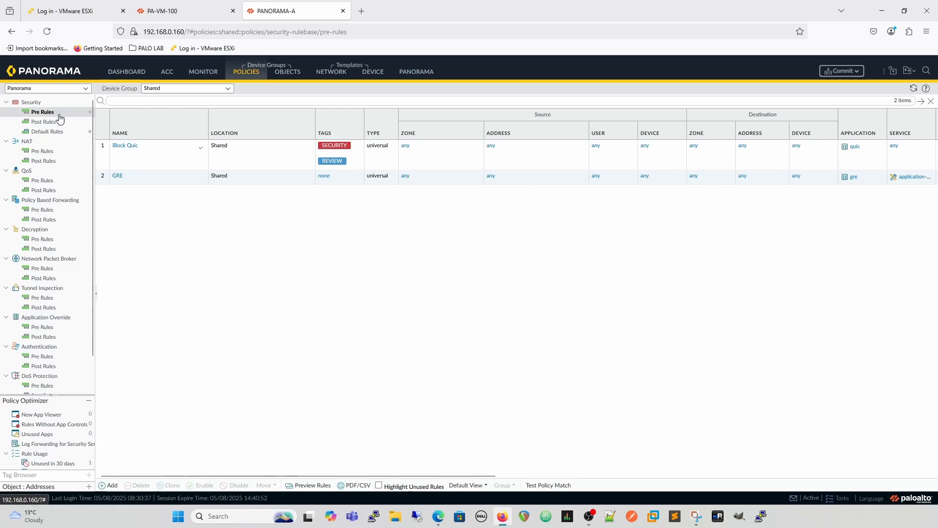
left_click(43, 121)
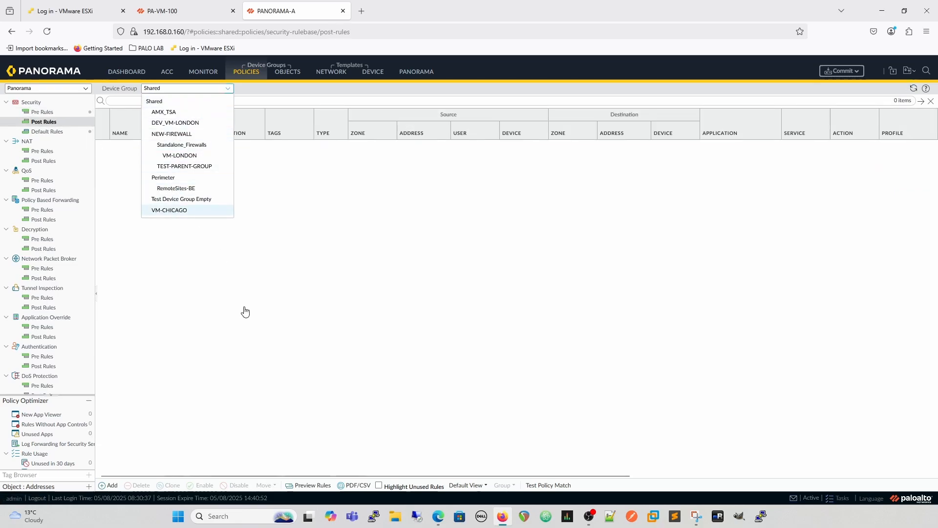
left_click(169, 210)
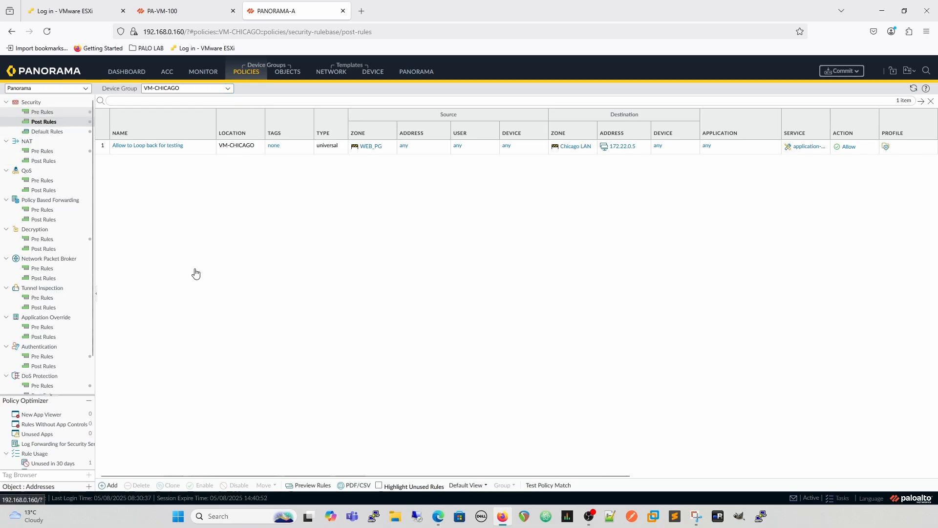
left_click(42, 112)
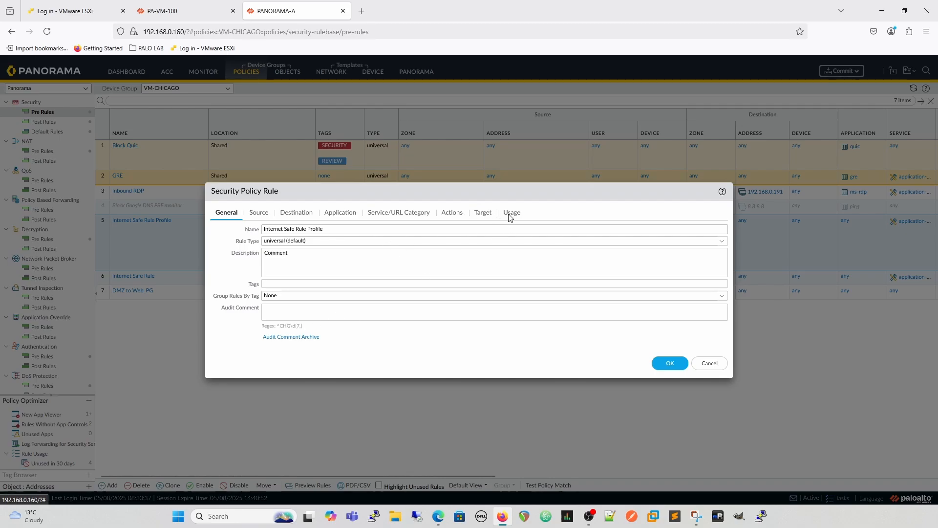
Step: Set the rule's profiles to Mode44 Anti-Virus and Chicago Vuln Profile, then save it
left_click(452, 213)
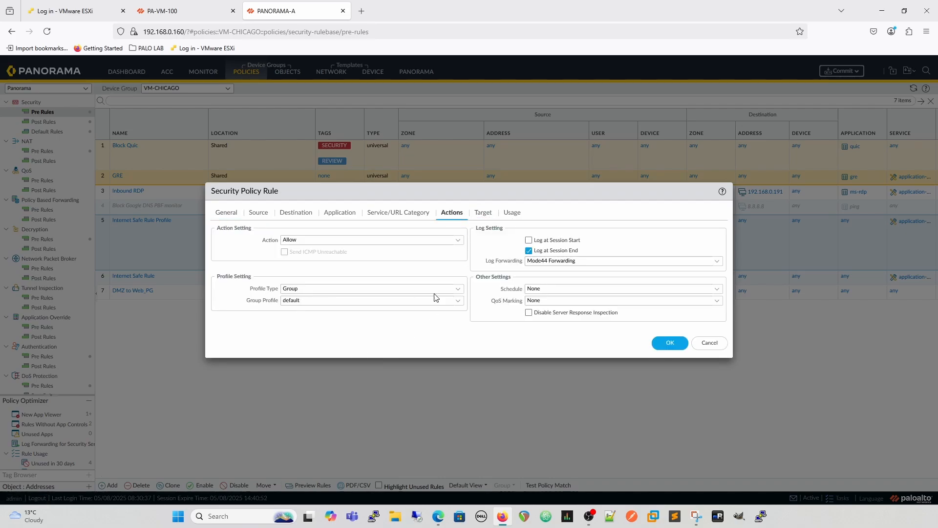
left_click(371, 289)
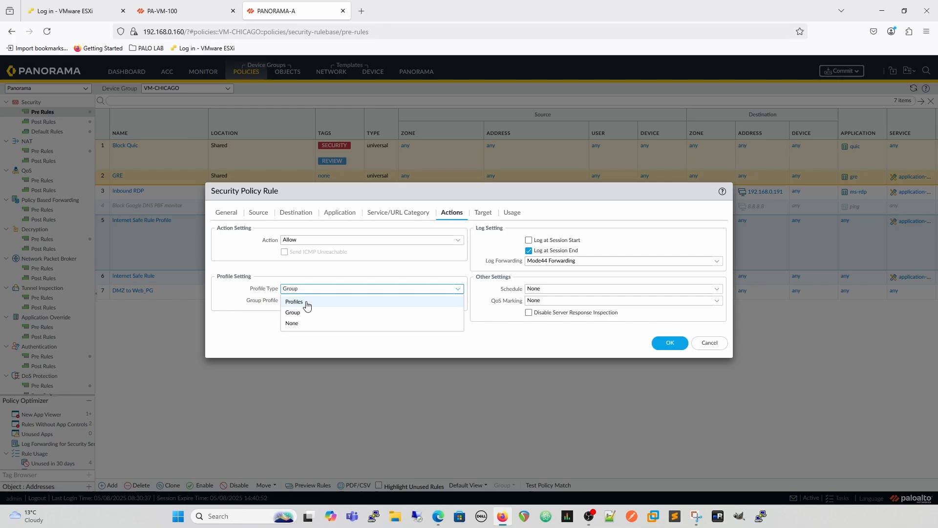
left_click(294, 302)
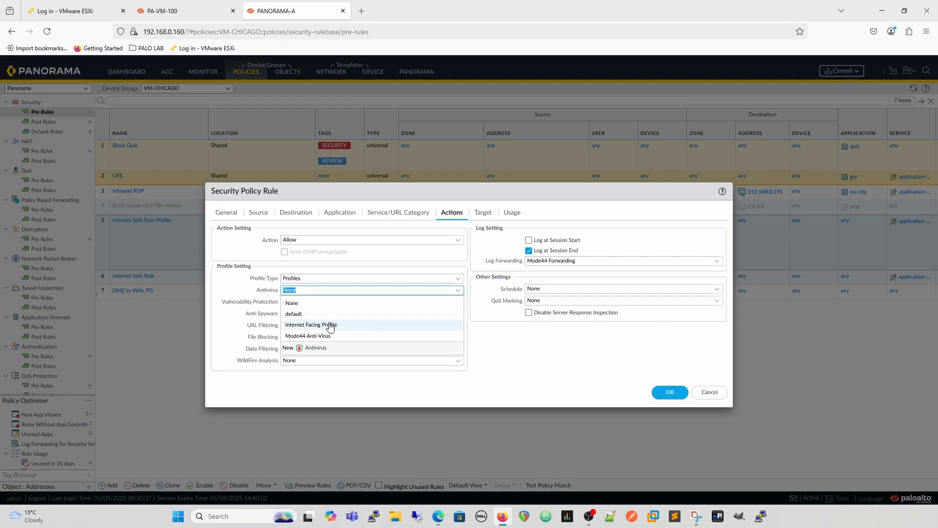
left_click(308, 335)
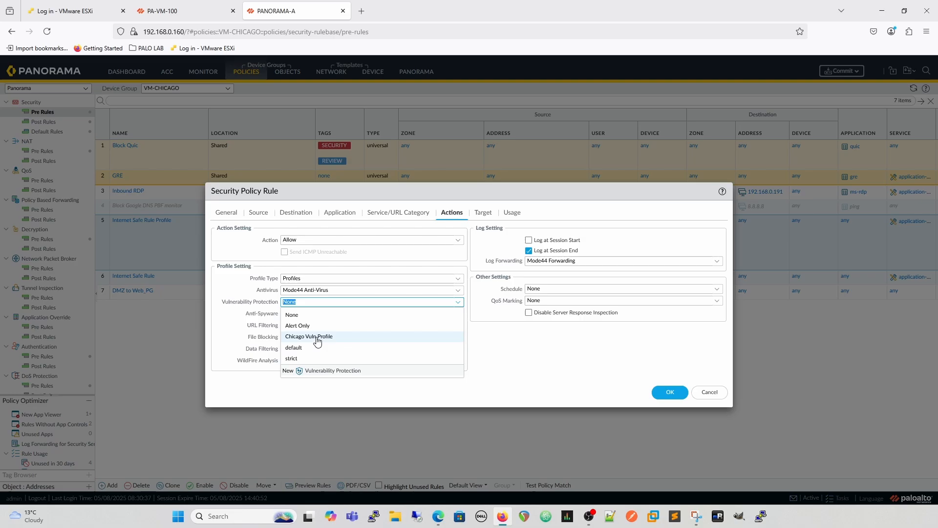
left_click(309, 336)
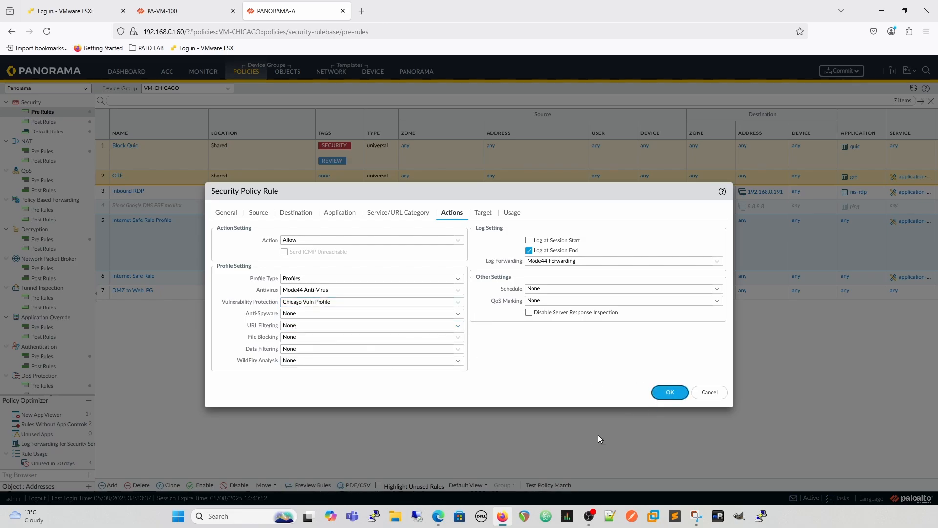
left_click(668, 392)
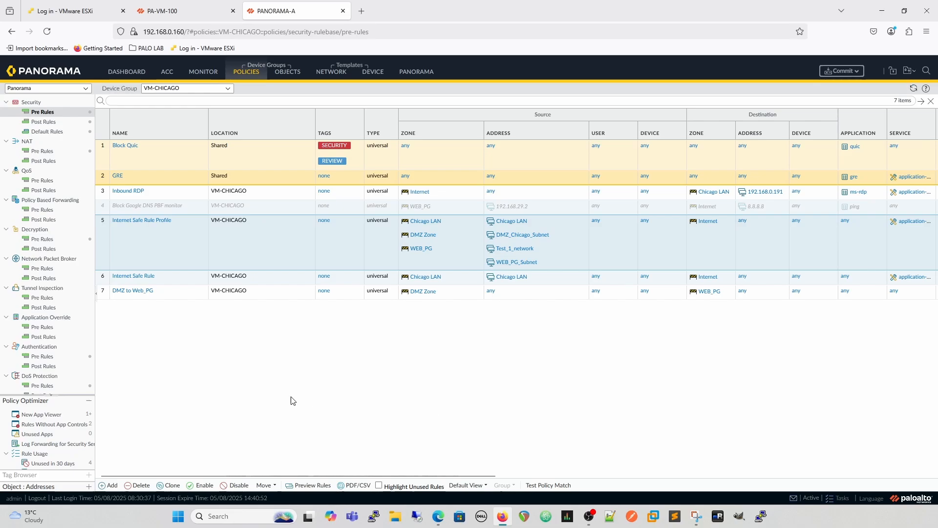
mouse_move(377, 431)
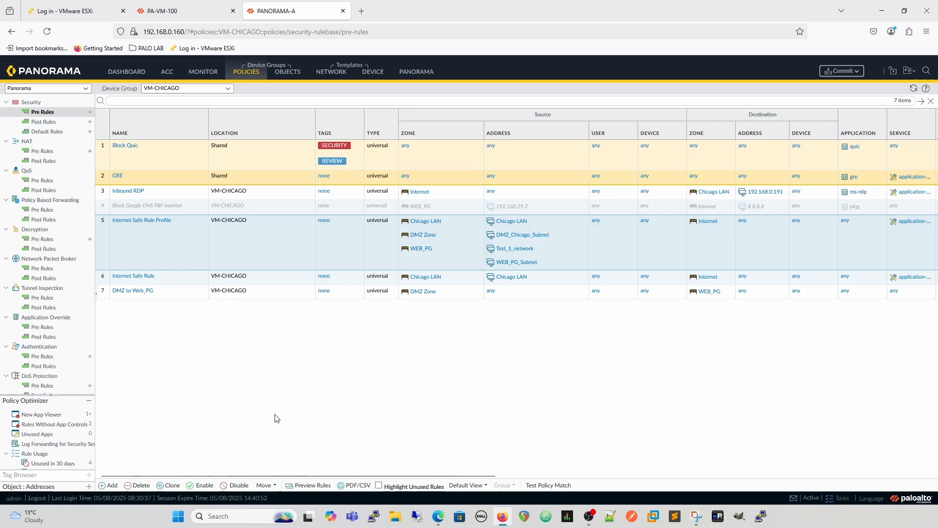
mouse_move(267, 430)
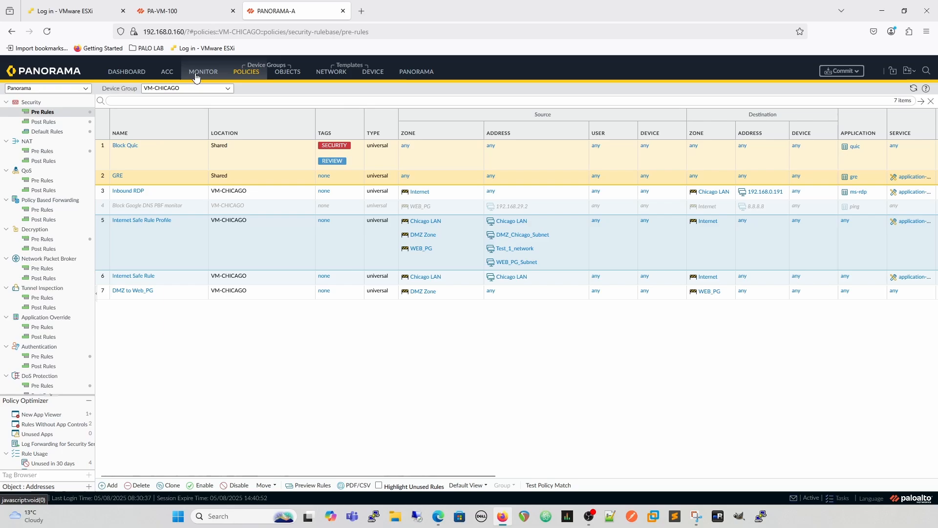
Step: Show the threat logs in the Monitor area for all device groups
left_click(203, 71)
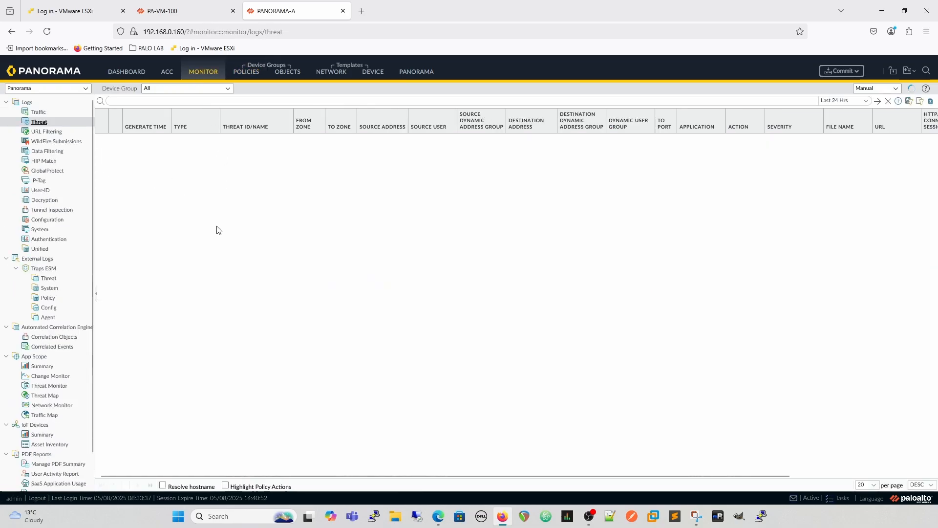
mouse_move(167, 371)
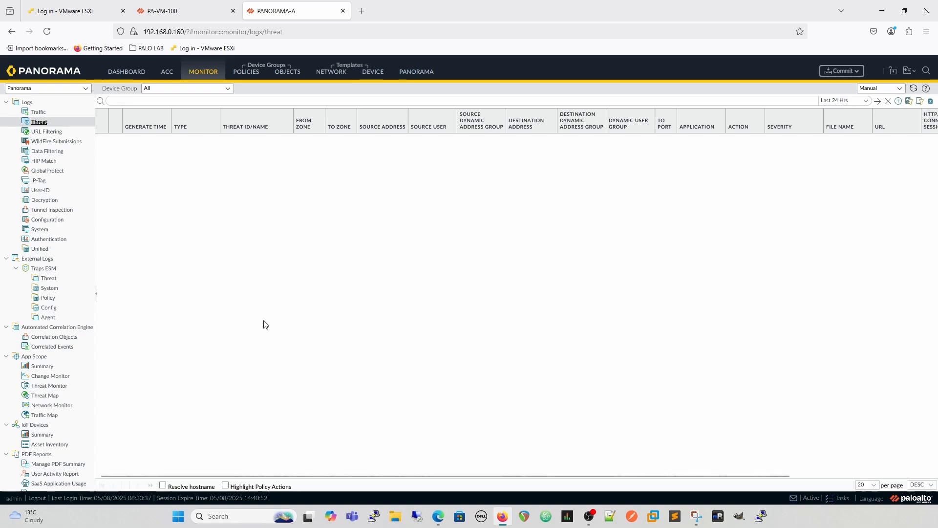
mouse_move(373, 410)
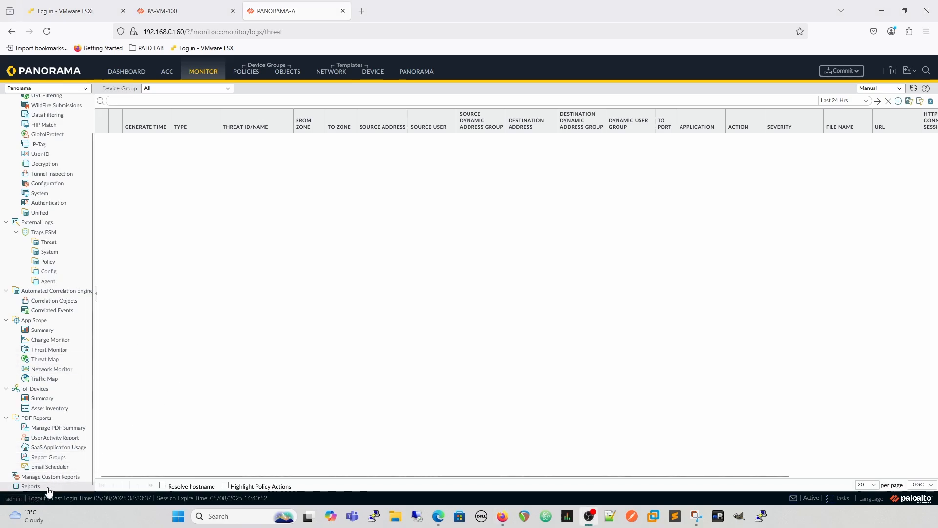
Step: Create custom report App-ID-Change and choose its Panorama Threat Summary database
left_click(55, 475)
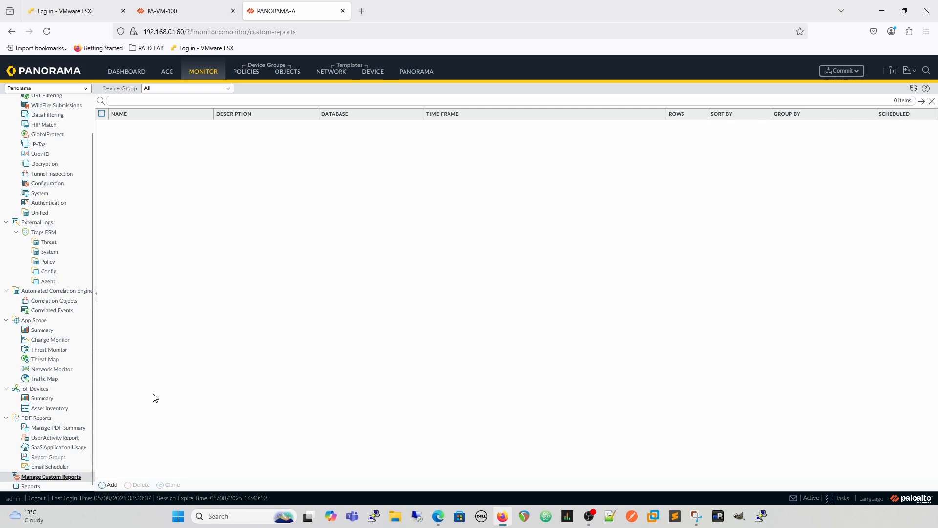
mouse_move(158, 396)
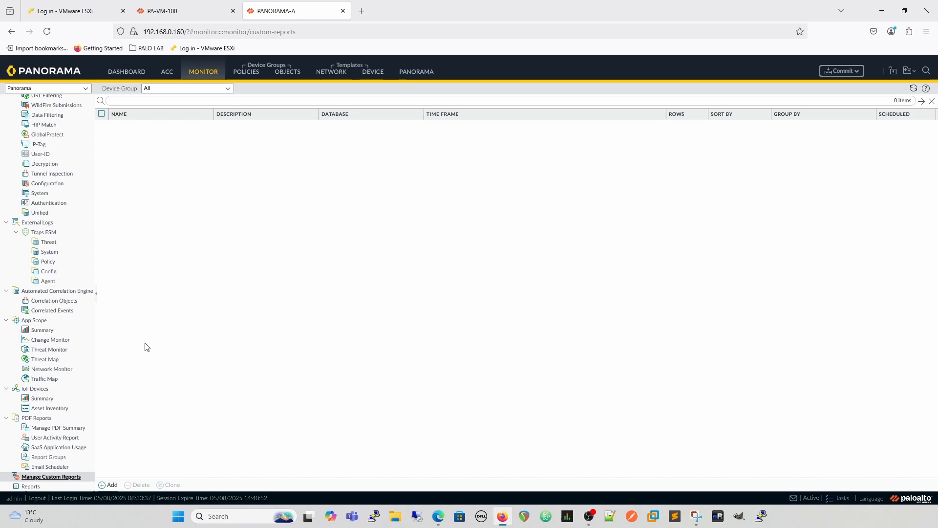
left_click(111, 485)
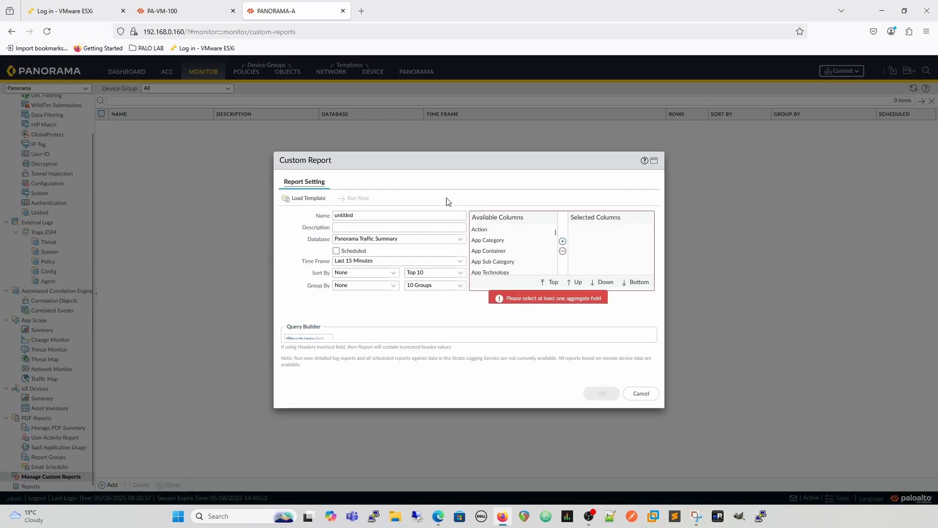
left_click(398, 215)
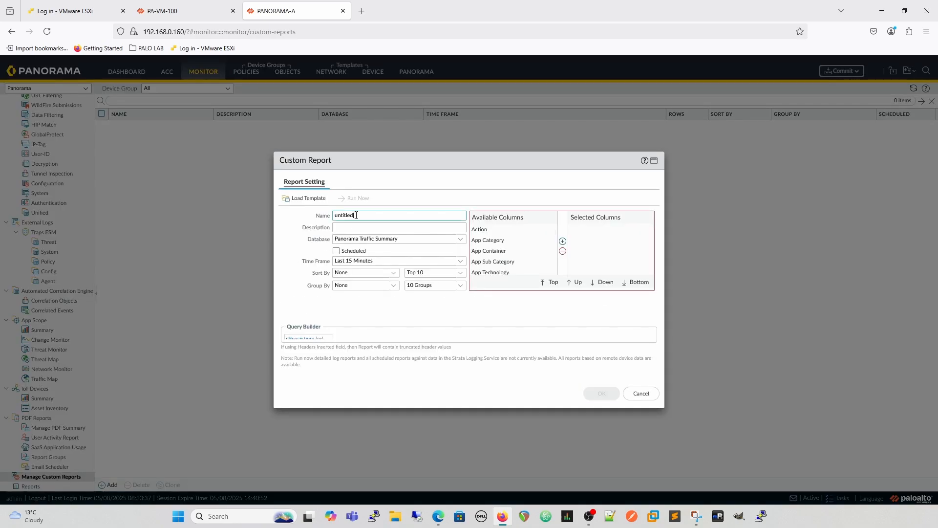
type("Apl")
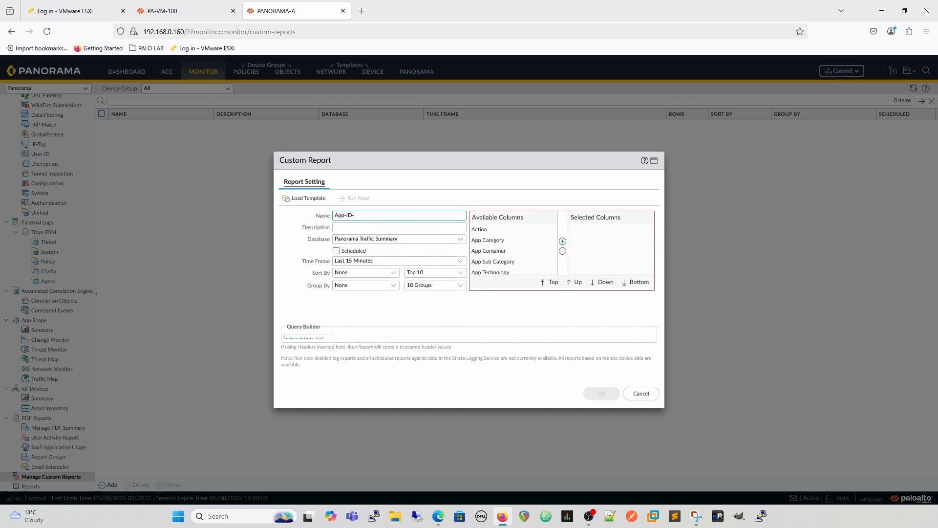
type("Change")
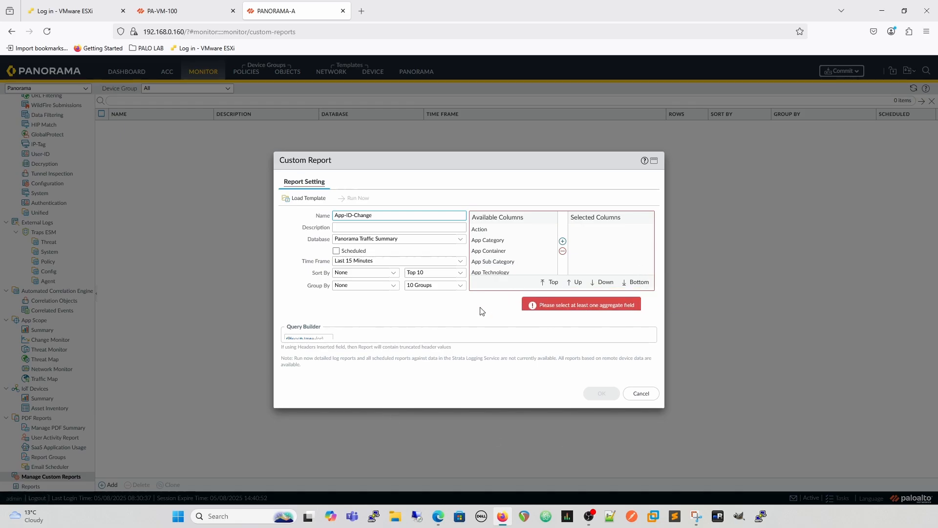
left_click(399, 239)
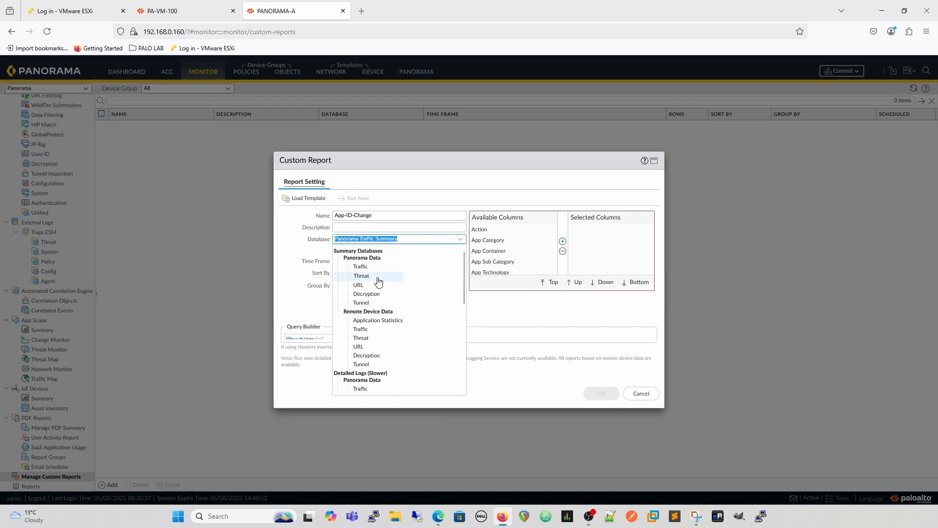
mouse_move(359, 285)
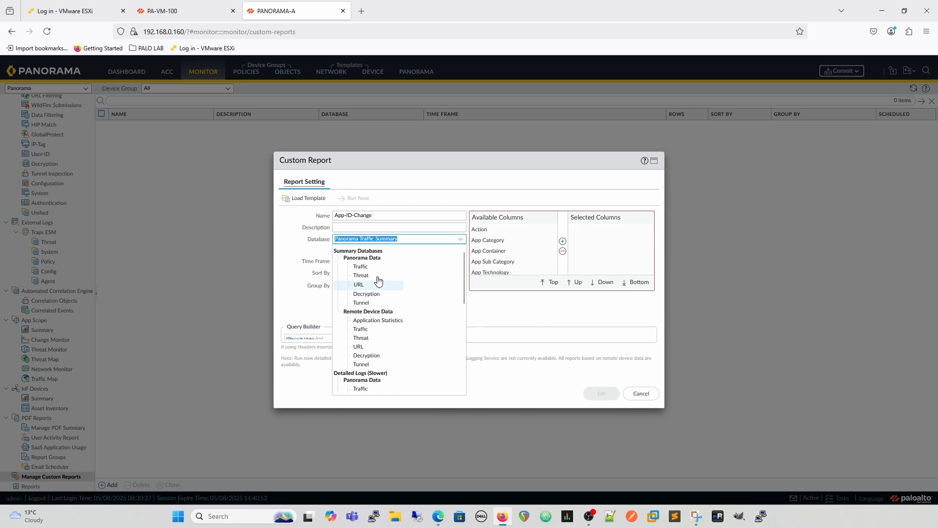
mouse_move(376, 271)
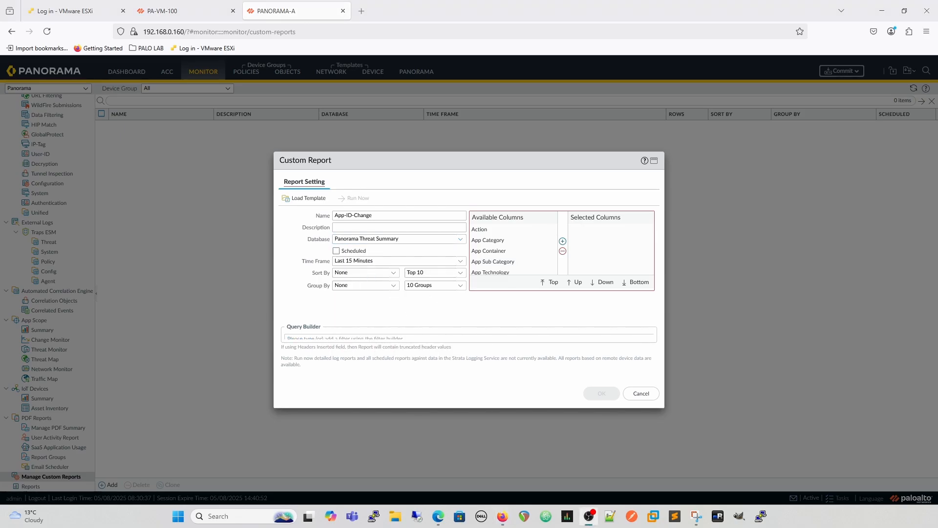
mouse_move(320, 369)
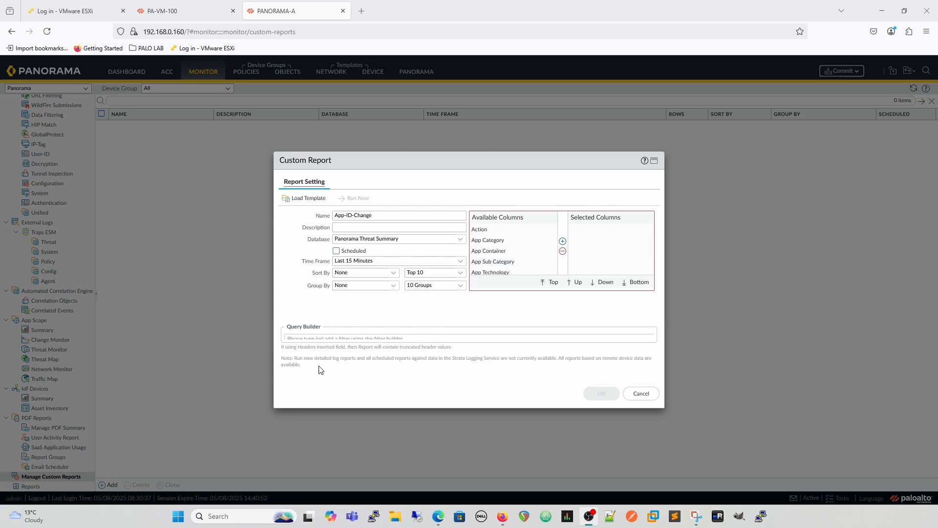
Step: Make the App-ID-Change report scheduled over the Last 7 Days, sorted by Apps
left_click(654, 159)
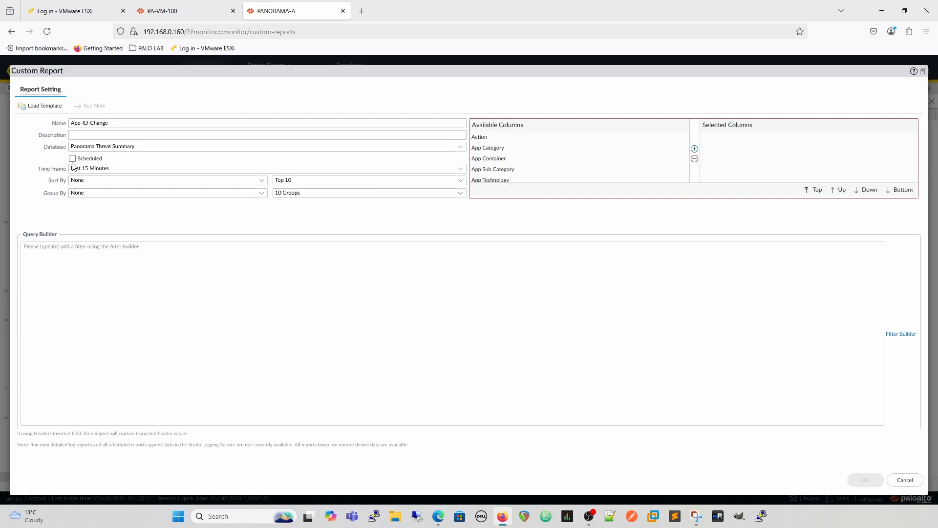
left_click(71, 158)
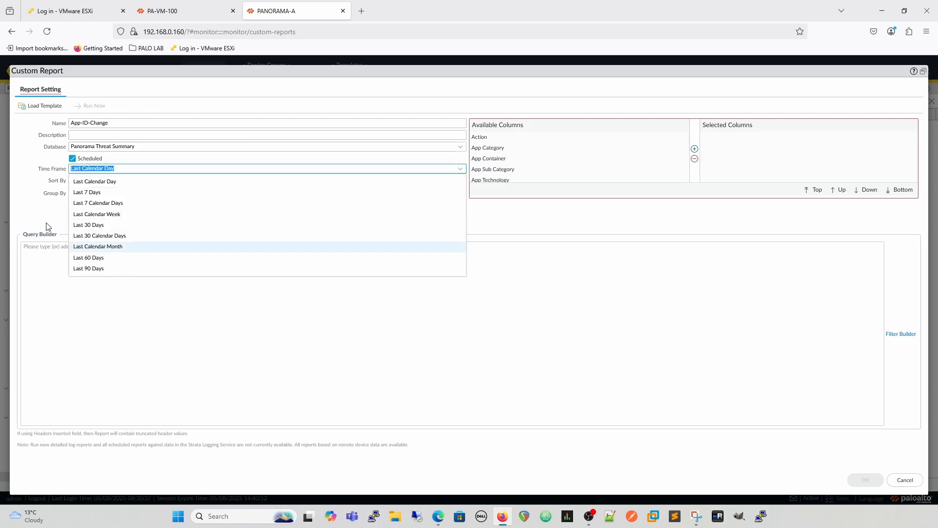
left_click(86, 192)
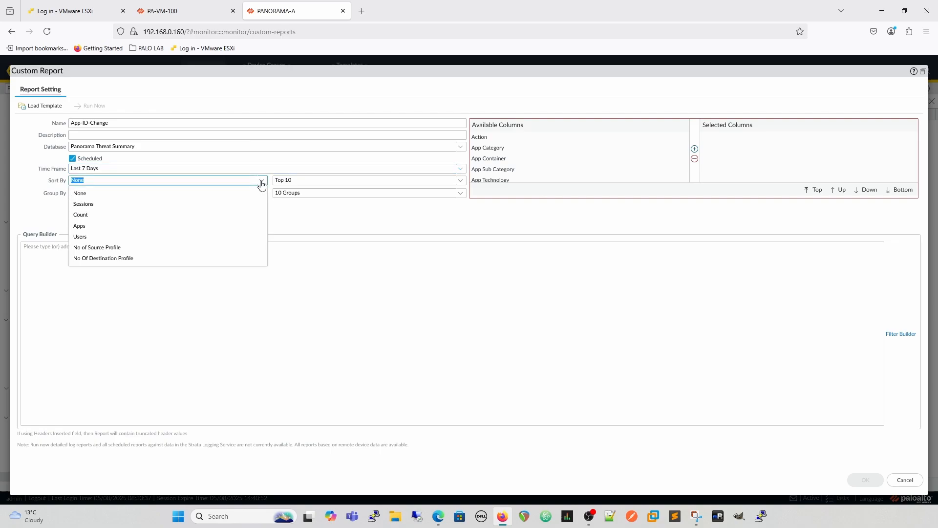
left_click(79, 226)
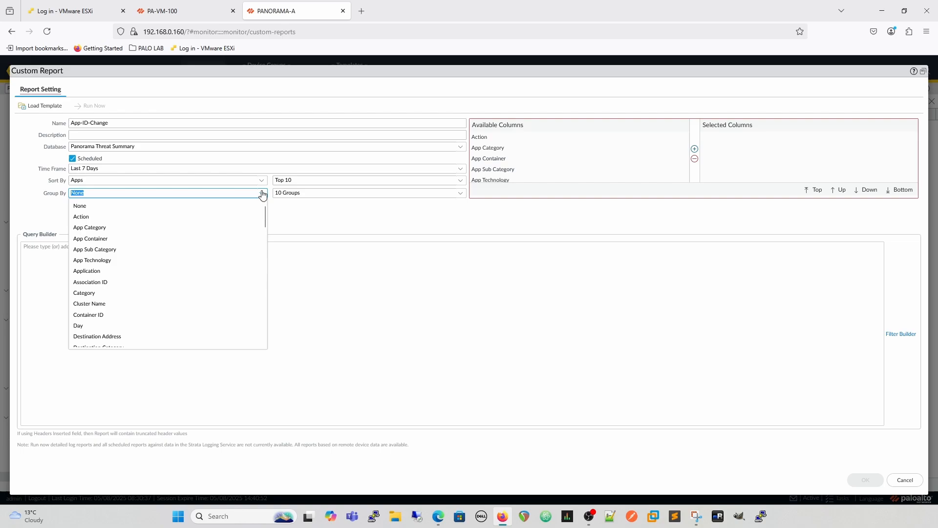
Step: Group the report results by Rule, limited to 25 groups
scroll("down", 3)
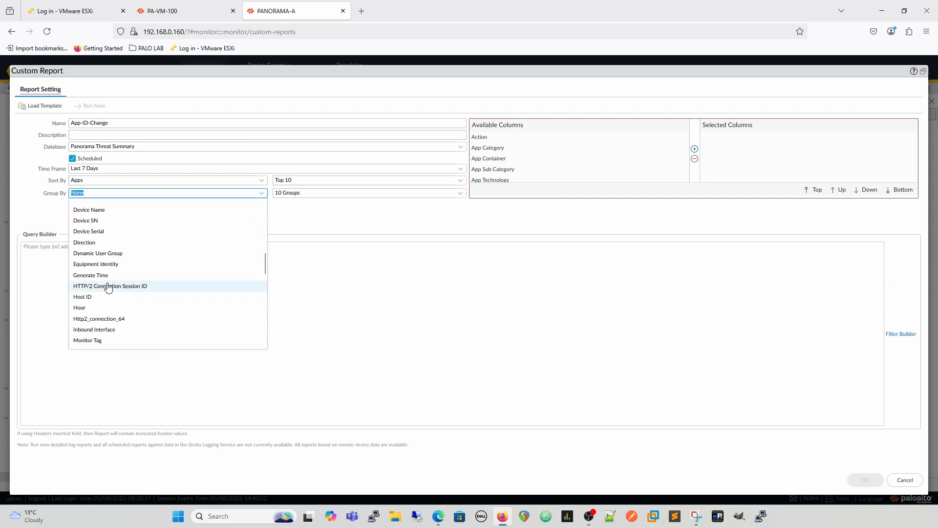
scroll("down", 3)
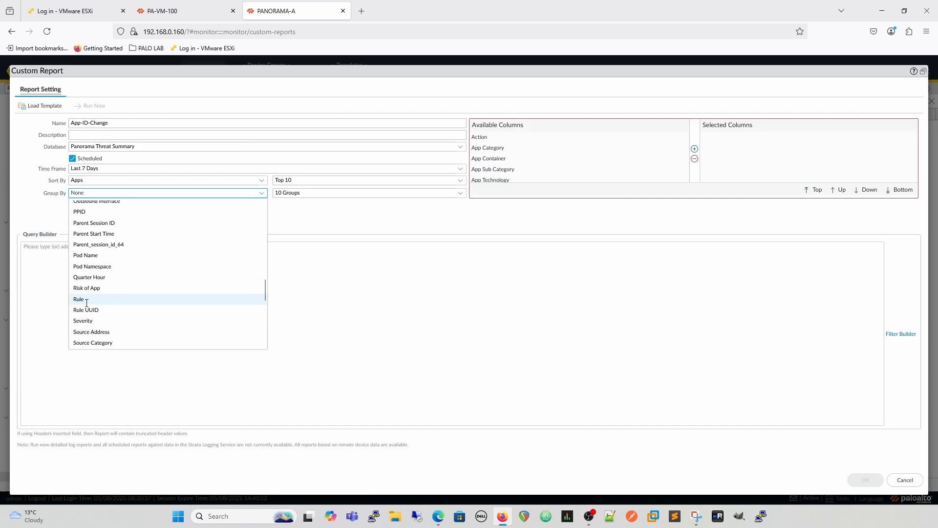
left_click(78, 299)
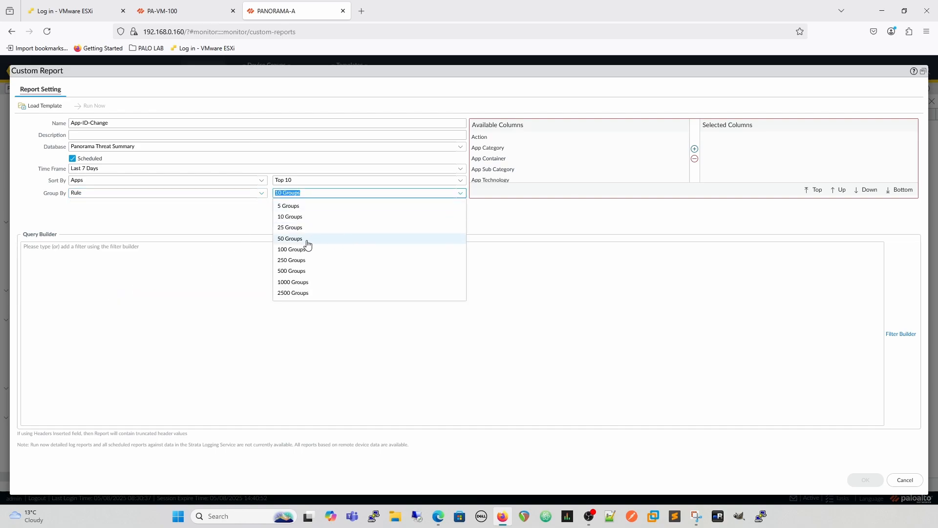
left_click(289, 227)
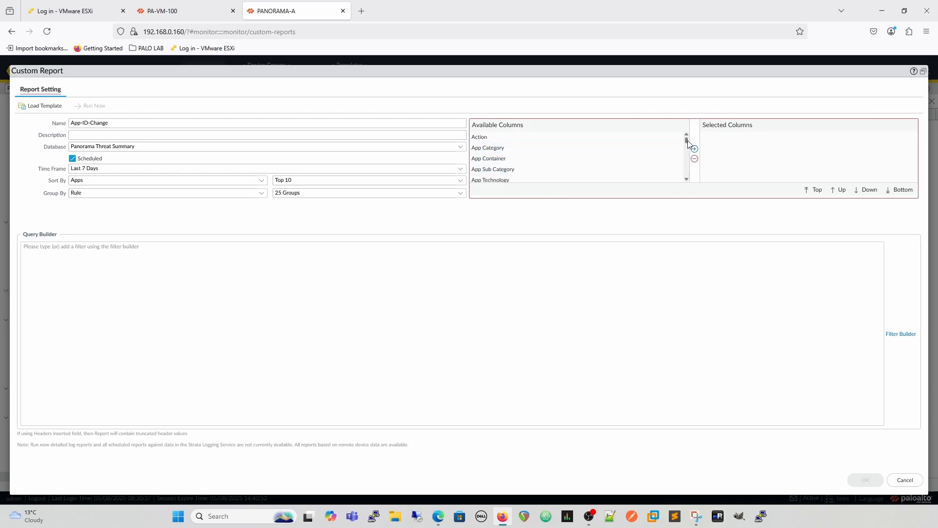
Step: Add the Rule column from Available Columns to the report's Selected Columns
scroll("down", 3)
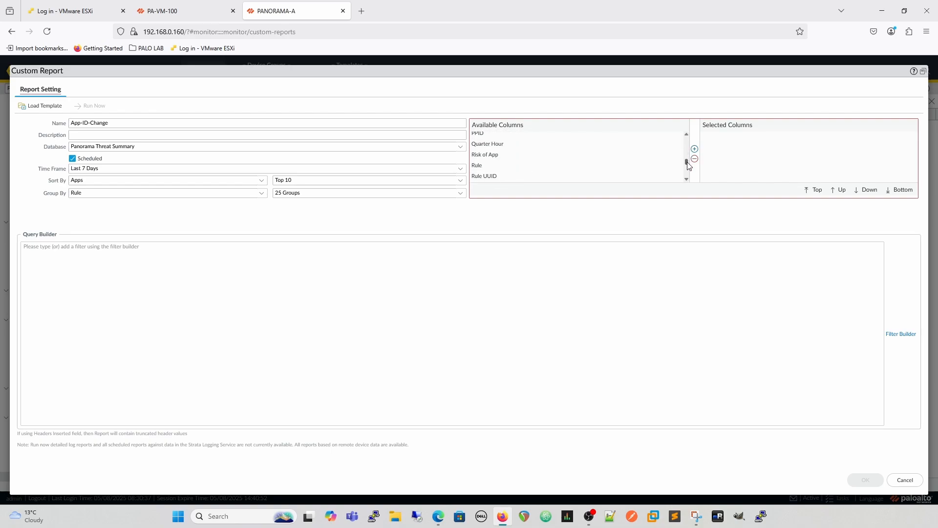
left_click(477, 165)
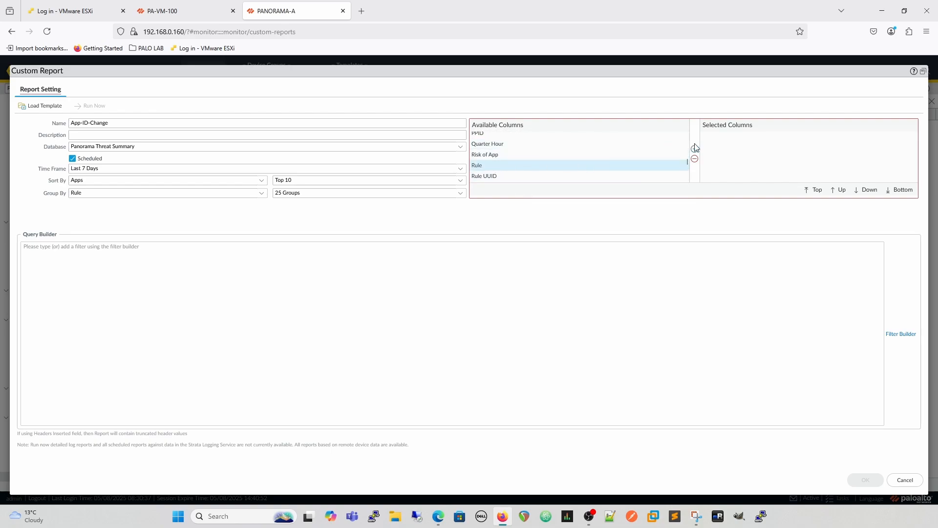
left_click(694, 148)
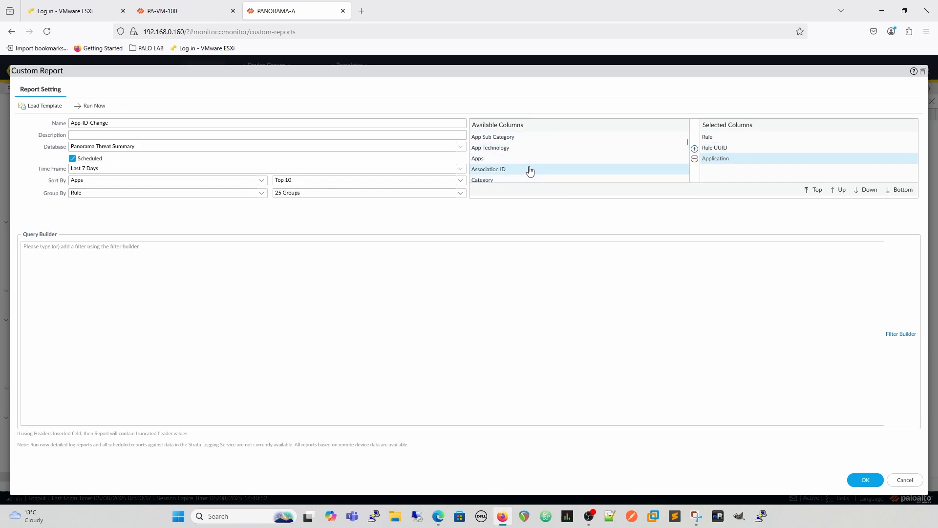
Step: Add the Threat ID/Name column to the report's Selected Columns
scroll("down", 3)
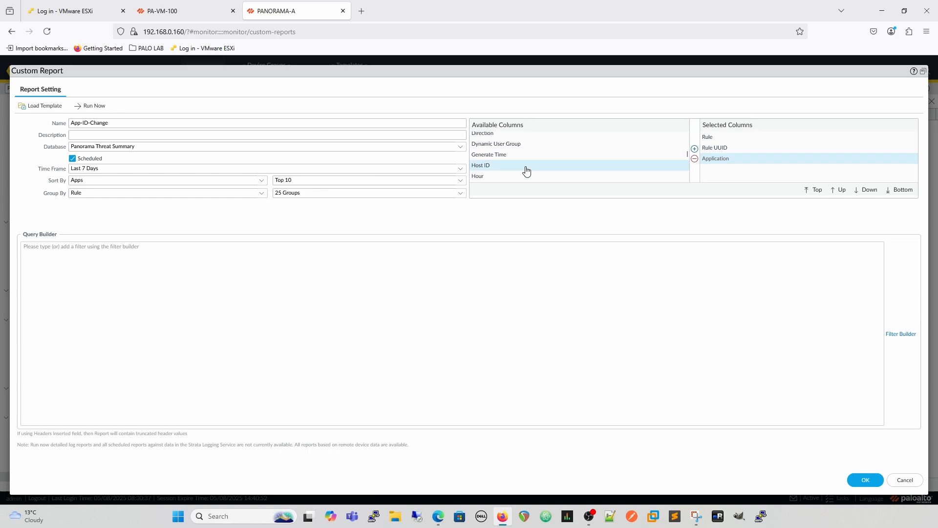
scroll("down", 3)
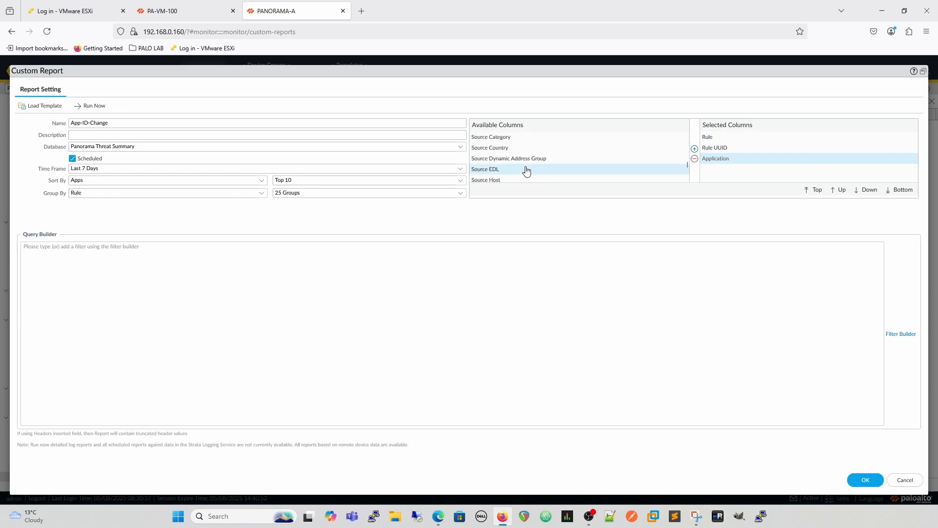
scroll("down", 3)
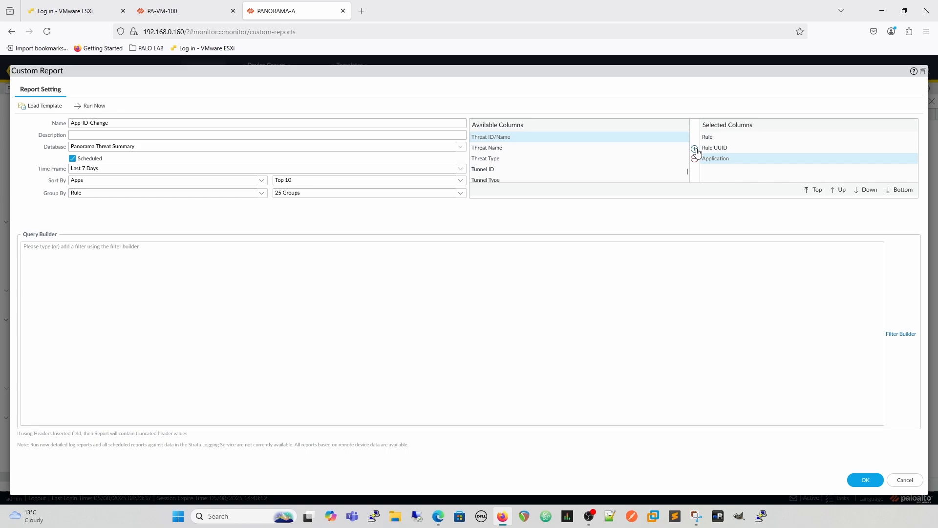
left_click(694, 149)
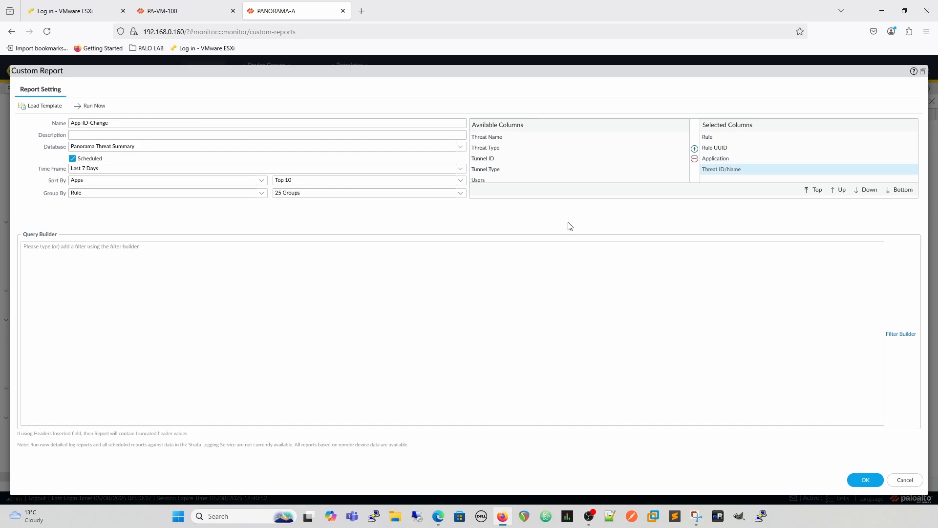
mouse_move(915, 351)
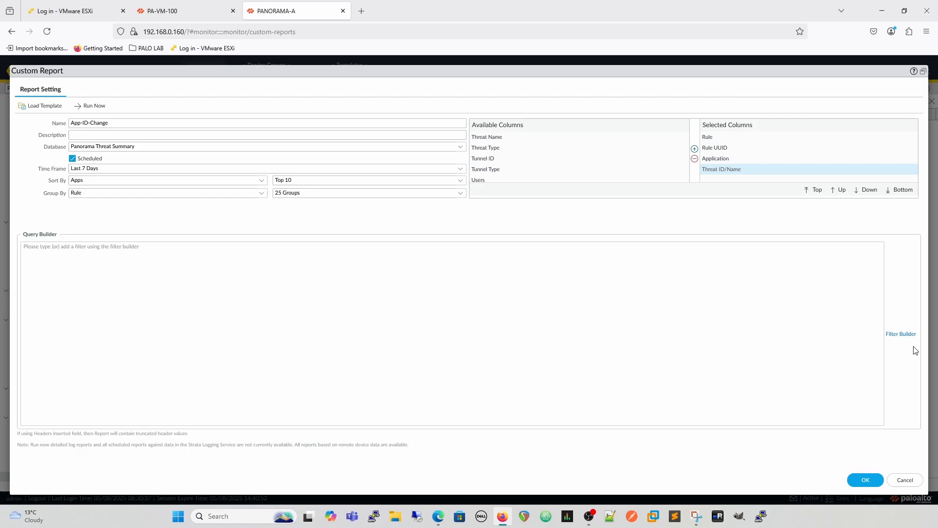
mouse_move(901, 338)
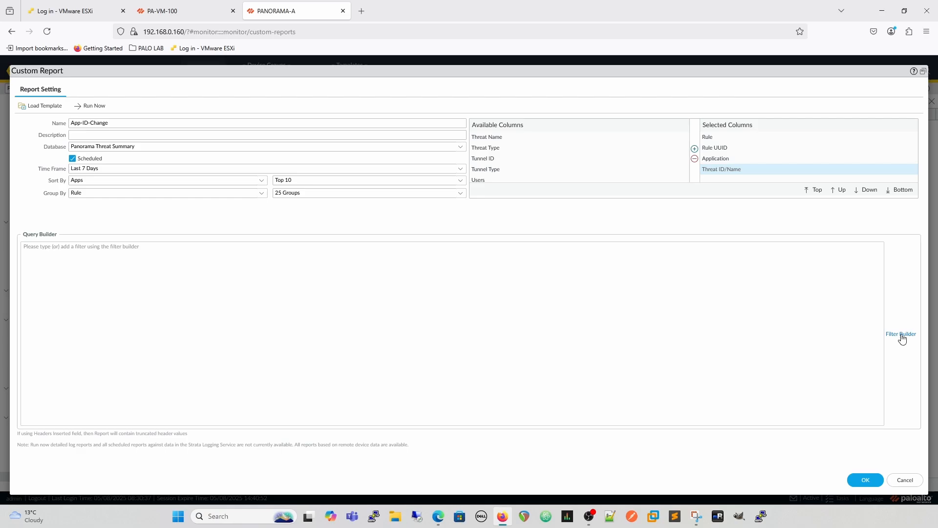
Step: Build a report query filter on the Threat Category attribute with the equal operator
left_click(901, 335)
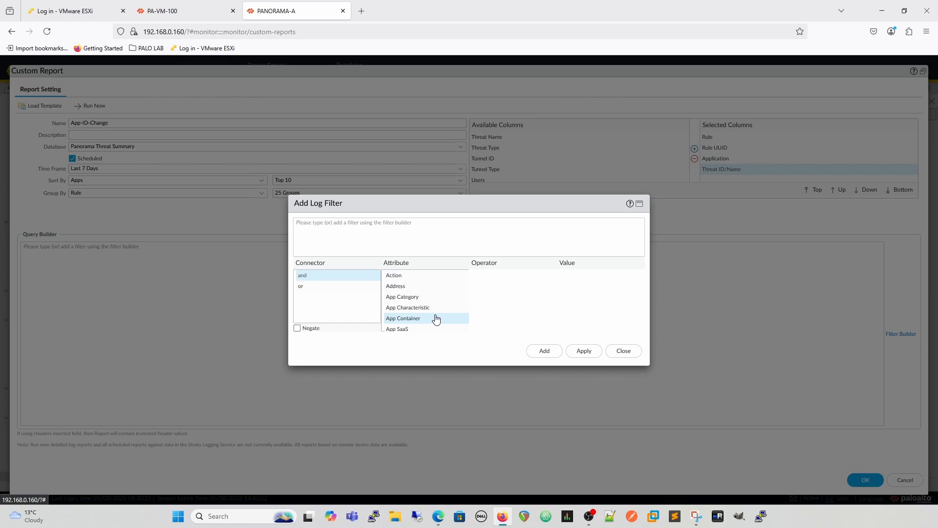
scroll("down", 3)
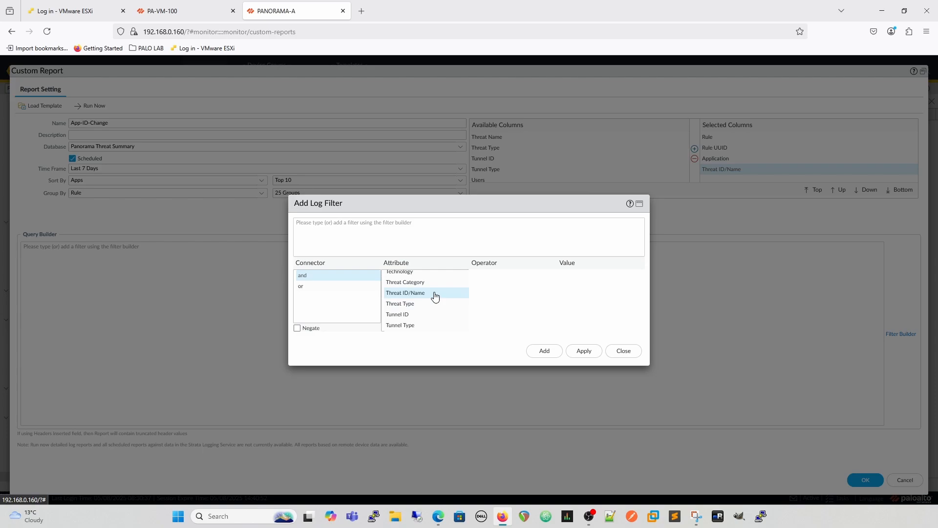
left_click(404, 282)
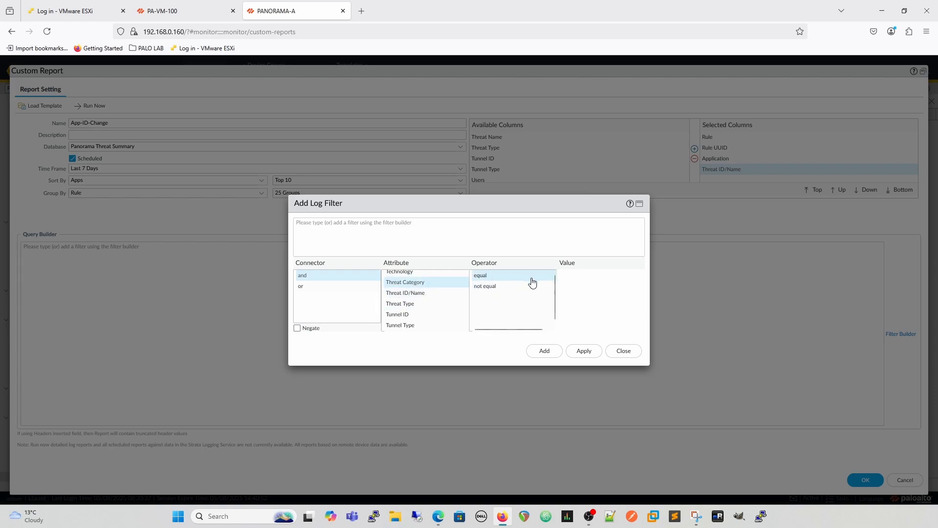
left_click(598, 275)
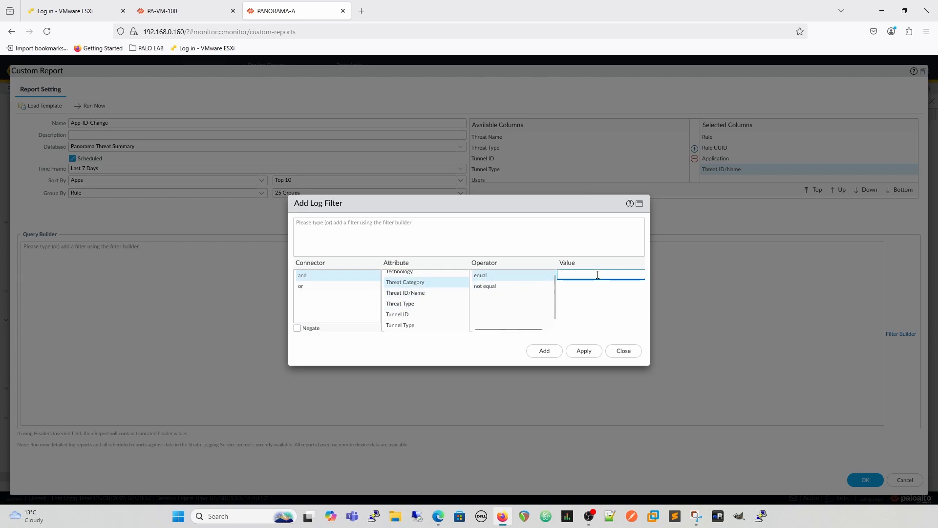
Step: Set the filter value to app-id-change and apply 'category-of-threatid eq app-id-change' to the query
type("a")
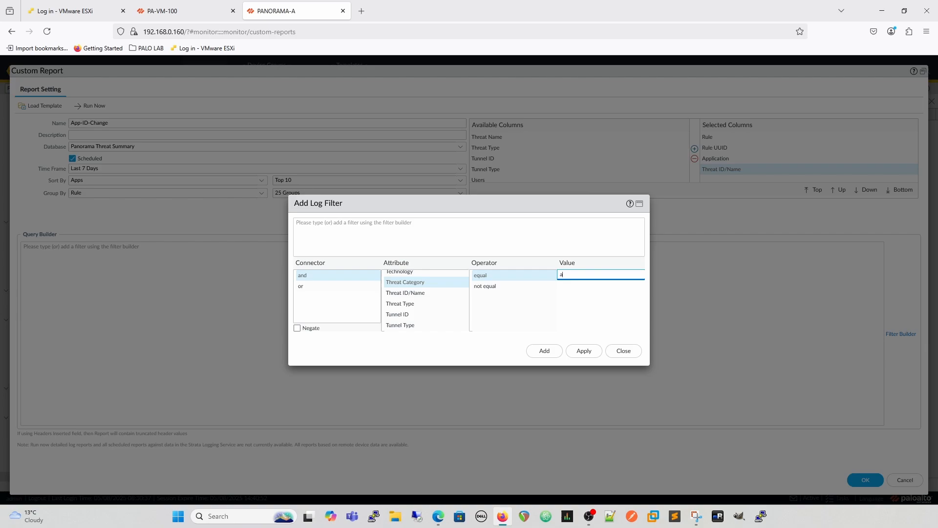
type("app-id-change")
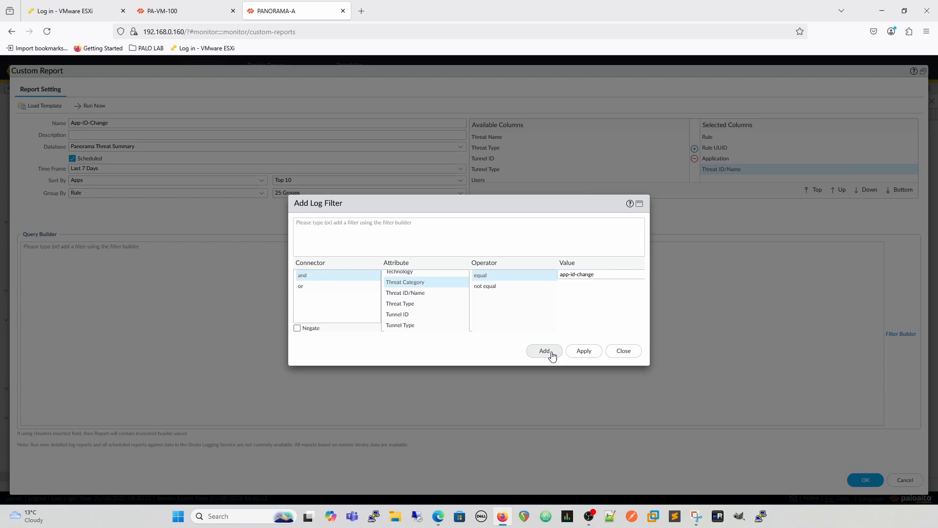
left_click(543, 351)
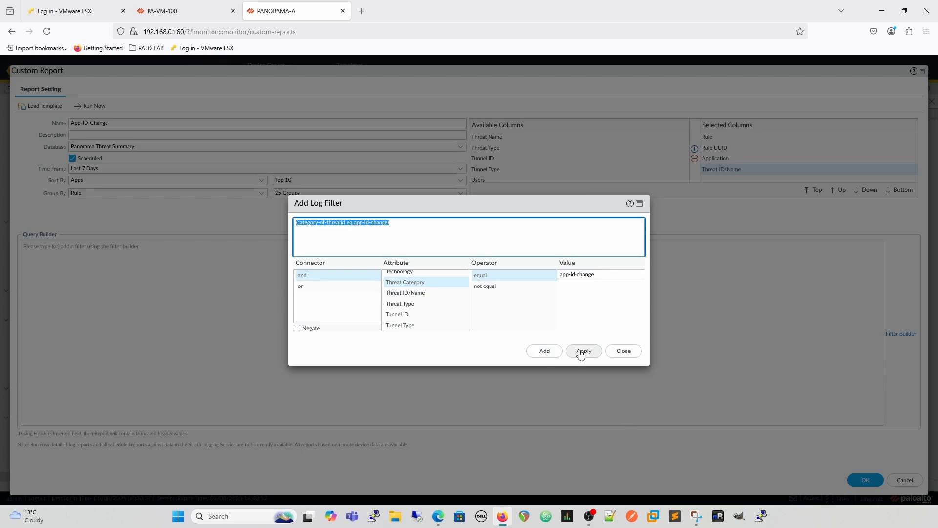
left_click(583, 351)
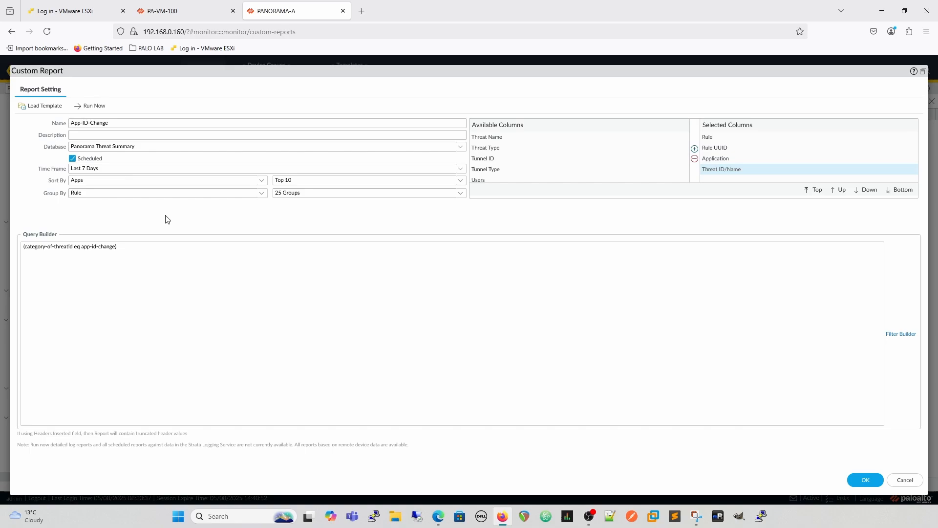
mouse_move(199, 232)
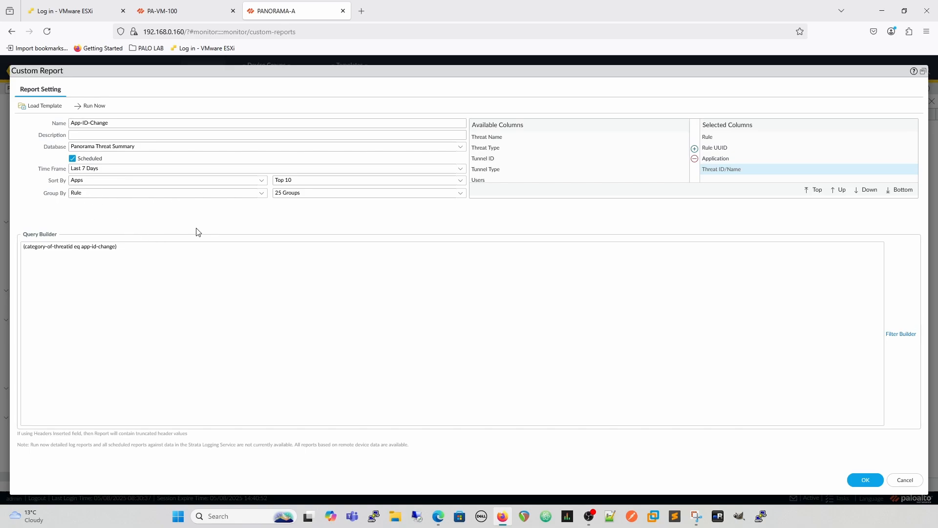
mouse_move(200, 218)
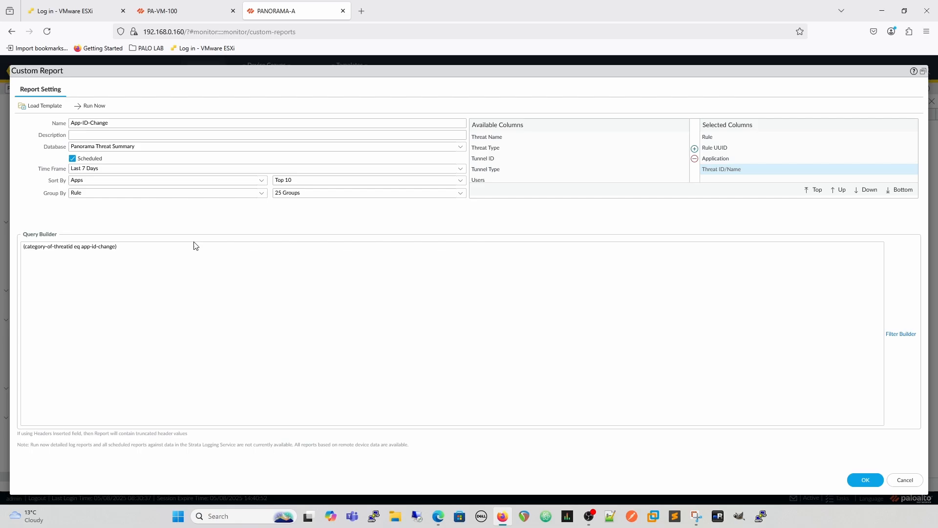
mouse_move(860, 460)
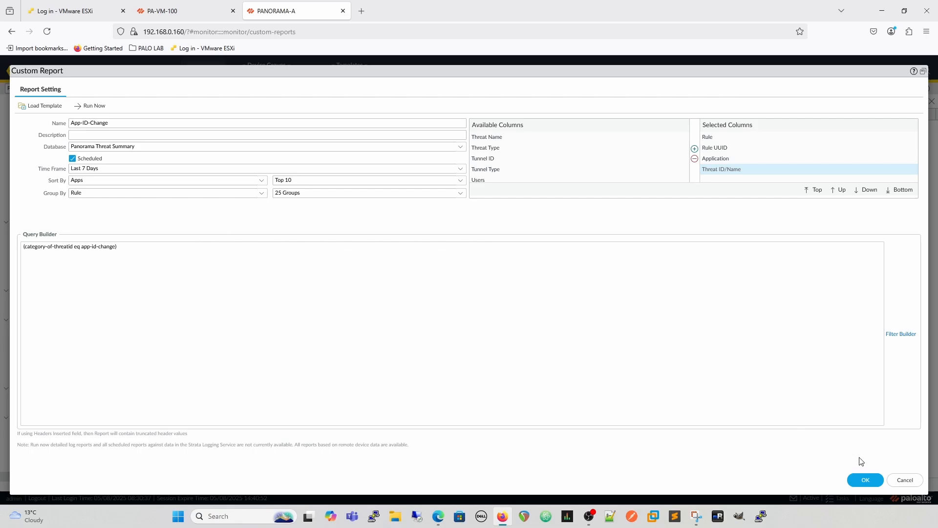
Step: Save the App-ID-Change report and start a Commit and Push to the devices
left_click(864, 479)
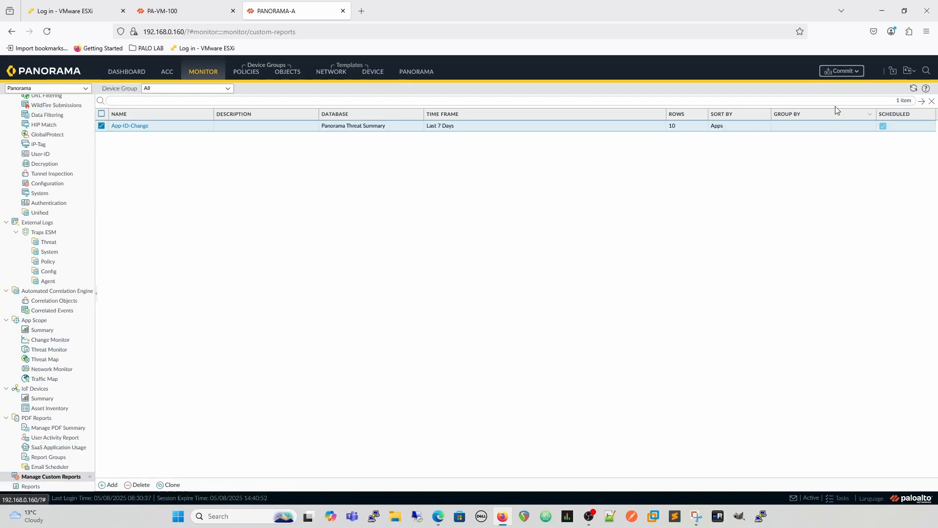
left_click(841, 70)
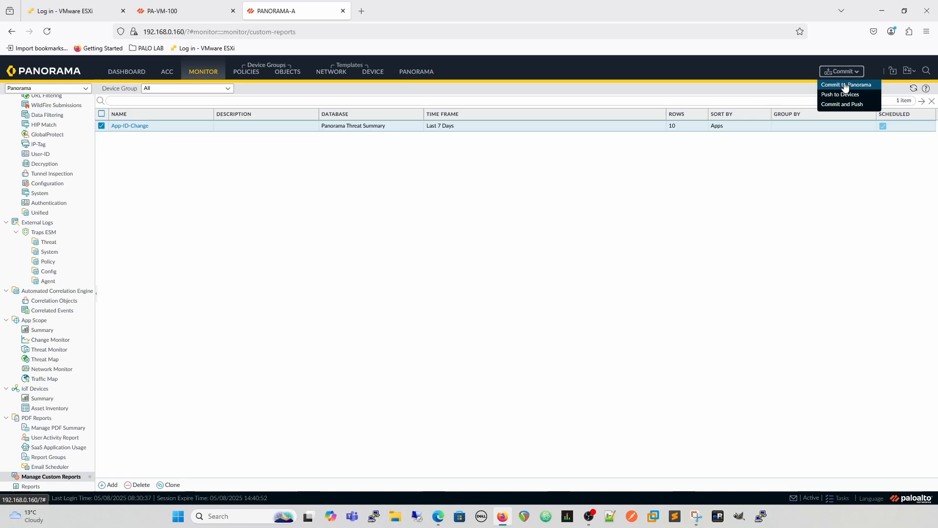
left_click(841, 105)
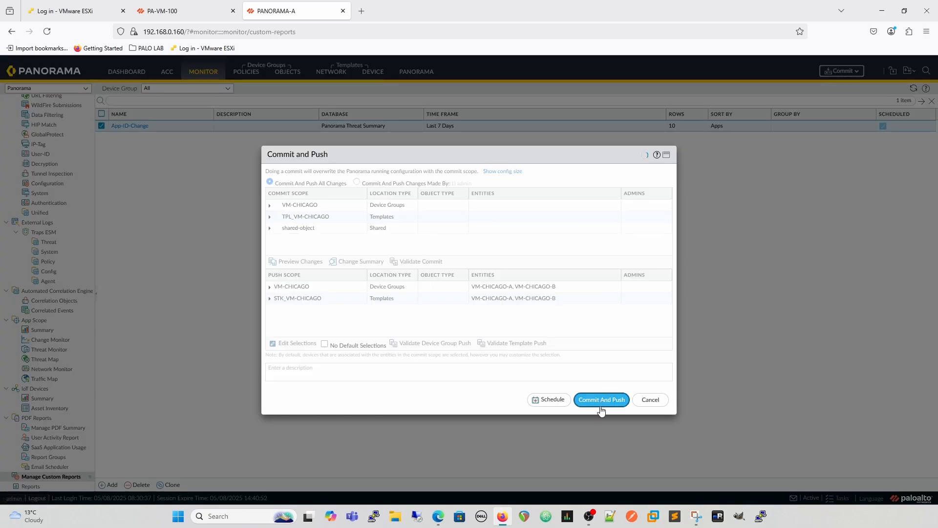
left_click(600, 399)
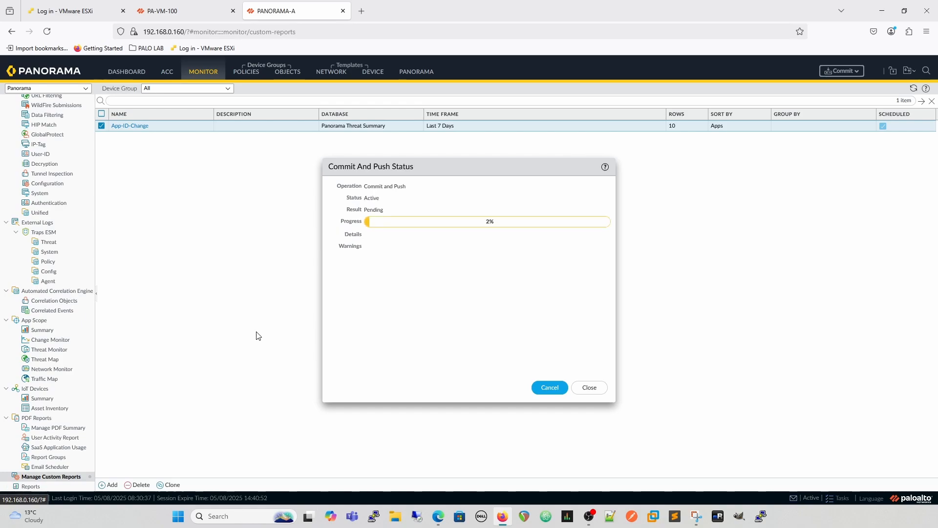
mouse_move(251, 375)
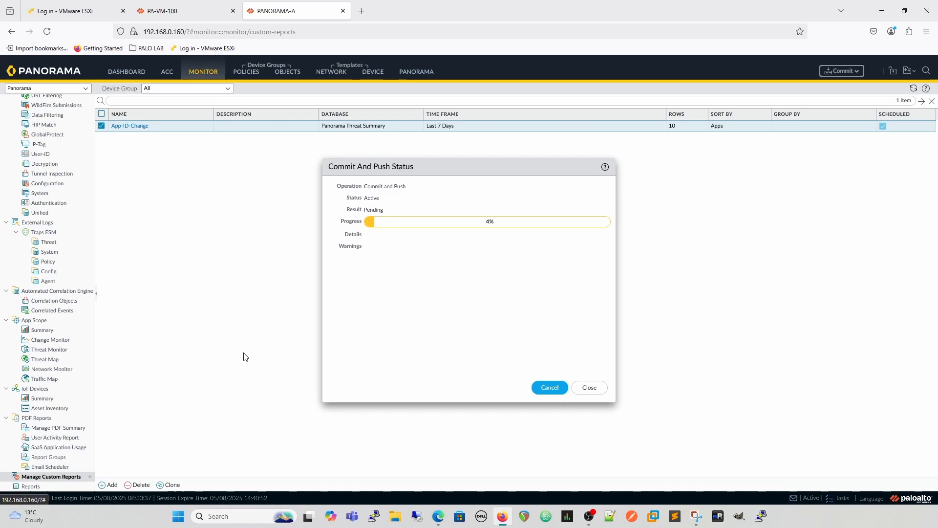
mouse_move(236, 361)
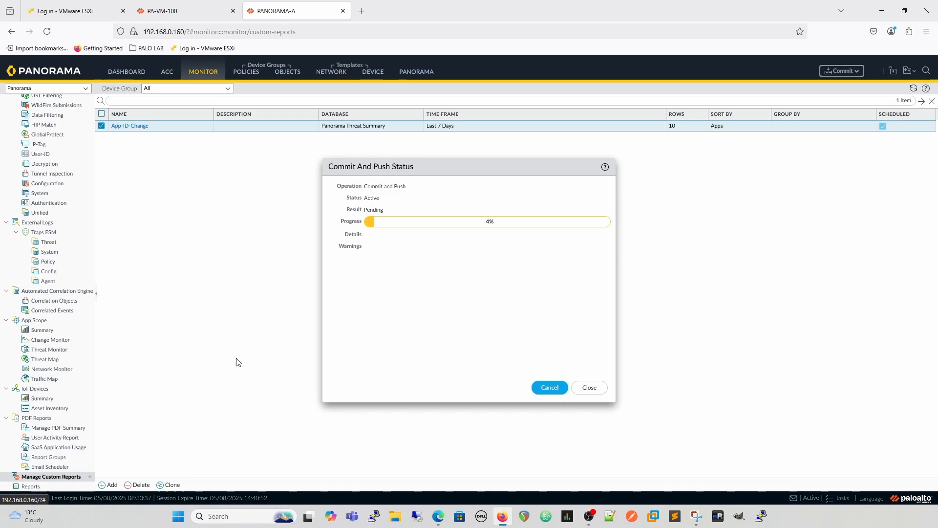
mouse_move(232, 343)
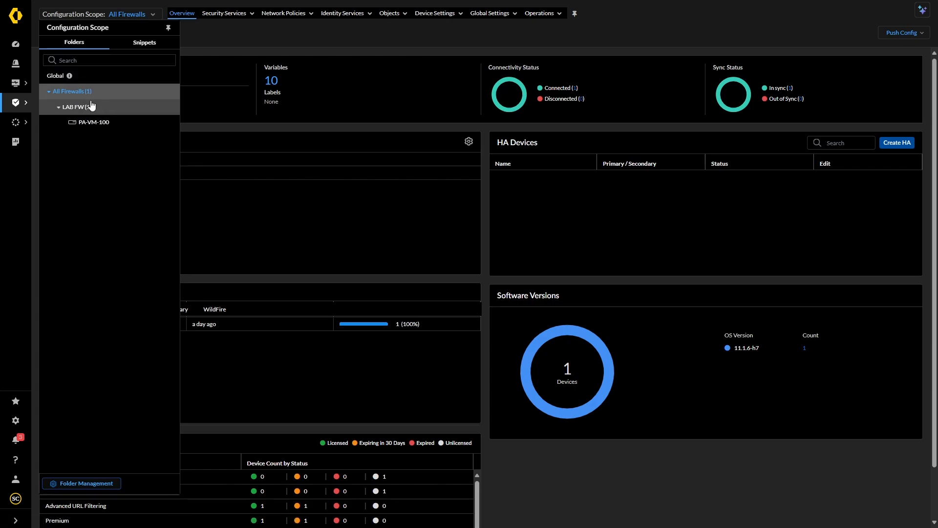
Step: Review the App and Threat and WildFire content distribution for All Firewalls in the Overview
left_click(94, 122)
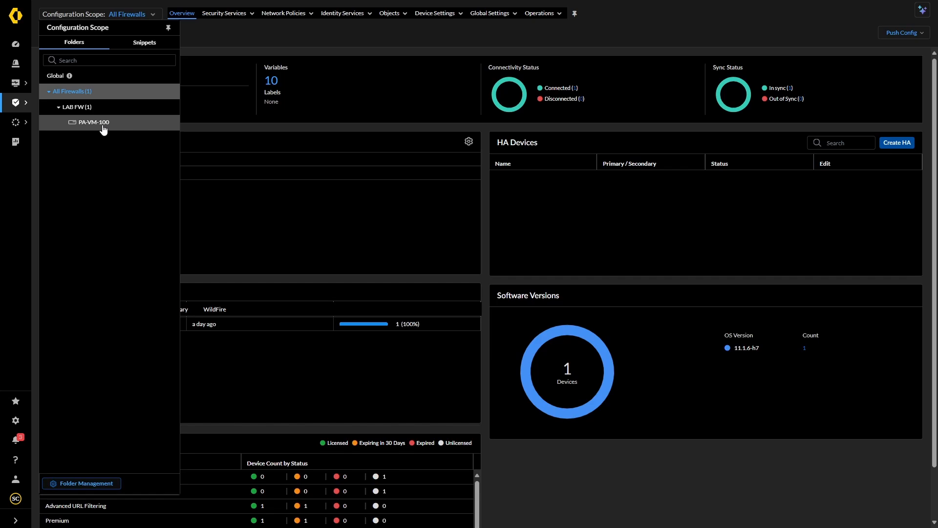
mouse_move(231, 109)
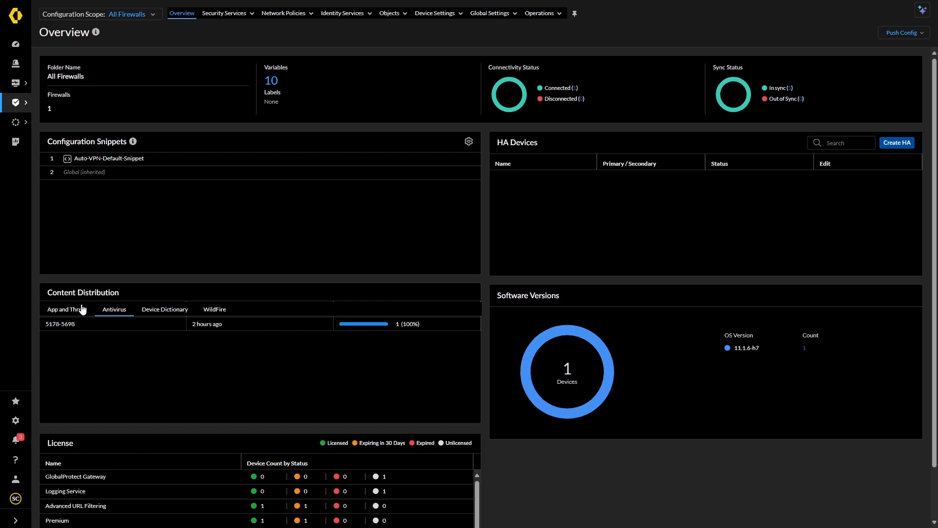
left_click(66, 309)
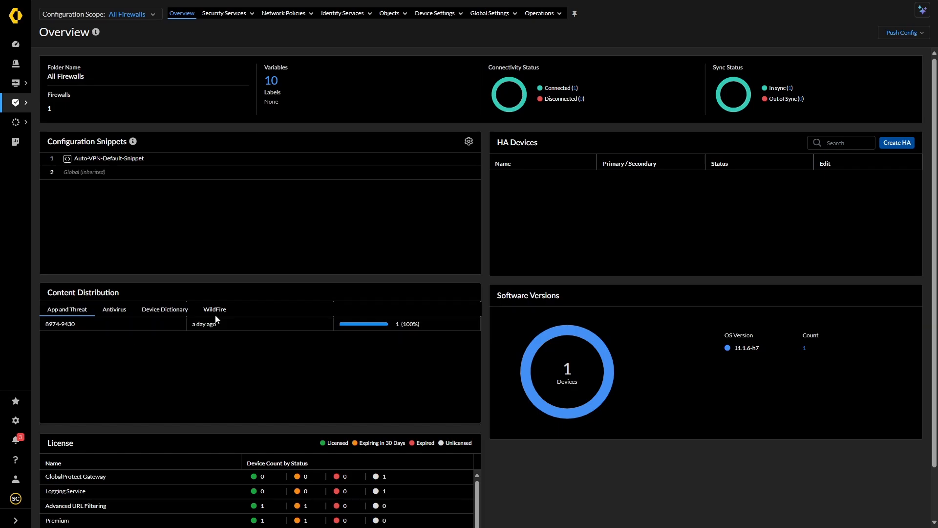
left_click(214, 308)
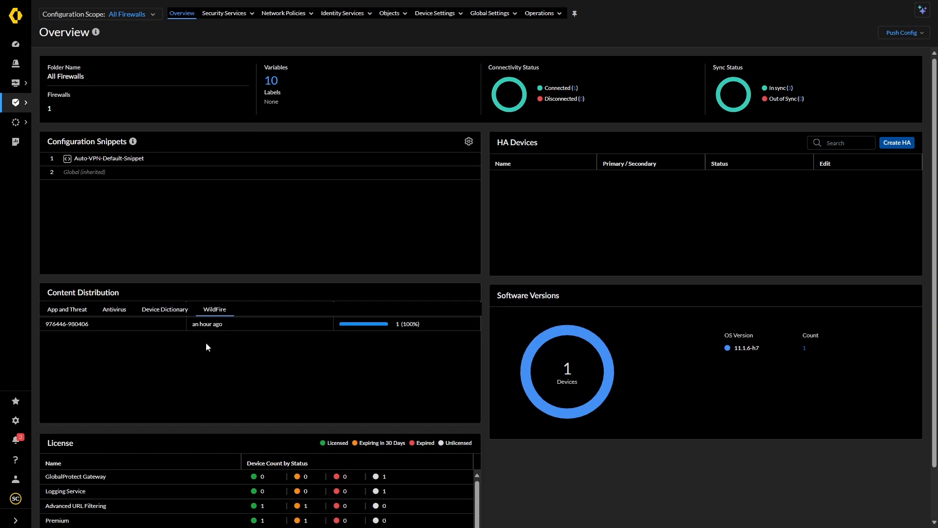
scroll("down", 3)
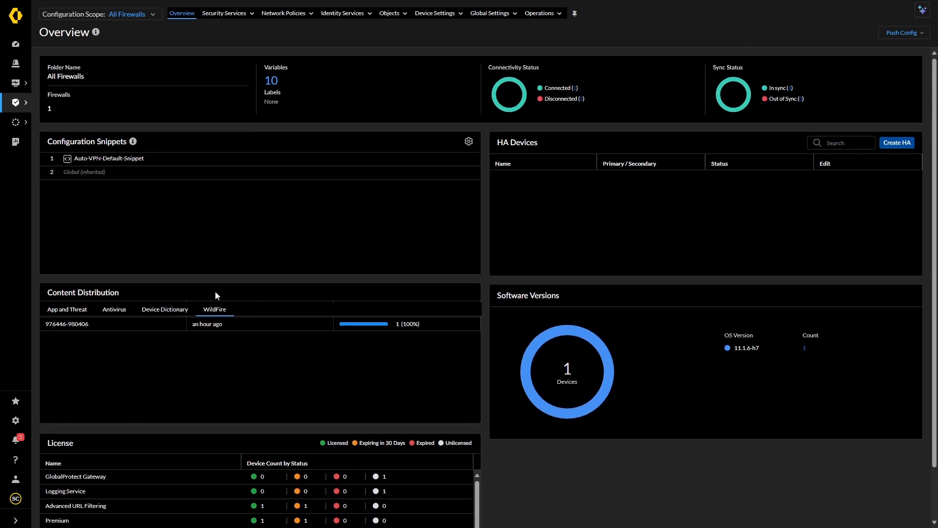
mouse_move(217, 224)
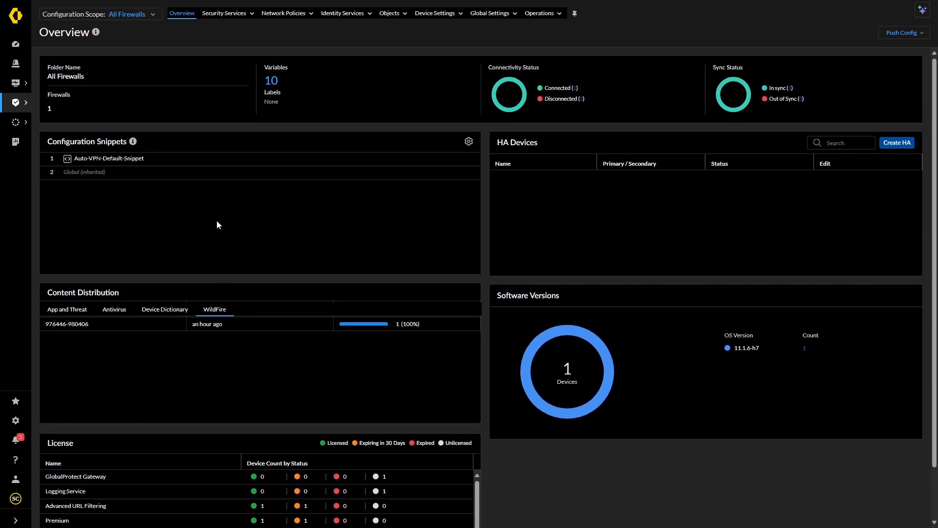
mouse_move(236, 214)
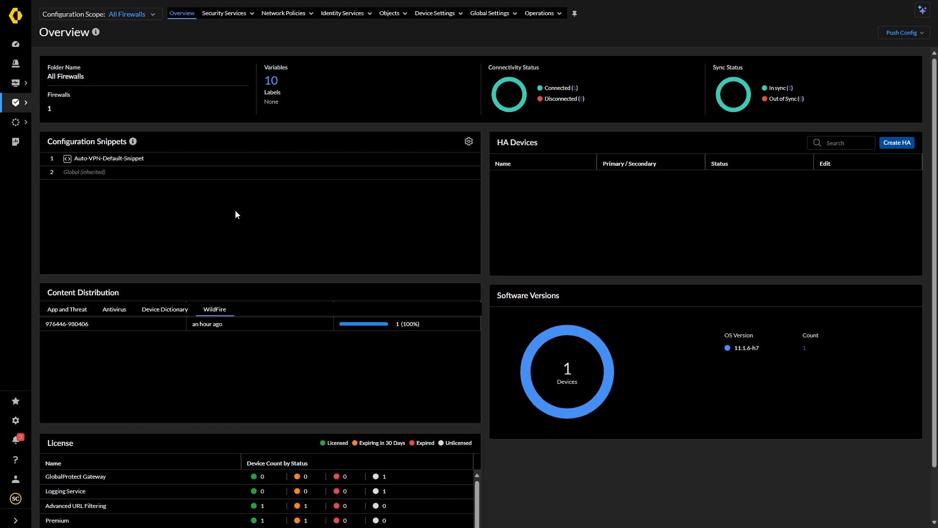
mouse_move(90, 130)
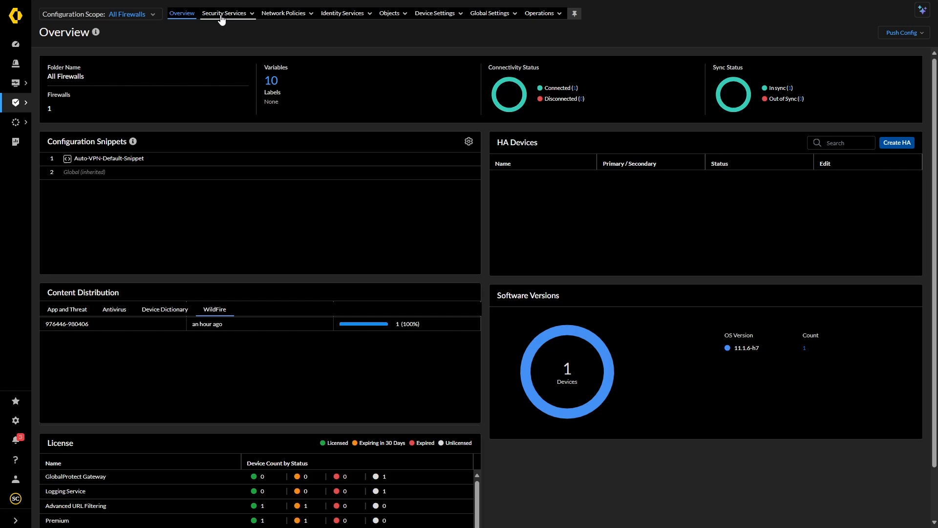
Step: Go to Vulnerability Protection and select the predefined best-practice profile
left_click(225, 12)
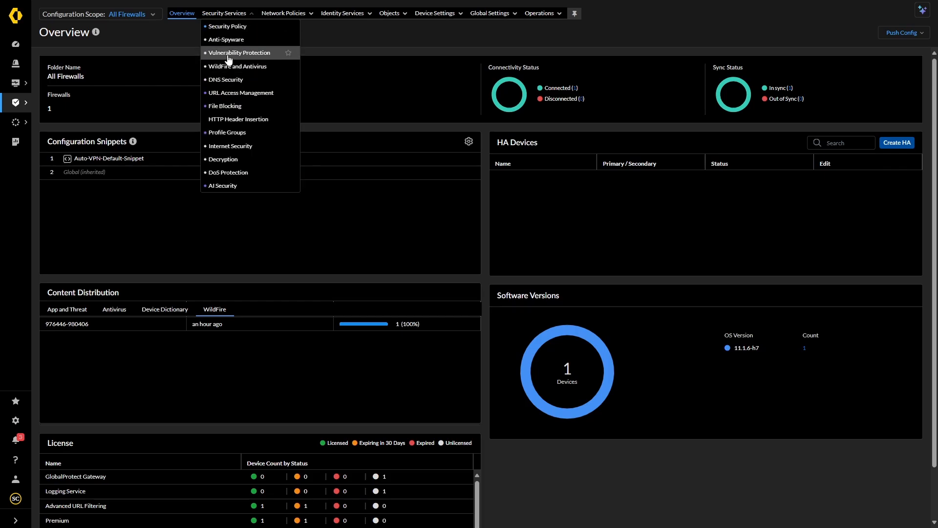
left_click(239, 53)
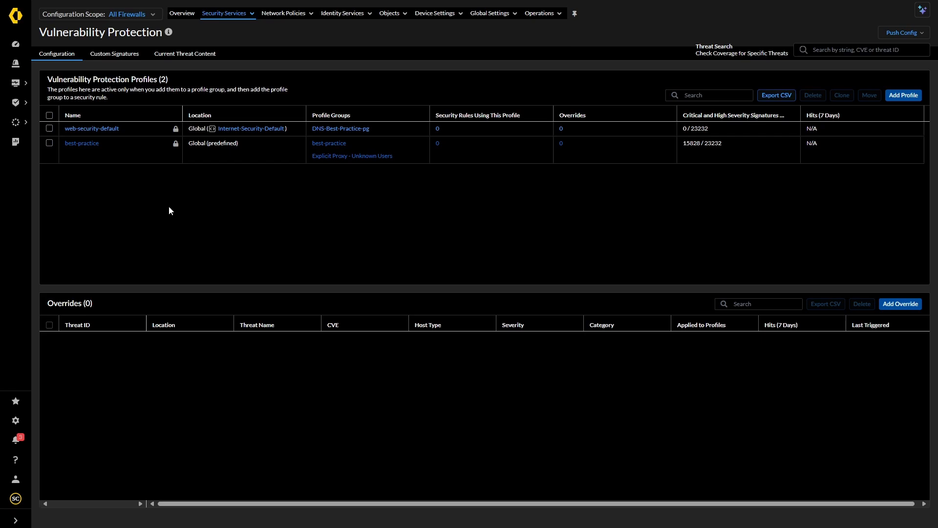
mouse_move(149, 169)
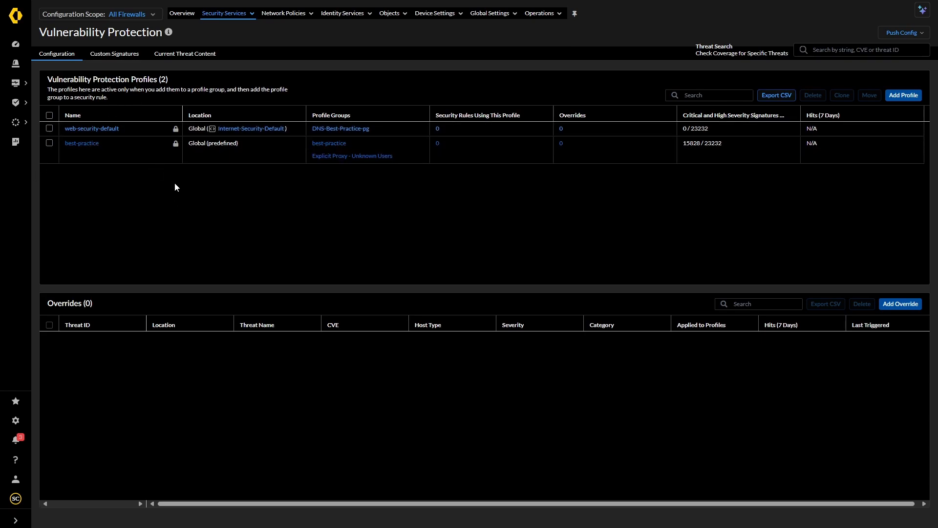
mouse_move(82, 144)
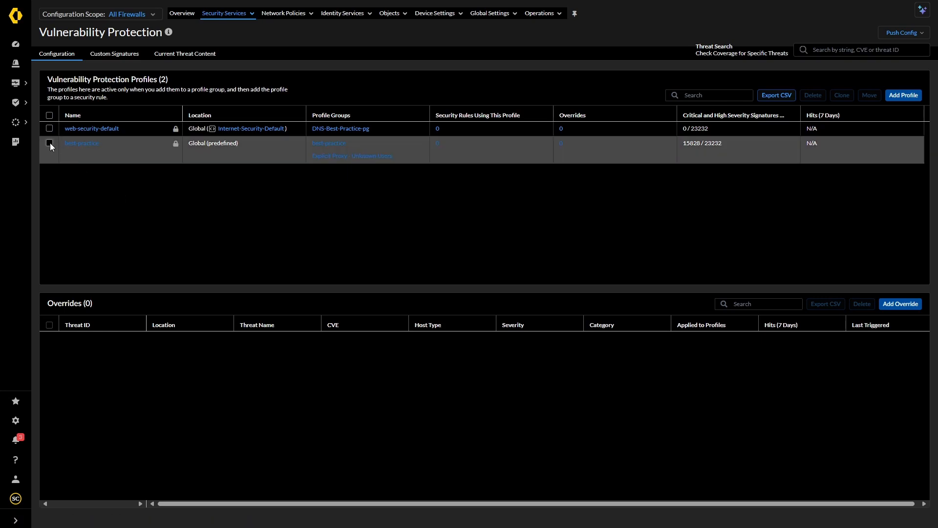
left_click(50, 144)
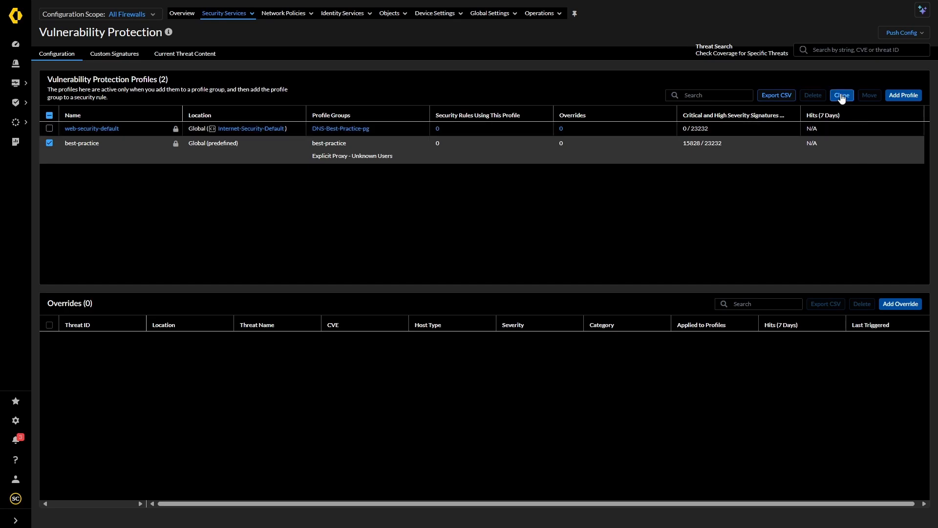
Step: Clone best-practice into All Firewalls and open the cloned profile for editing
left_click(841, 95)
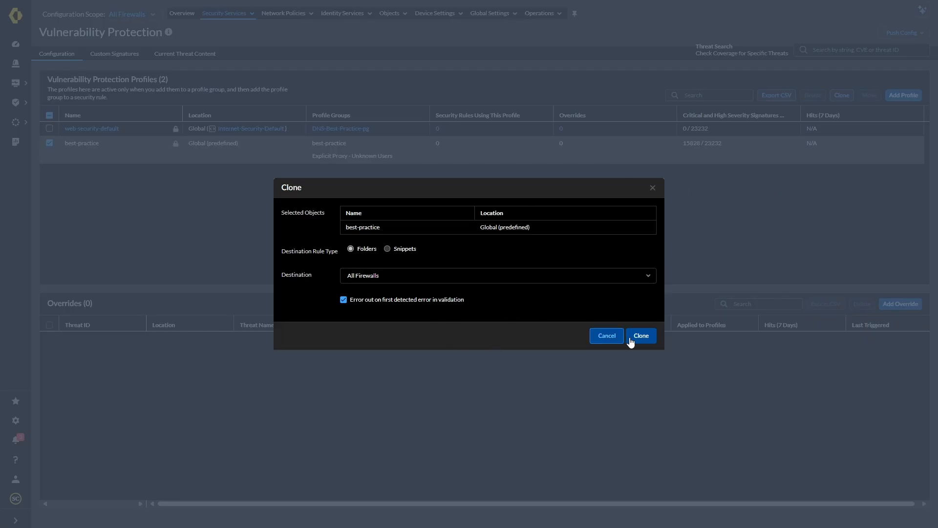
left_click(639, 335)
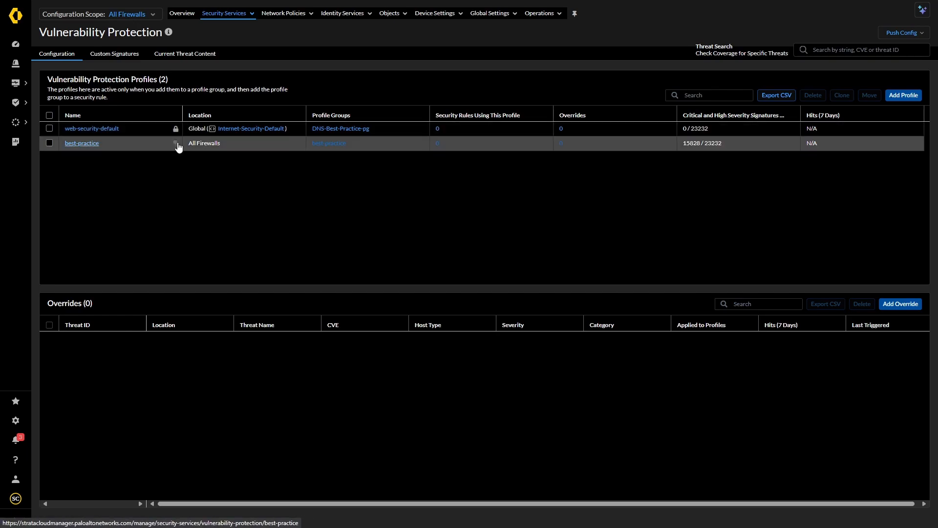
mouse_move(179, 150)
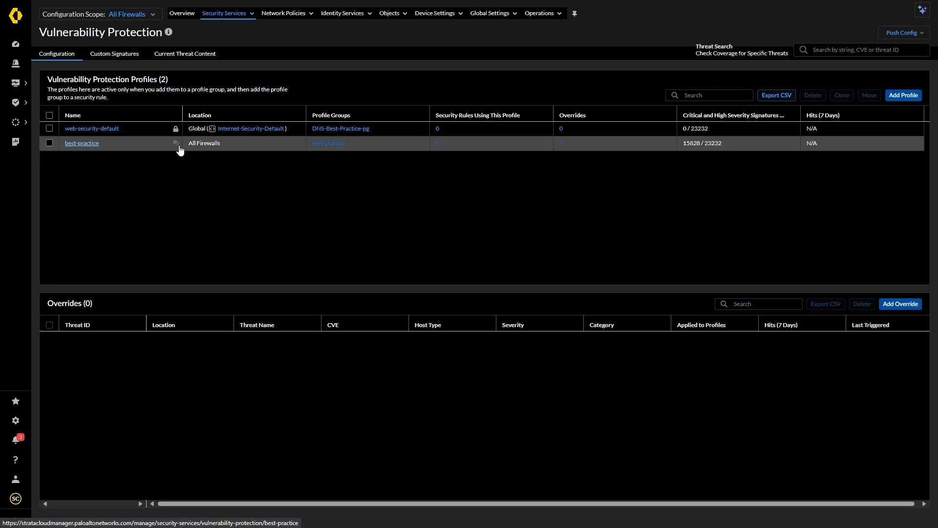
mouse_move(168, 215)
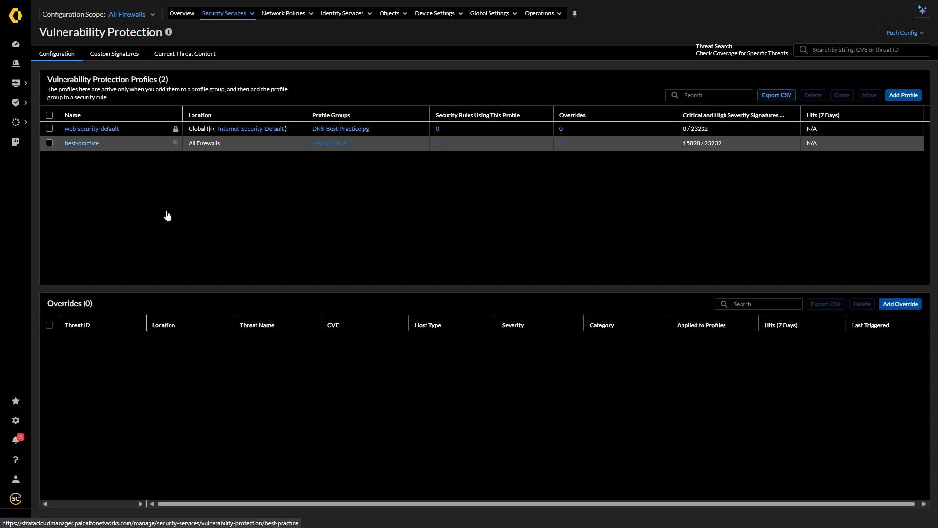
left_click(82, 143)
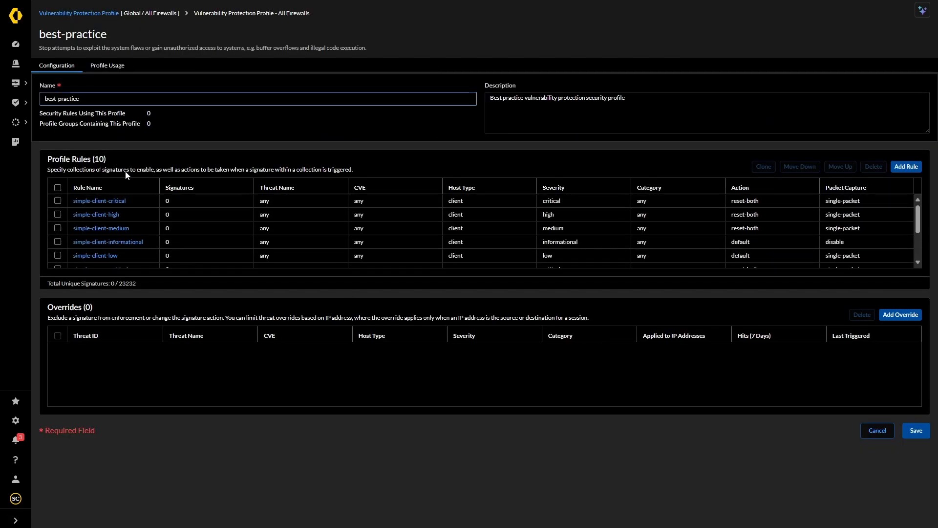
Step: Start a new profile rule named App-id-change with action Allow
scroll("down", 3)
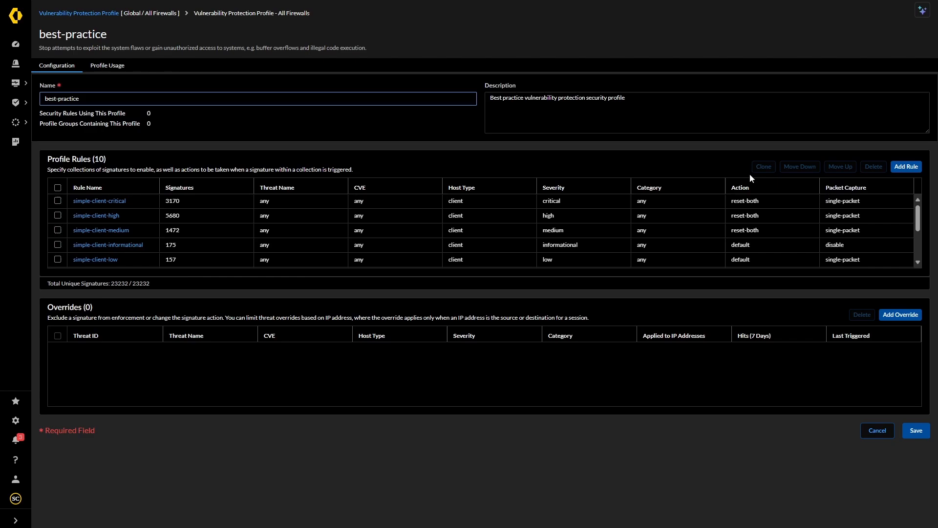
left_click(905, 166)
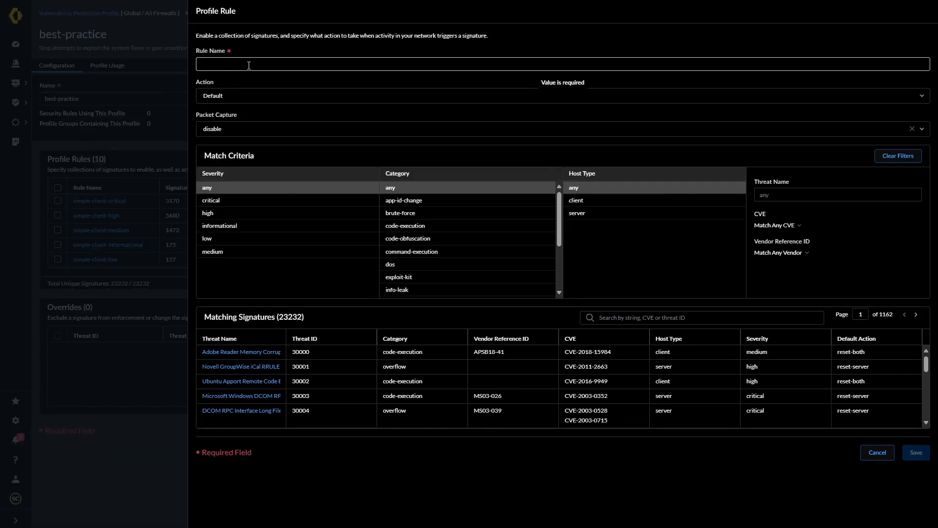
type("App-id-change")
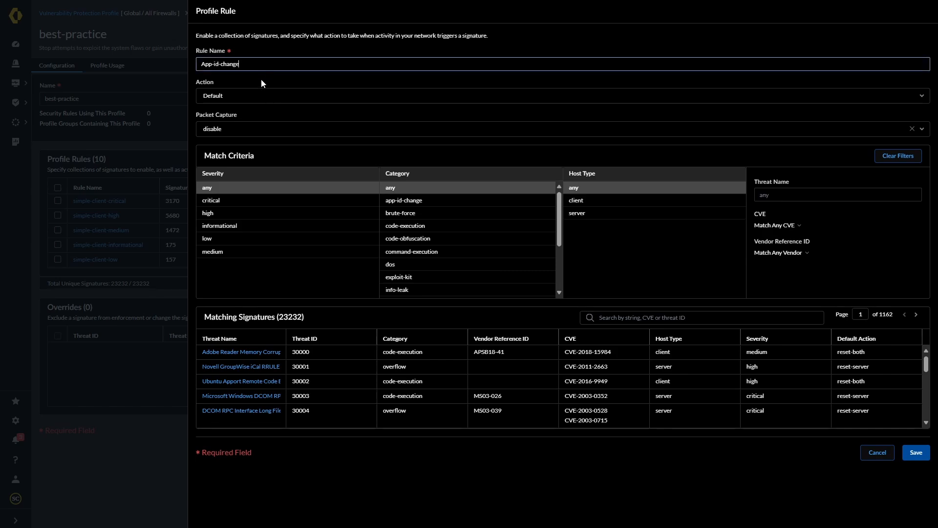
left_click(563, 95)
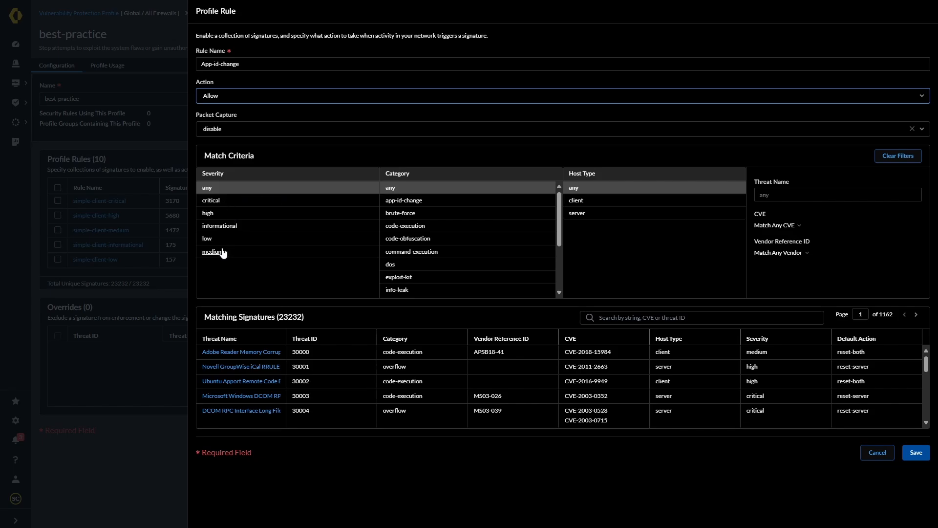
Step: Match informational severity and the app-id-change category, yielding 1894 signatures
left_click(220, 225)
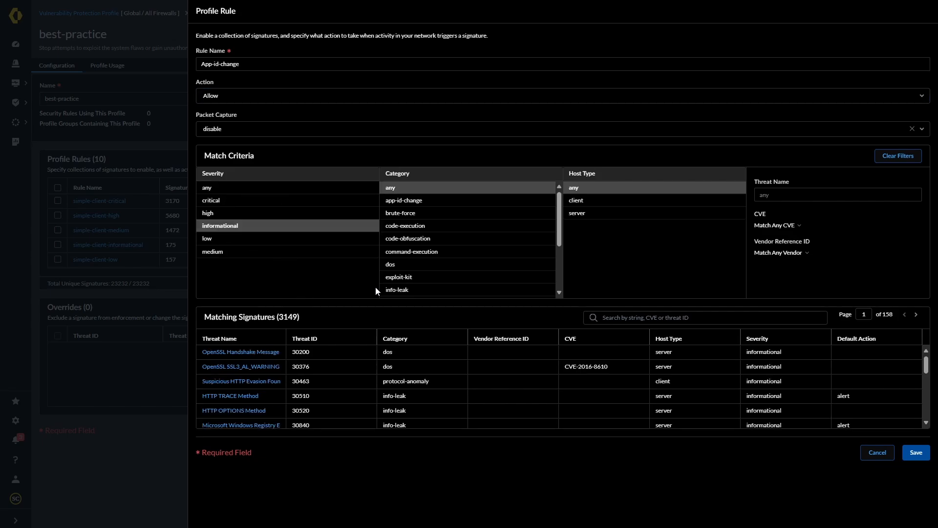
left_click(404, 199)
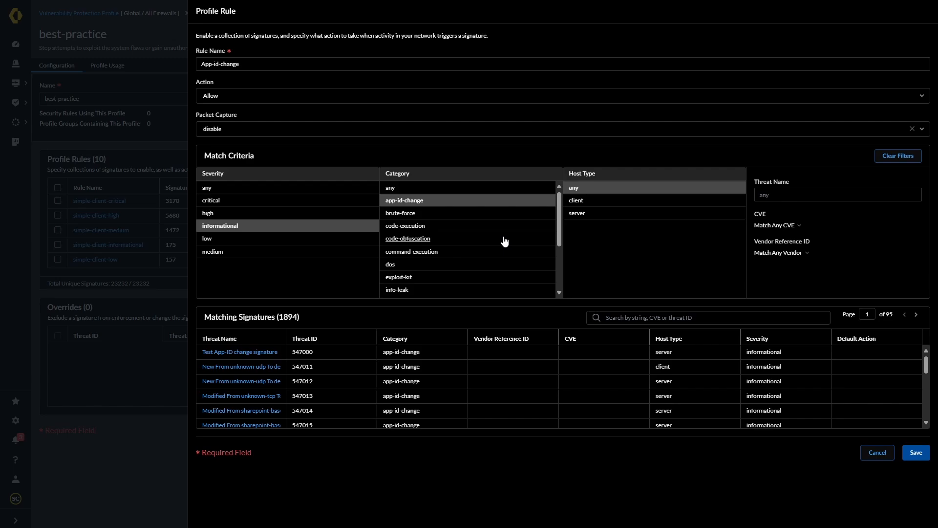
scroll("down", 3)
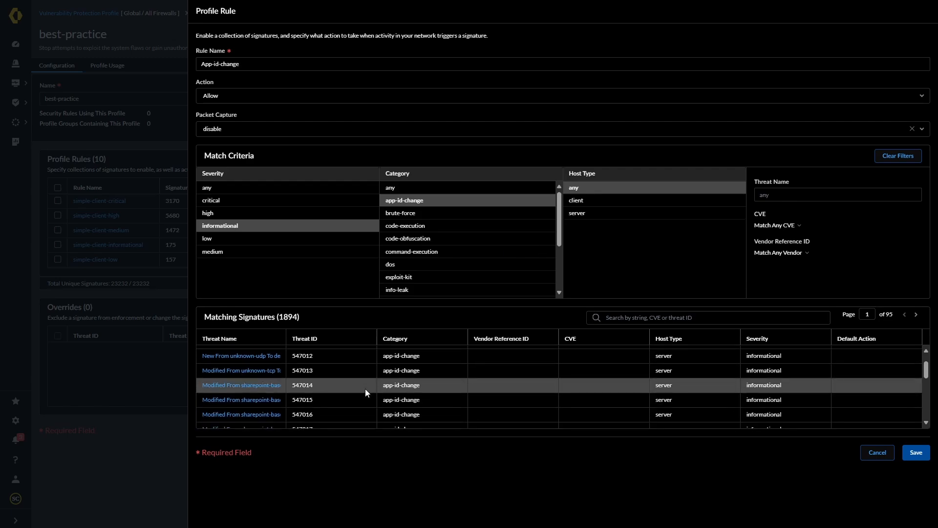
scroll("down", 3)
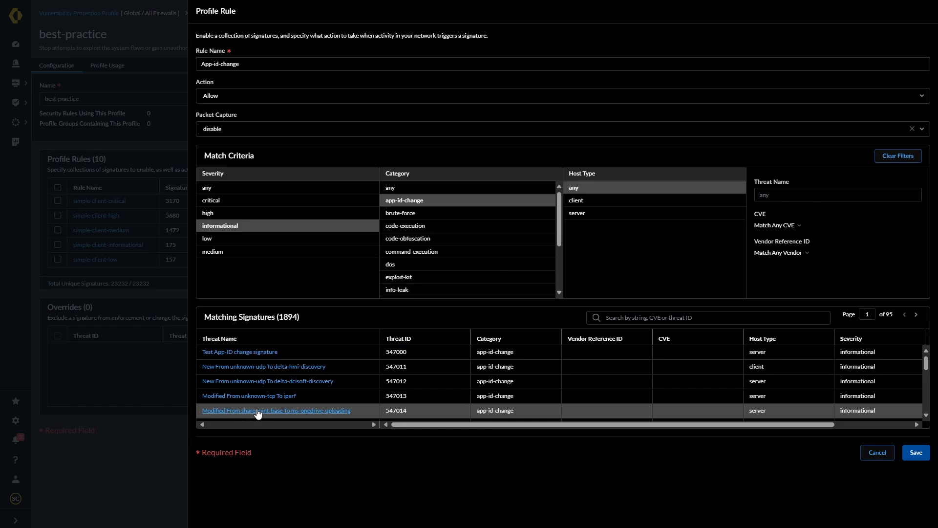
mouse_move(267, 381)
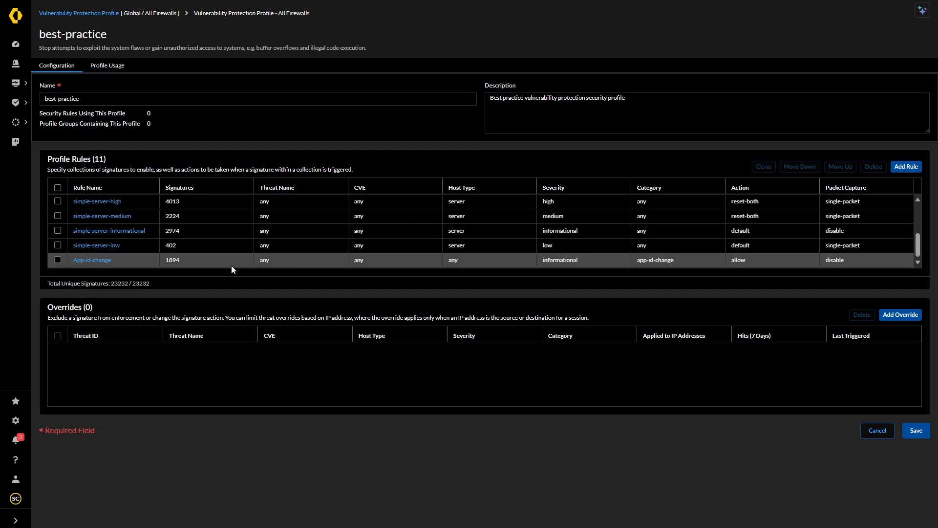
mouse_move(513, 268)
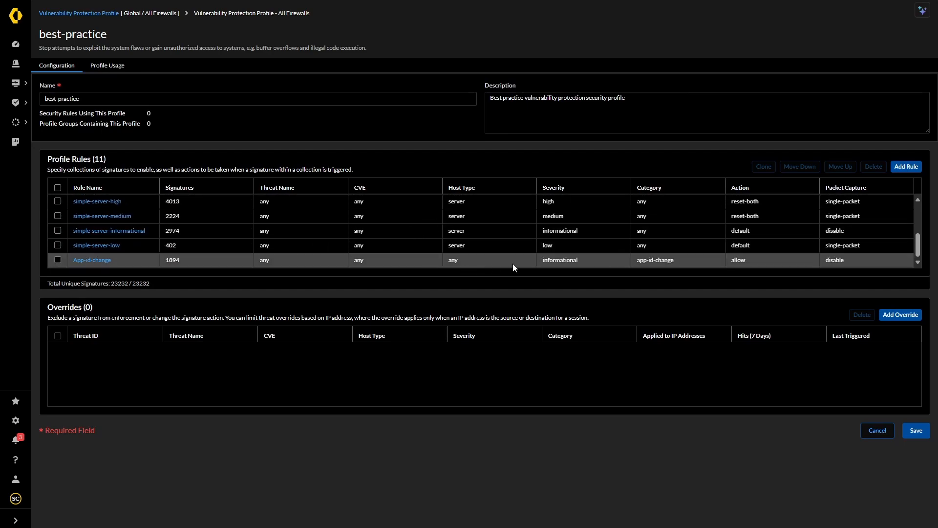
mouse_move(92, 260)
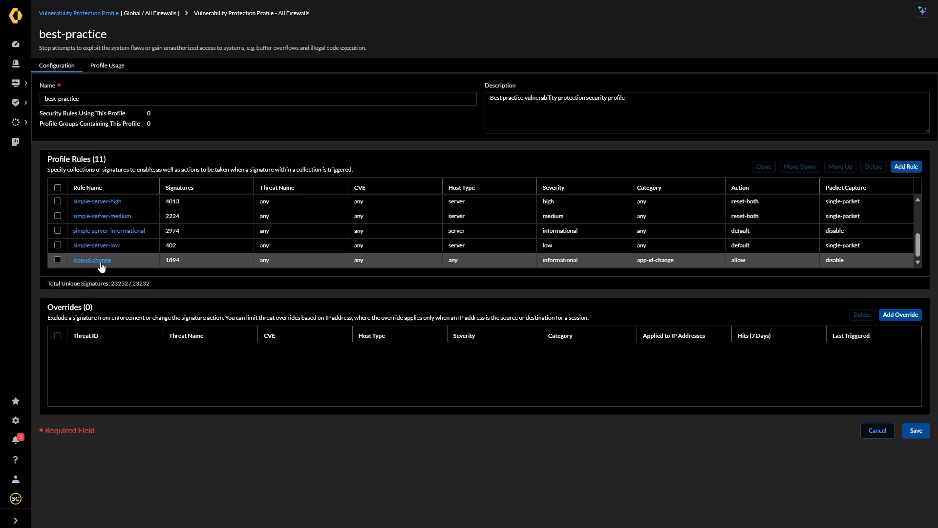
Step: Change the App-id-change rule's action to Alert and save the rule
left_click(92, 260)
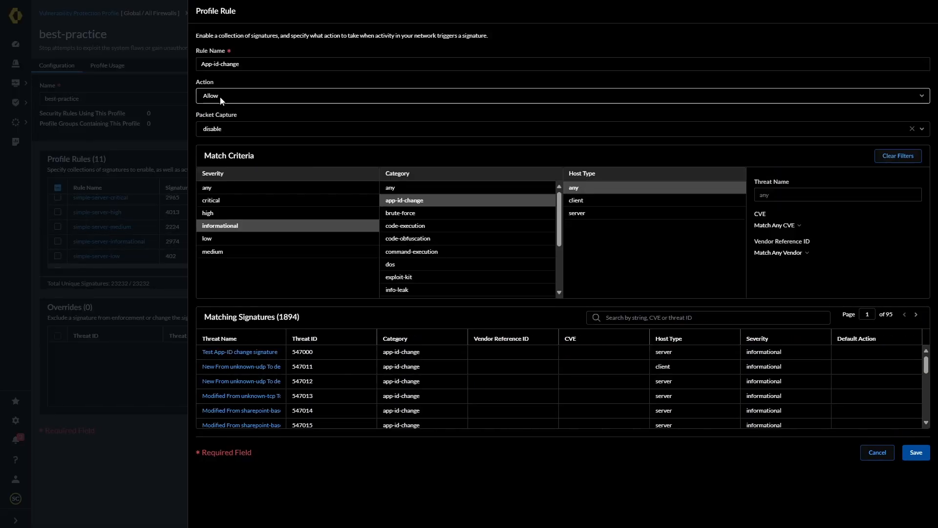
left_click(210, 95)
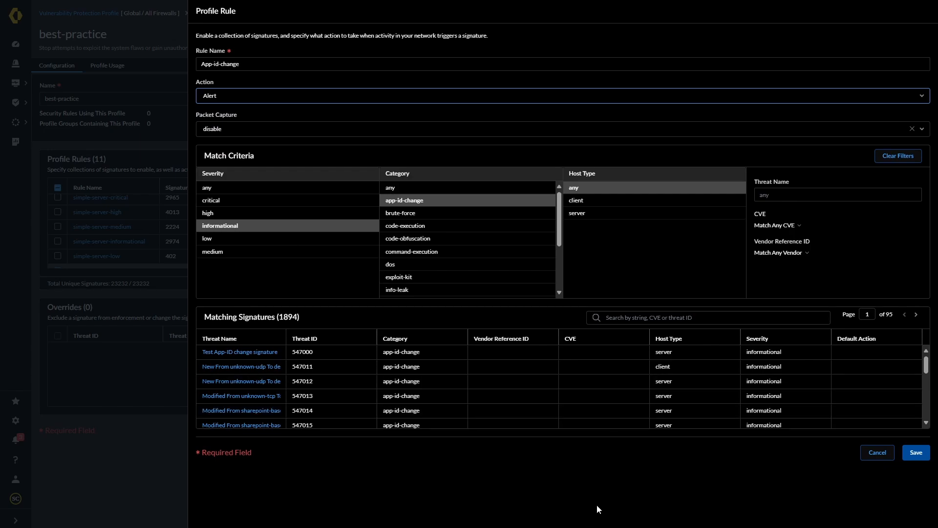
mouse_move(720, 507)
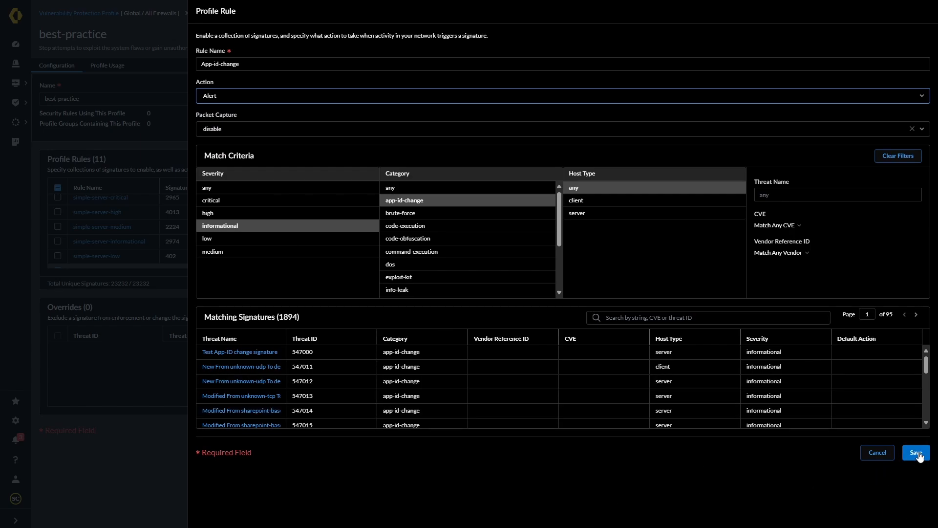
left_click(914, 452)
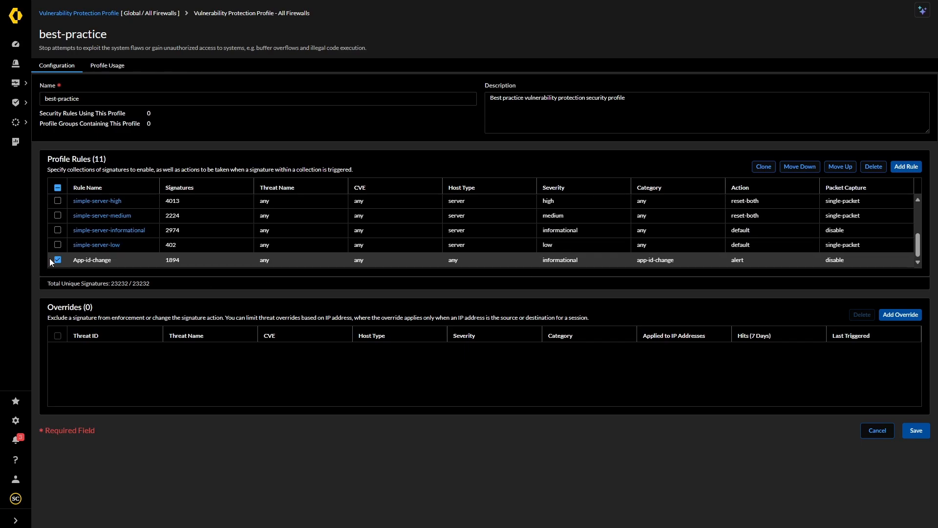
Step: Move App-id-change to first place in the rule list and save the best-practice profile
left_click(838, 166)
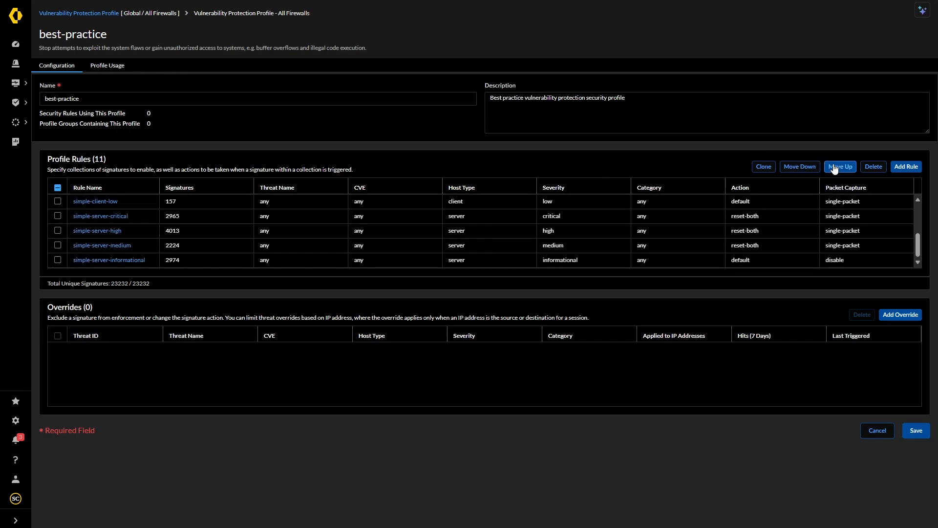
scroll("down", 3)
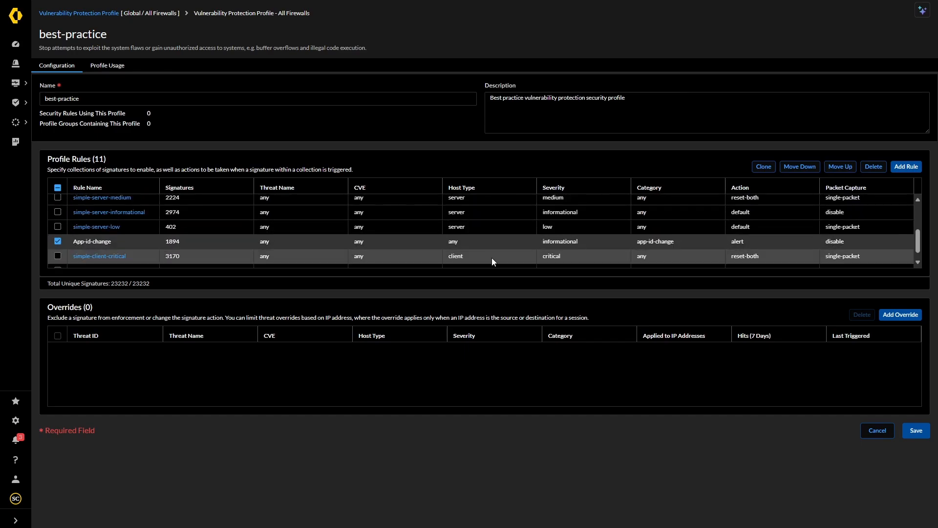
left_click(839, 166)
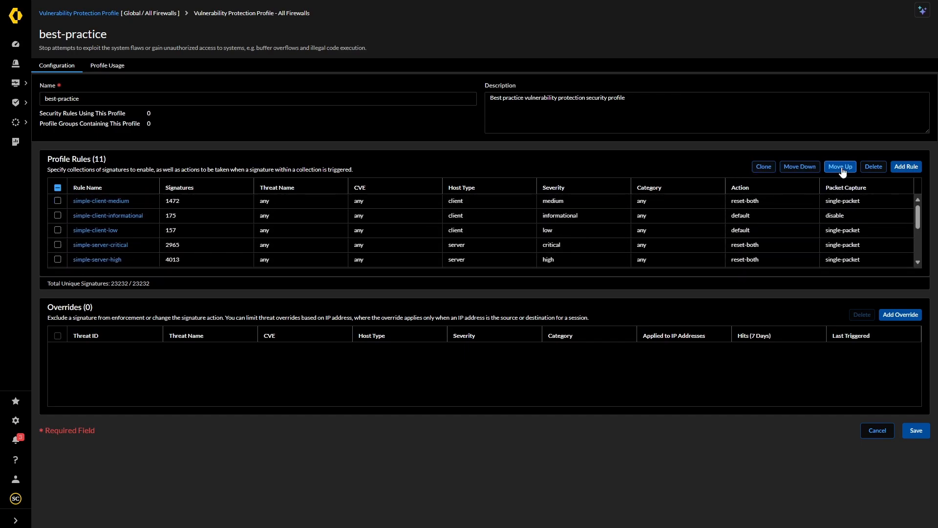
left_click(839, 166)
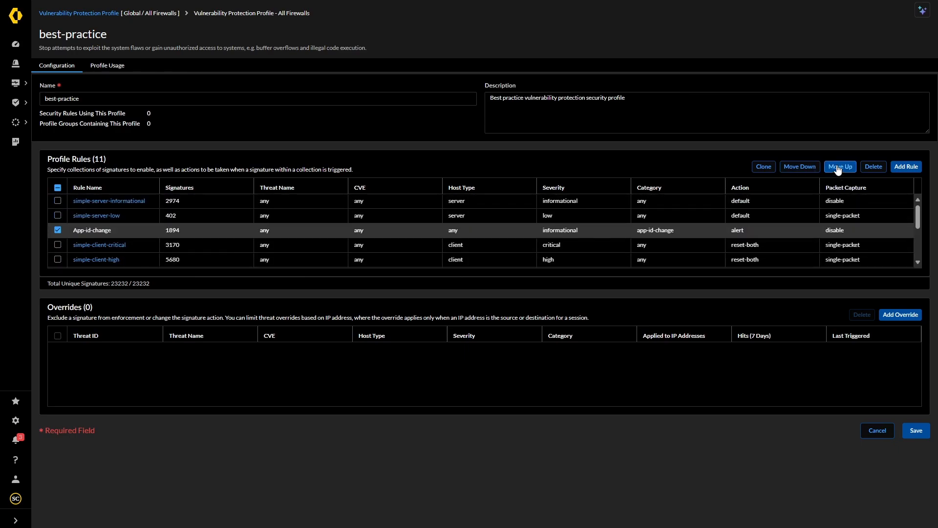
left_click(840, 166)
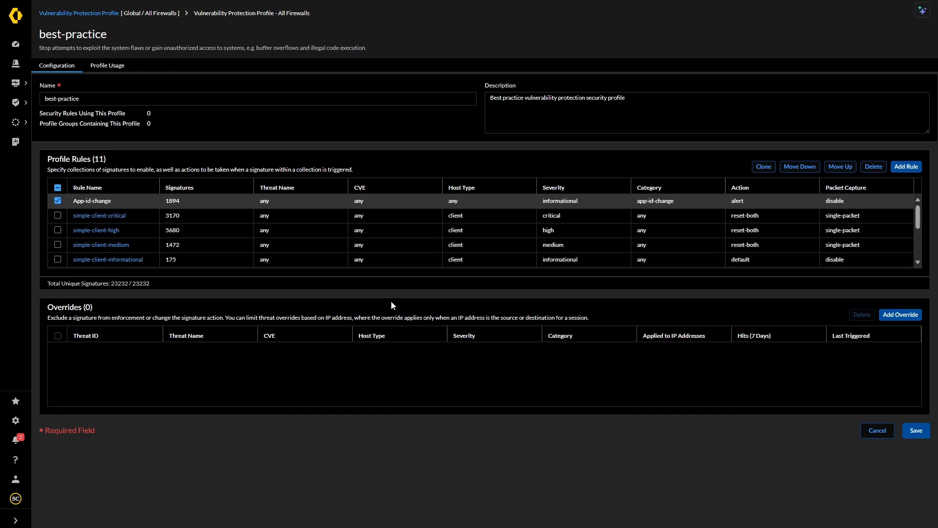
mouse_move(857, 484)
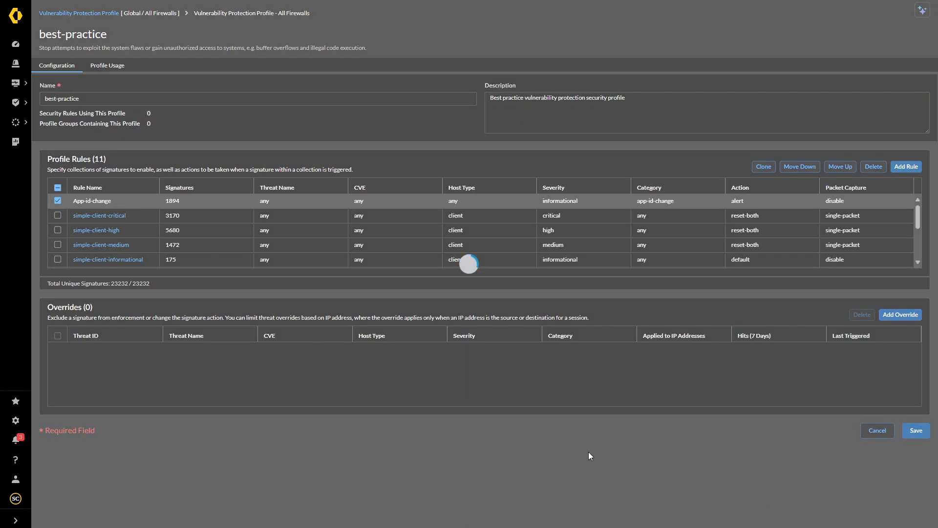
left_click(875, 430)
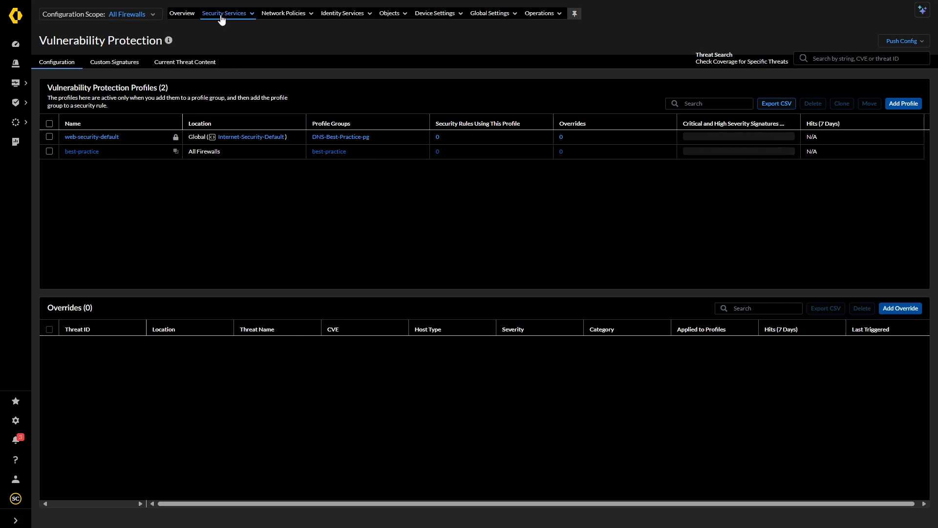
Step: Clone the predefined best-practice profile group into All Firewalls
left_click(224, 13)
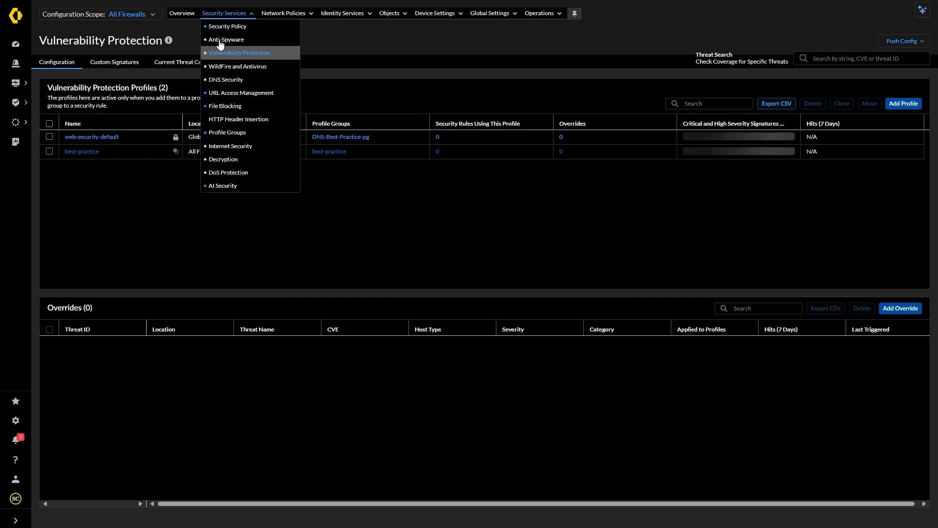
left_click(227, 132)
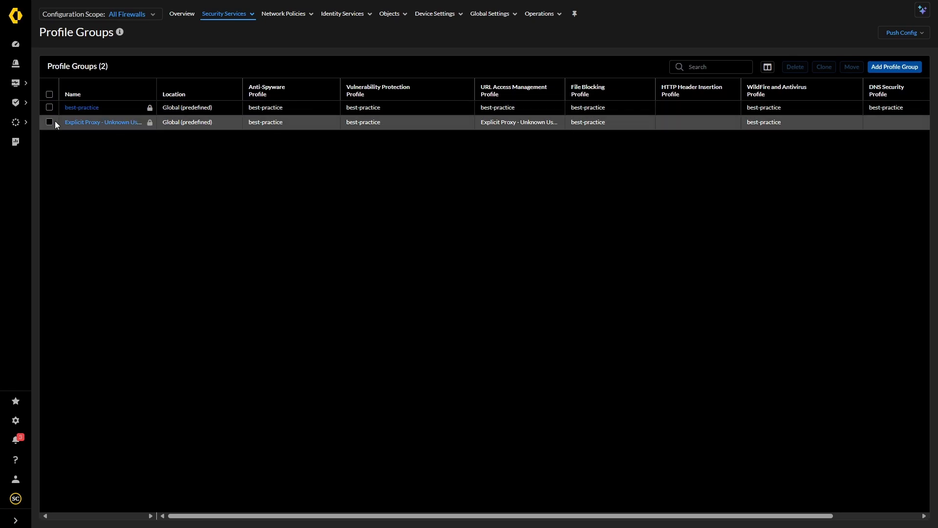
left_click(48, 95)
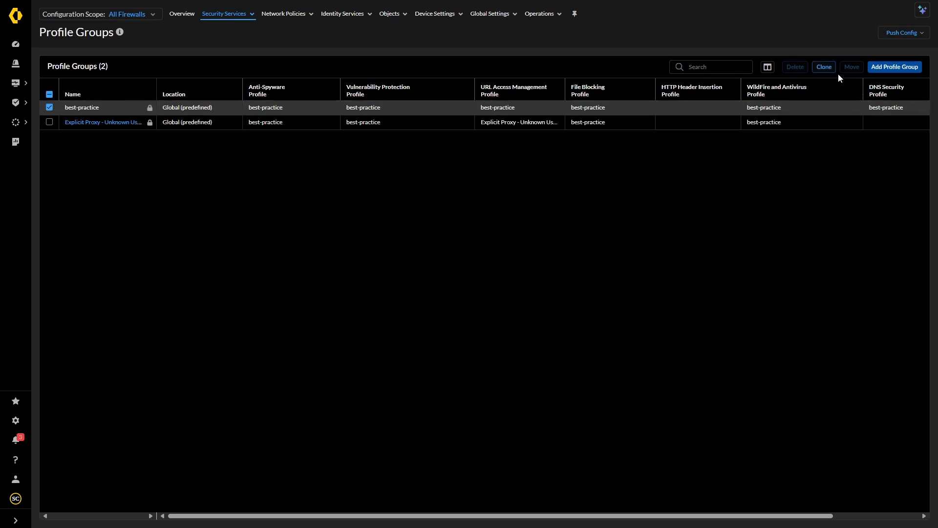
left_click(823, 67)
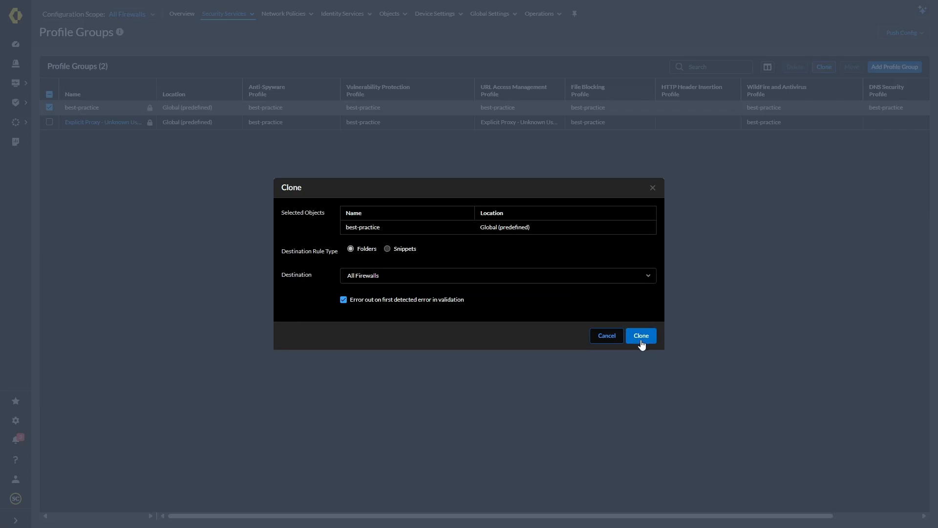
left_click(640, 335)
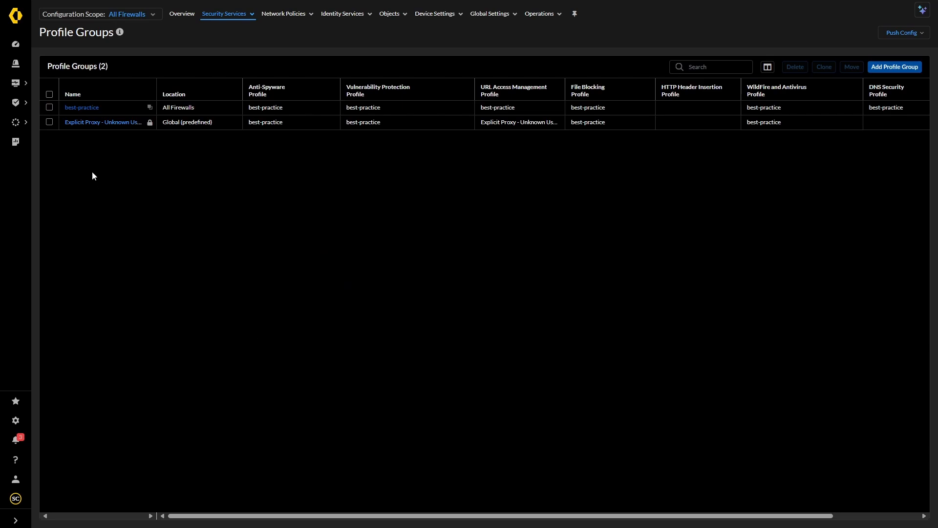
Step: Open the cloned best-practice group and save it
left_click(81, 108)
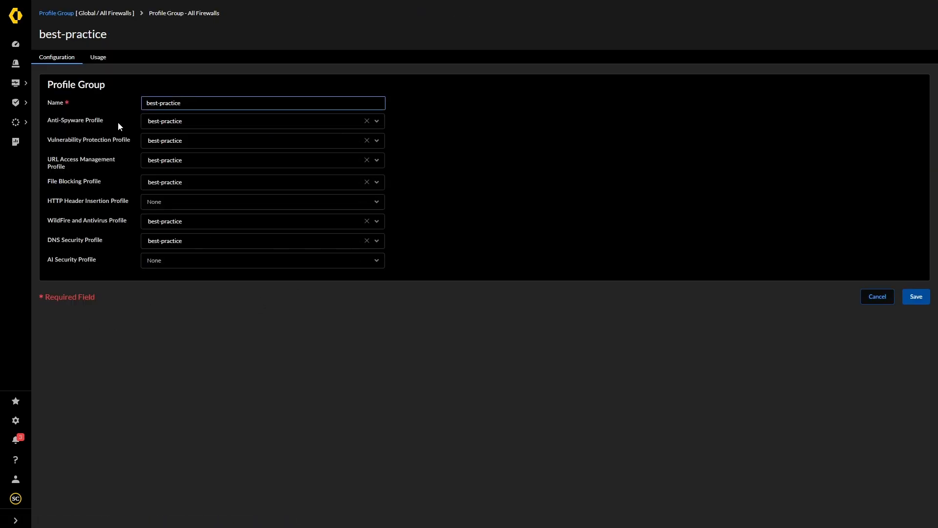
left_click(262, 159)
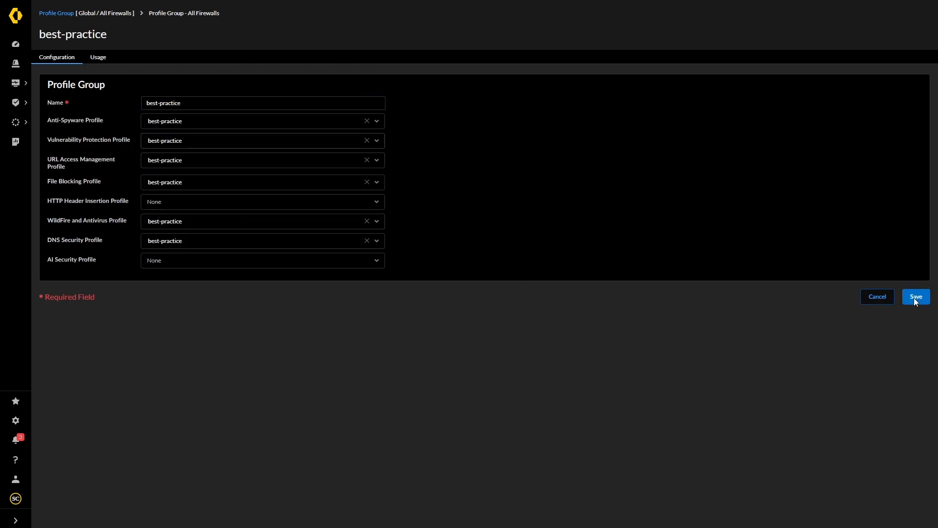
left_click(915, 296)
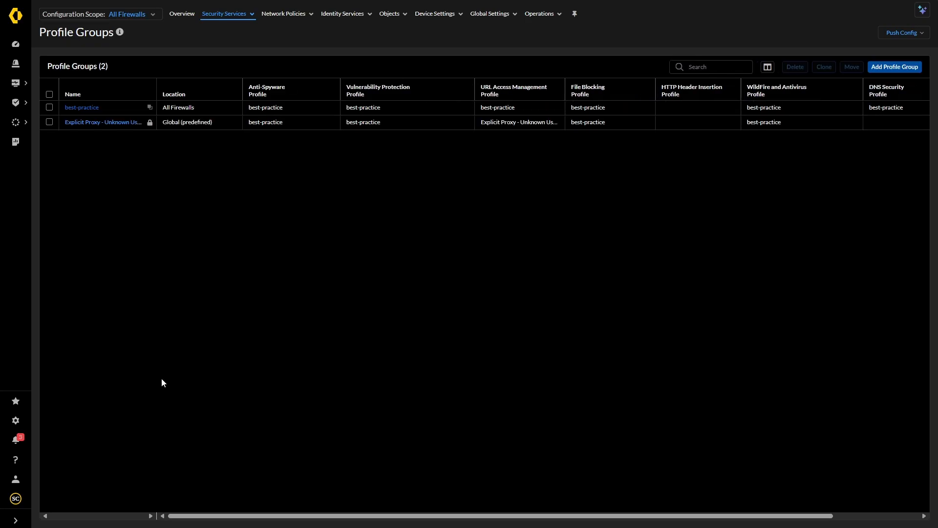
Step: Reopen the best-practice vulnerability profile and rename it to best-practice-mode44
left_click(225, 12)
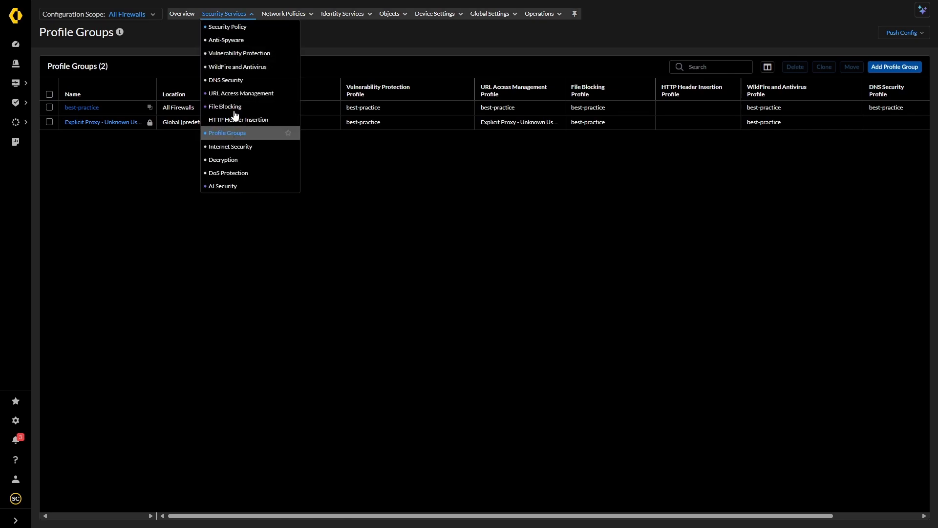
left_click(239, 53)
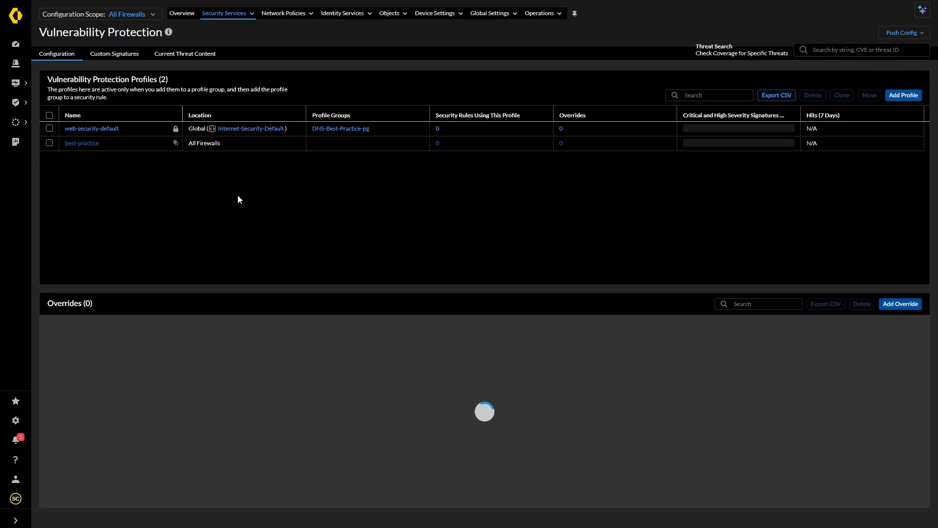
left_click(81, 142)
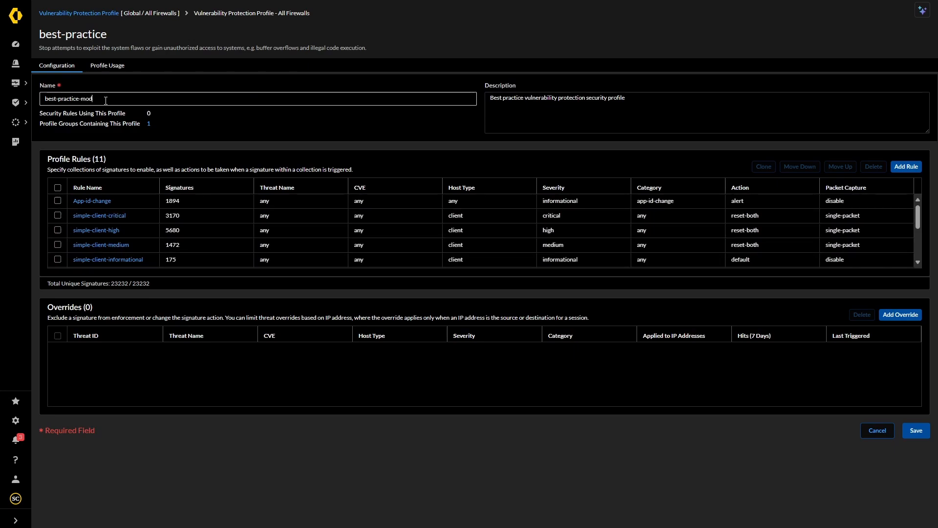
type("e44")
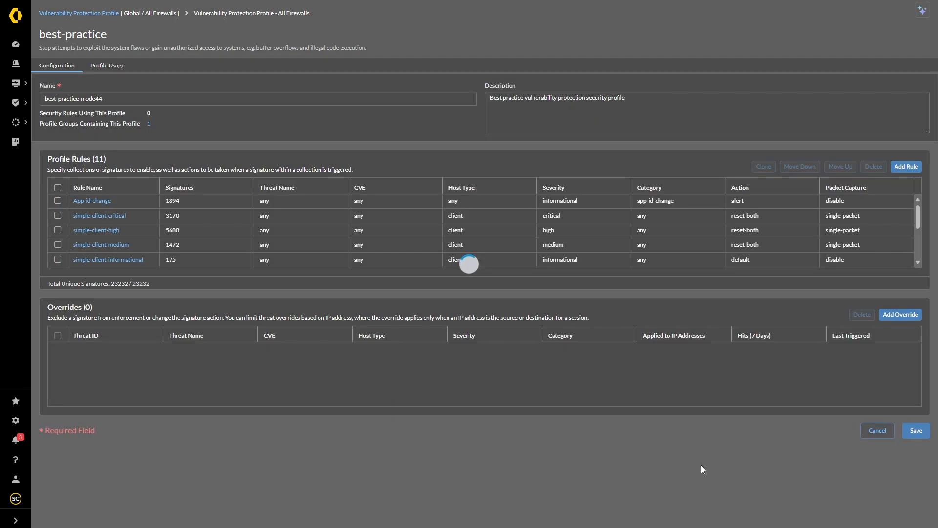
mouse_move(374, 412)
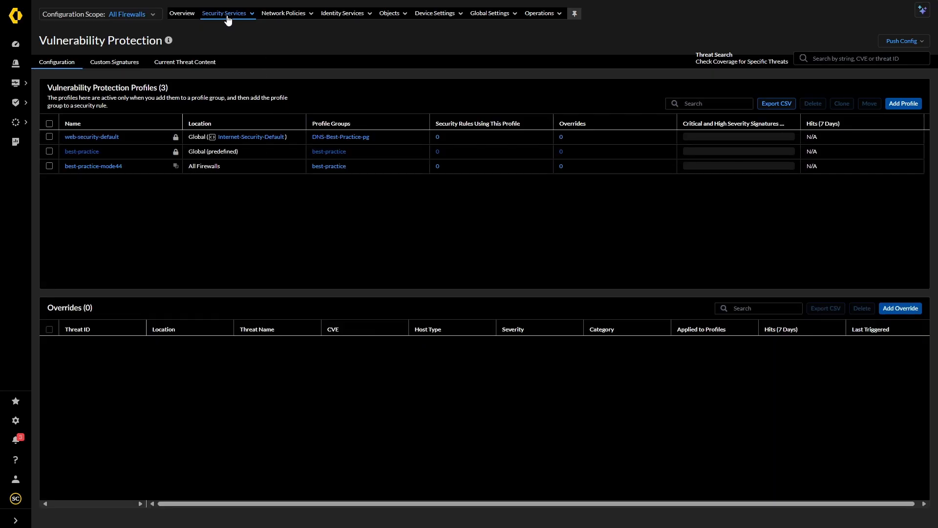
Step: Rename the best-practice profile group to best-practice-mode44-group and save it
left_click(225, 13)
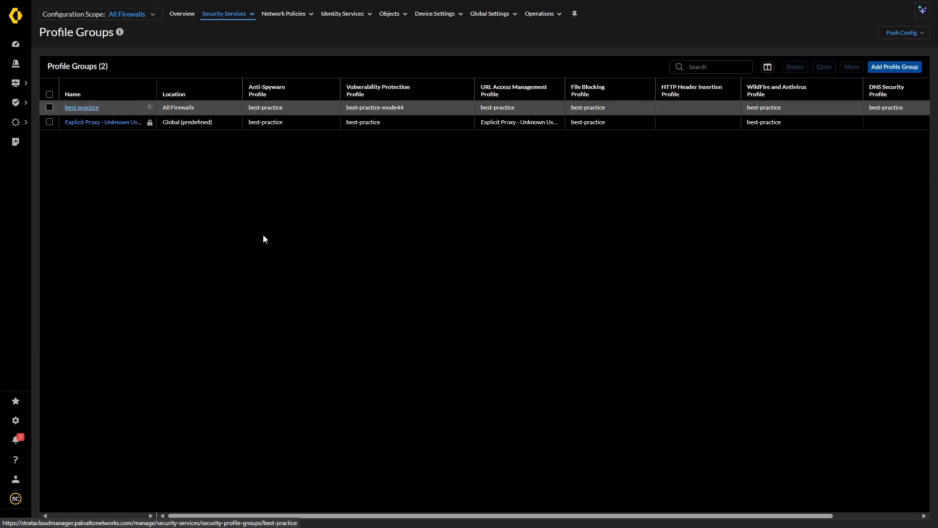
left_click(82, 108)
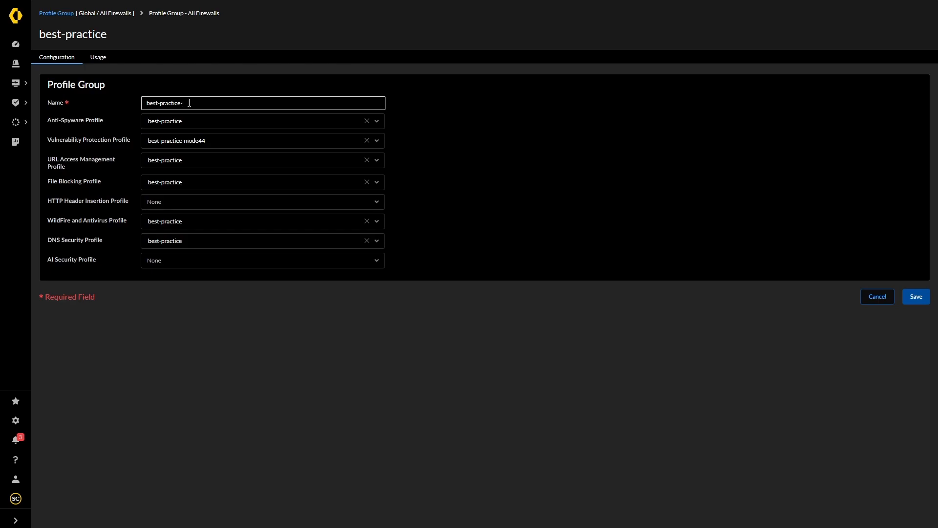
type("mode44-")
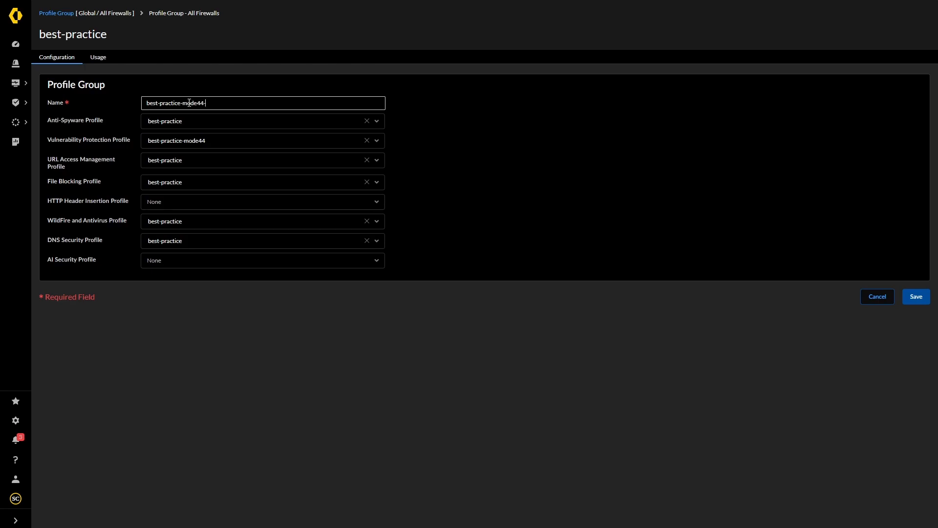
type("pr")
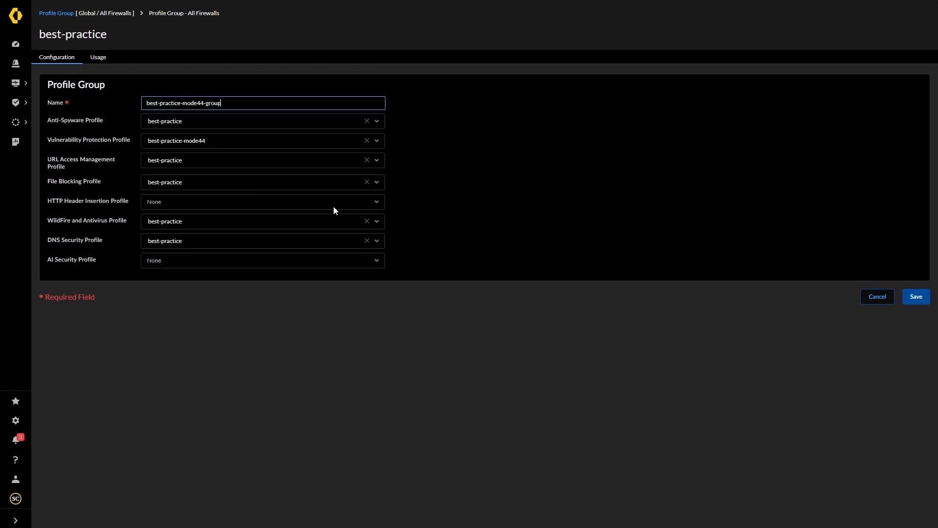
left_click(914, 296)
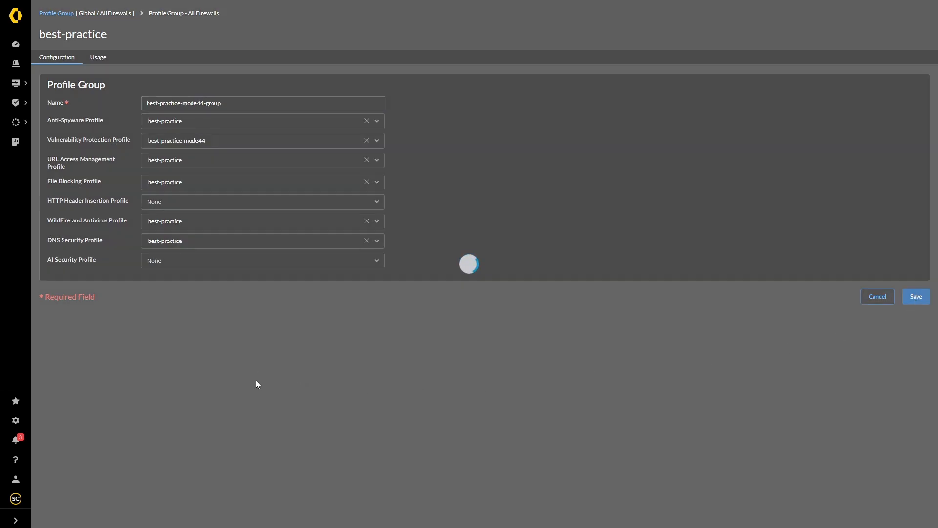
Step: Navigate to the Security Policy rules list
left_click(914, 296)
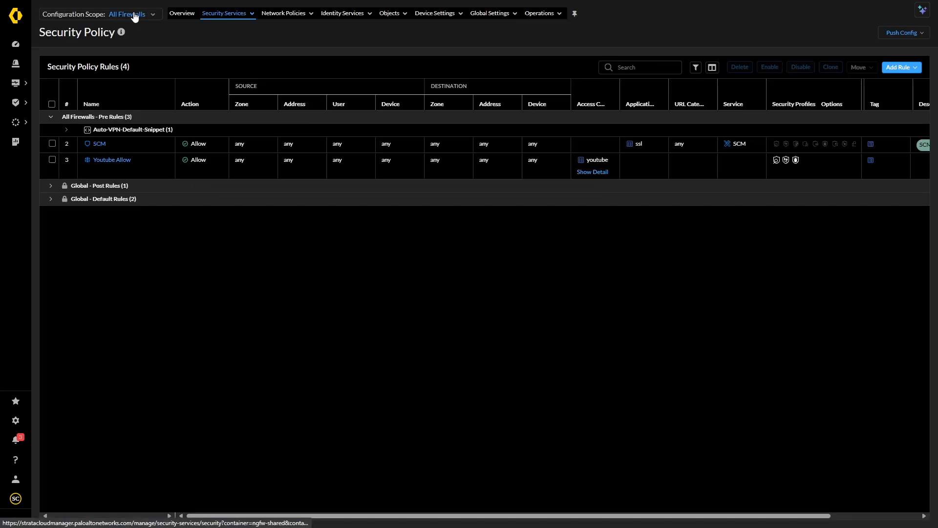
left_click(100, 144)
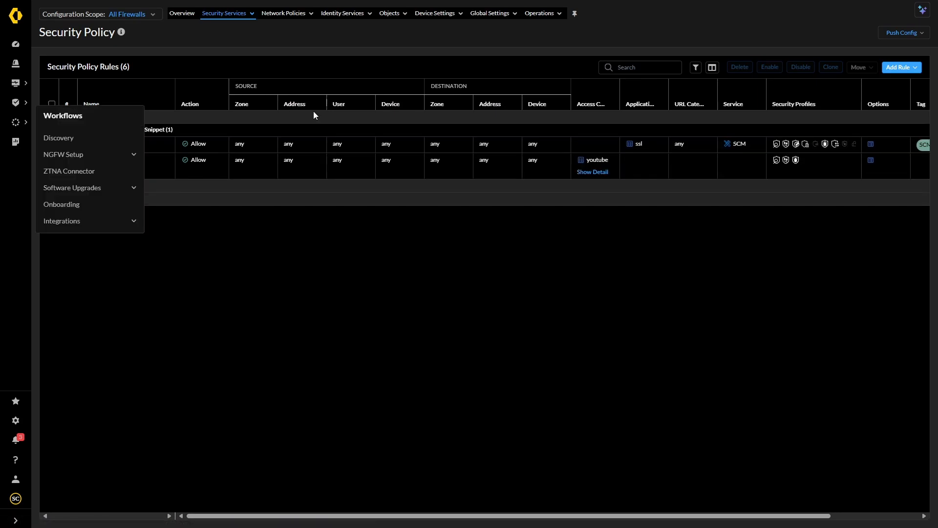
Step: Start a security pre-rule named Internet access with destination zone internet and any address
left_click(900, 68)
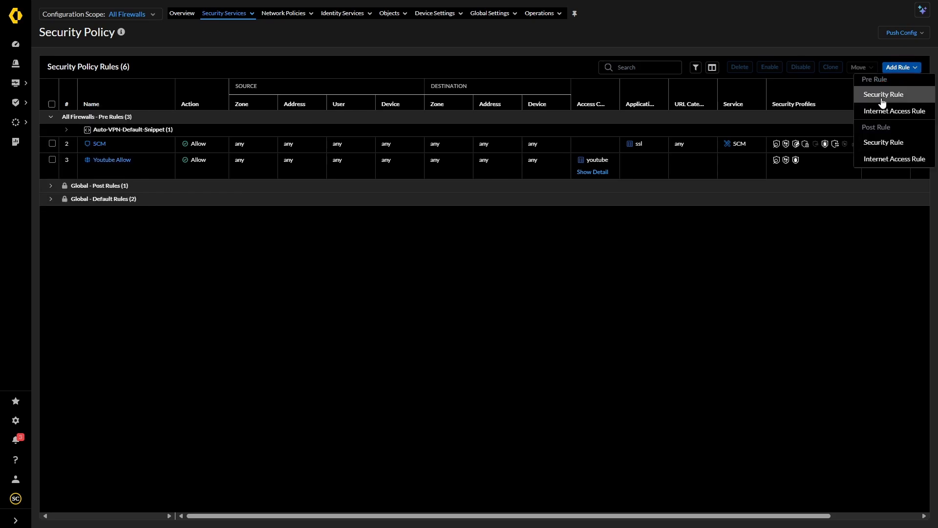
left_click(882, 95)
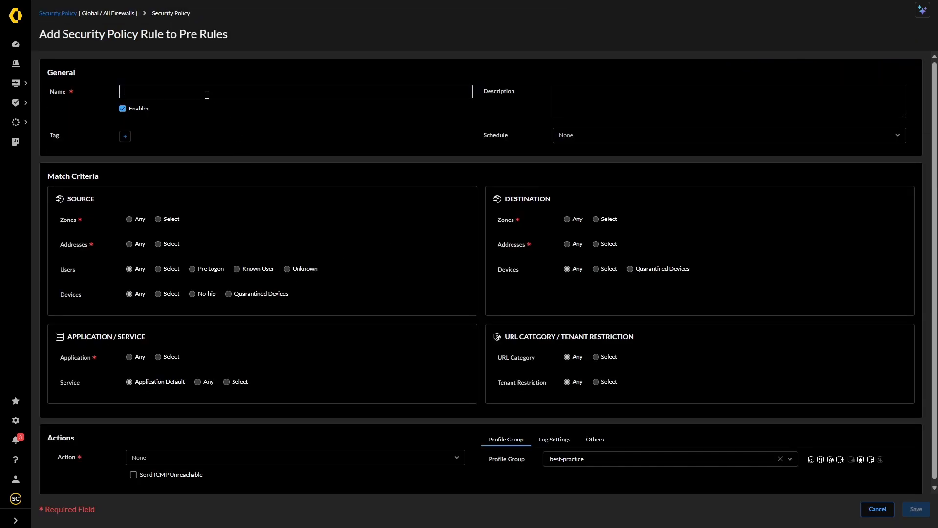
type("Inte")
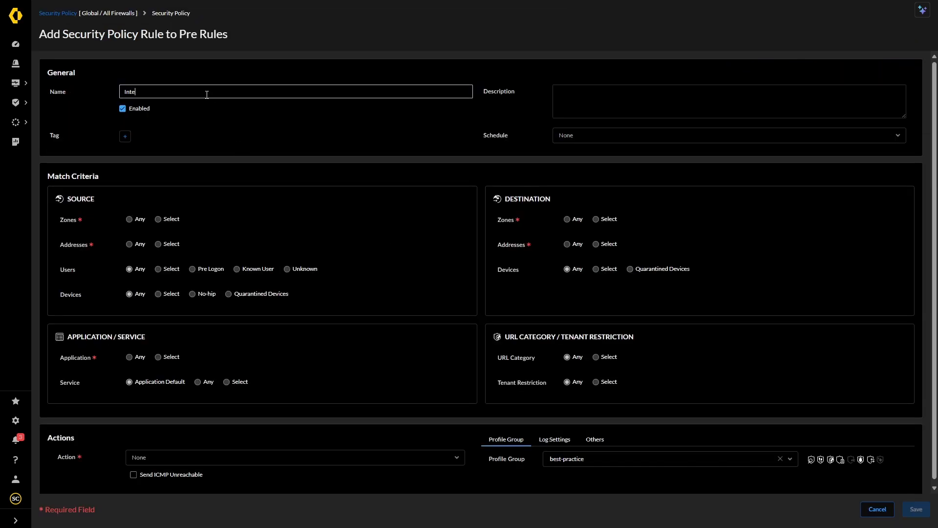
type("rnet access")
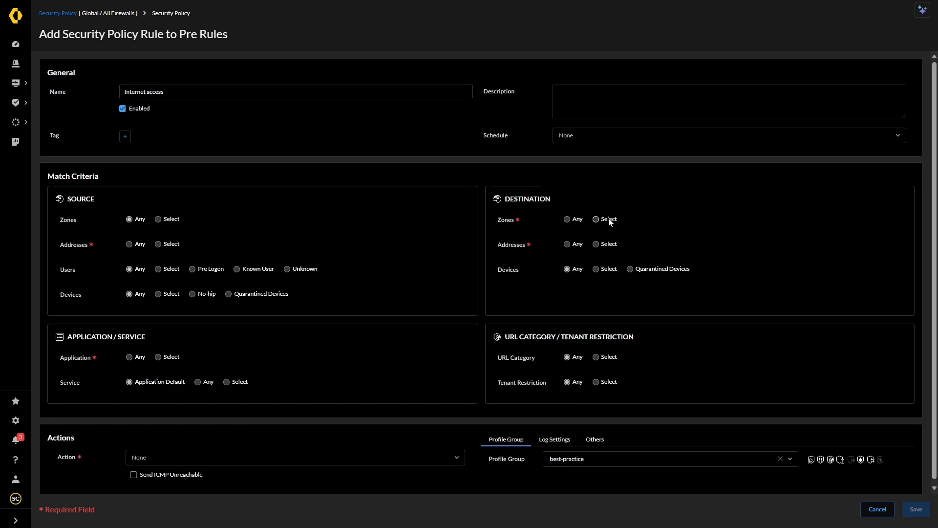
left_click(596, 220)
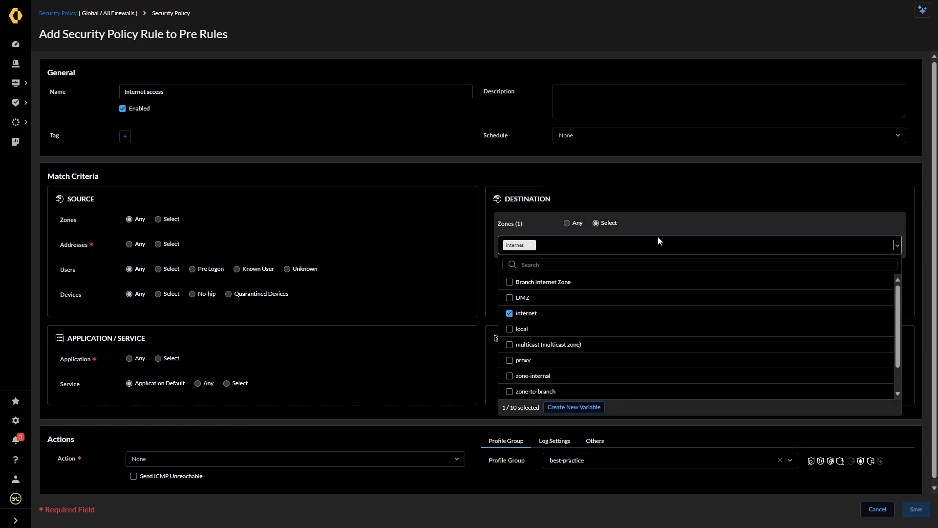
left_click(658, 240)
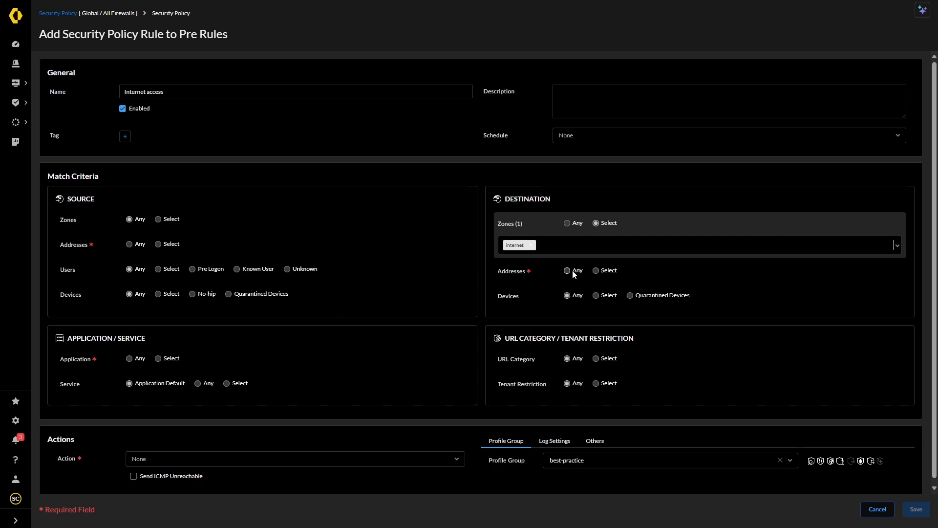
left_click(567, 270)
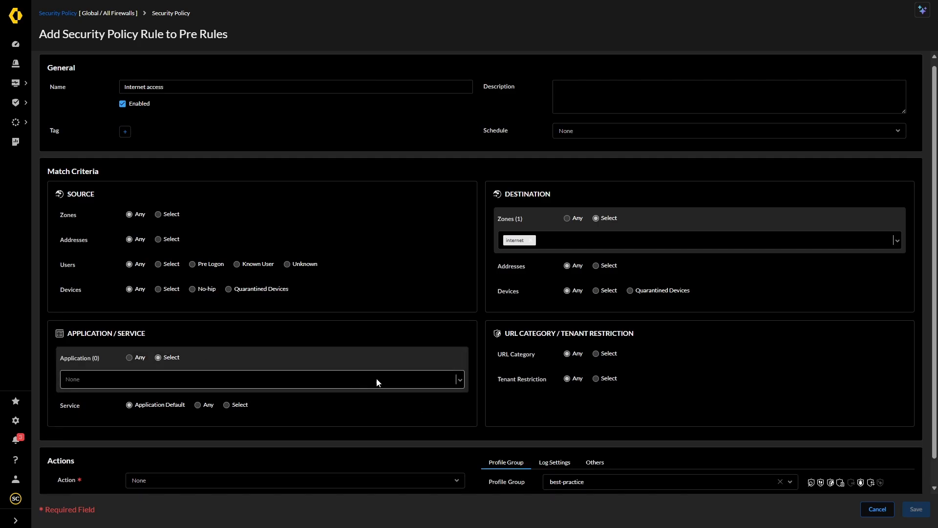
Step: Add the ssl, web-browsing and dns applications to the rule
left_click(262, 379)
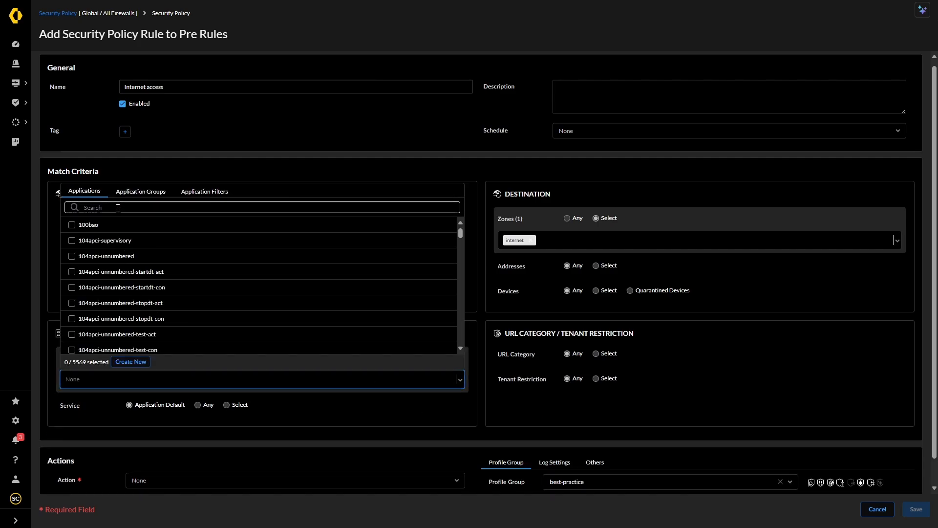
type("ssl")
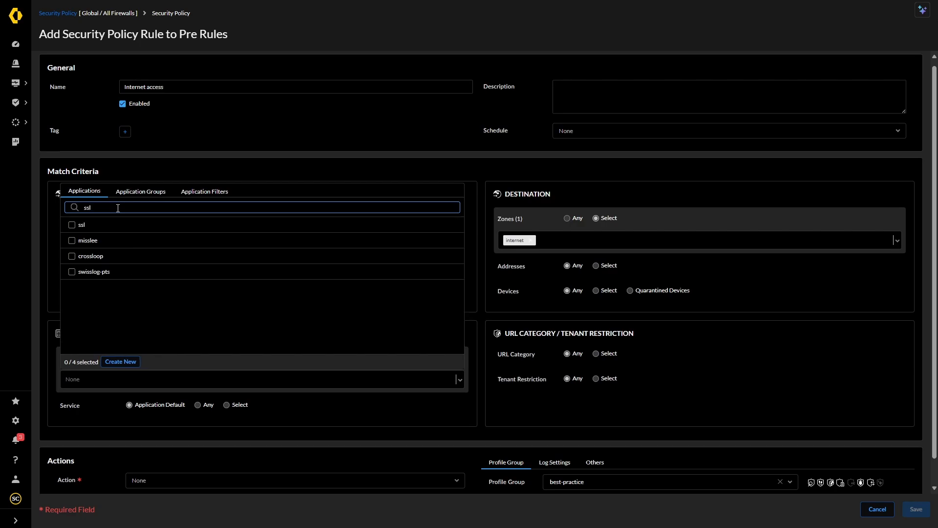
left_click(71, 225)
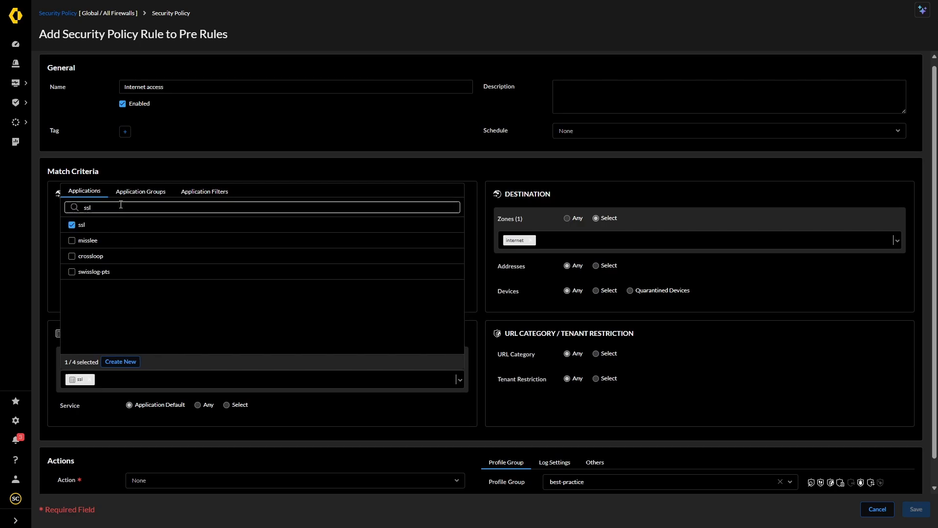
type("web")
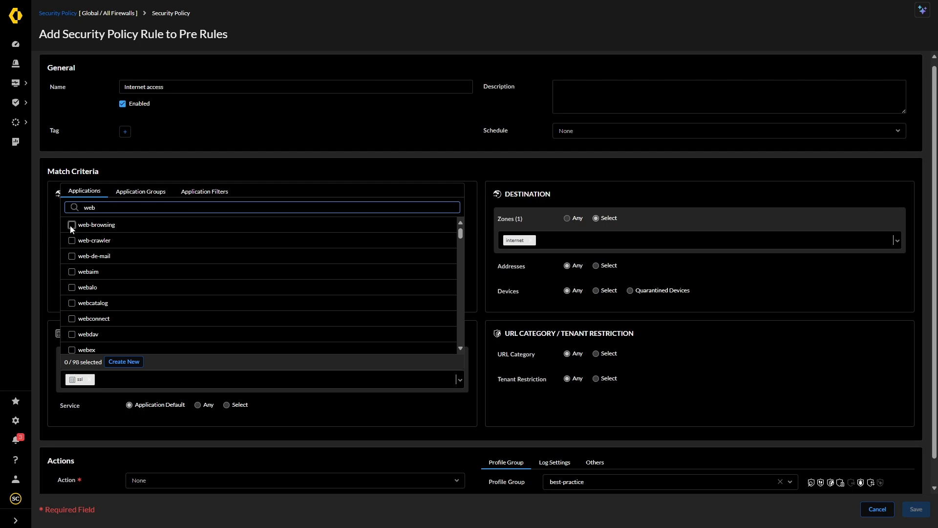
left_click(71, 225)
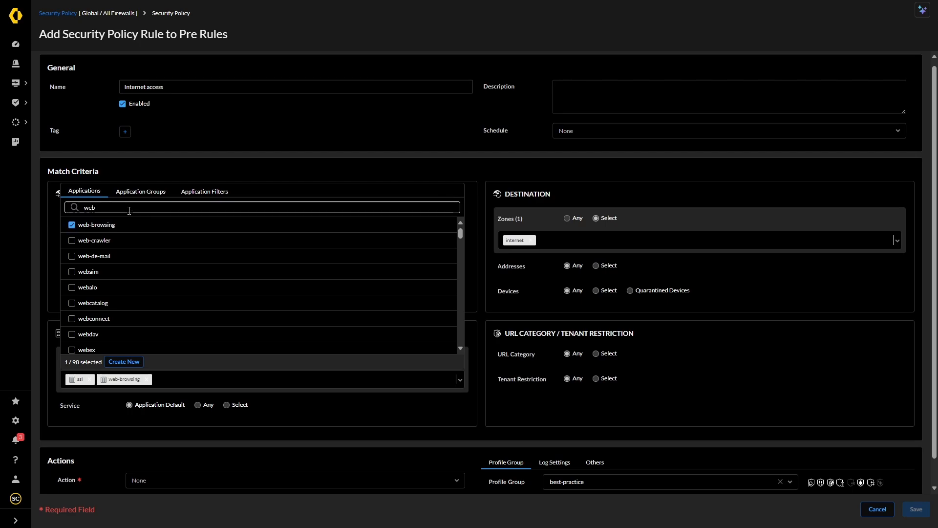
double_click(89, 207)
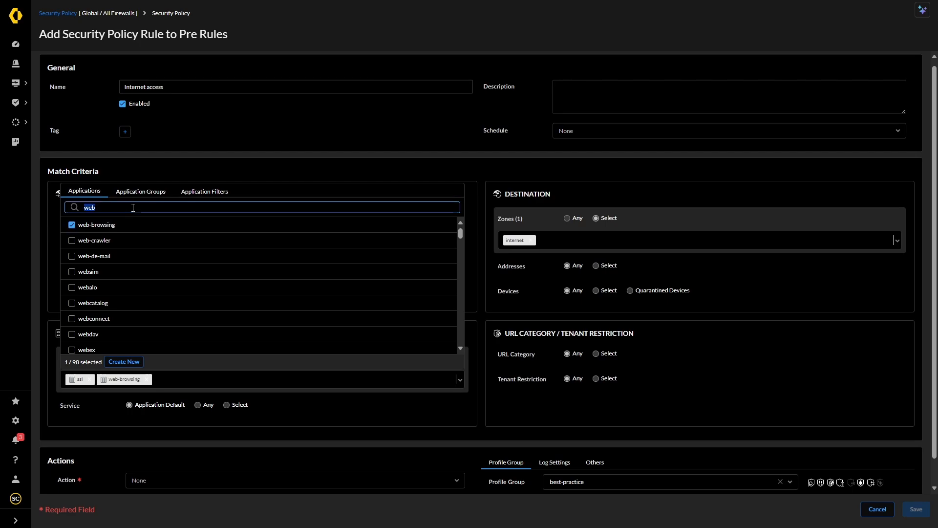
type("dns")
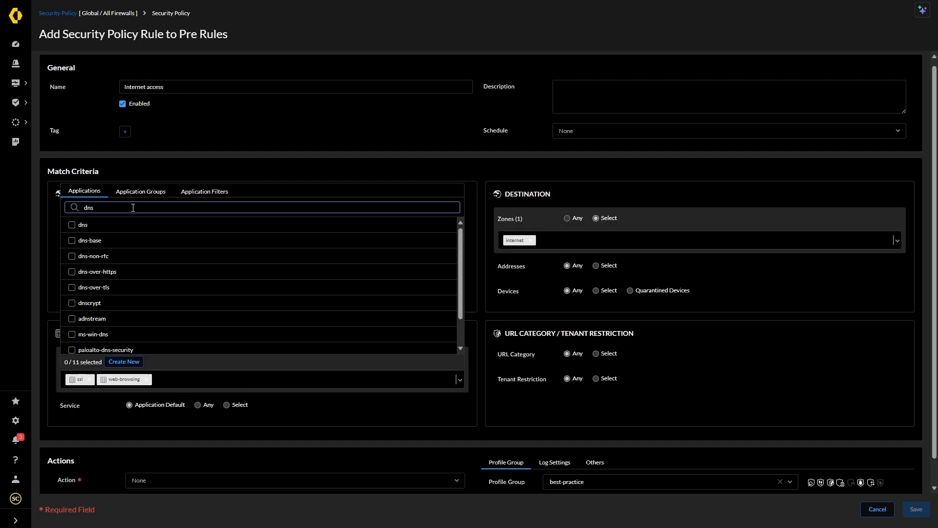
left_click(71, 225)
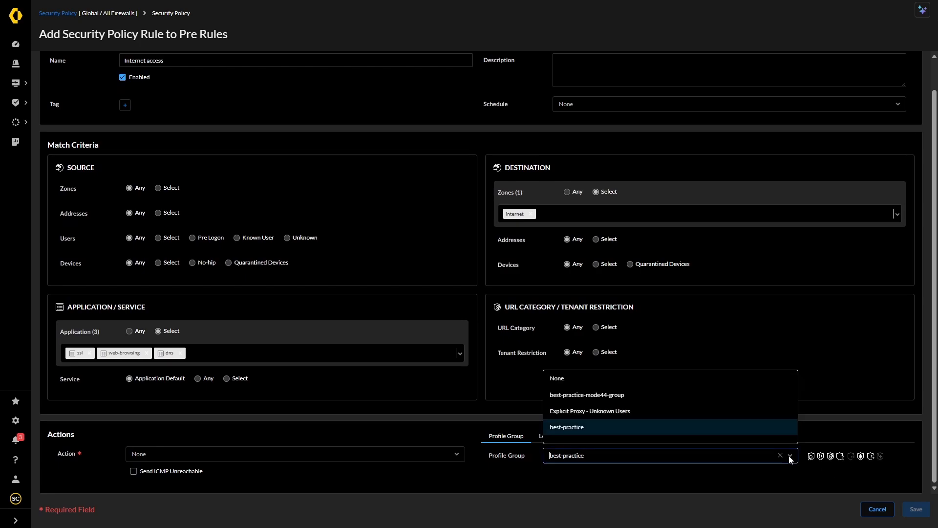
Step: Set profile group best-practice-mode44-group, action Allow, and save as Internet access custom after the duplicate-name error
left_click(587, 394)
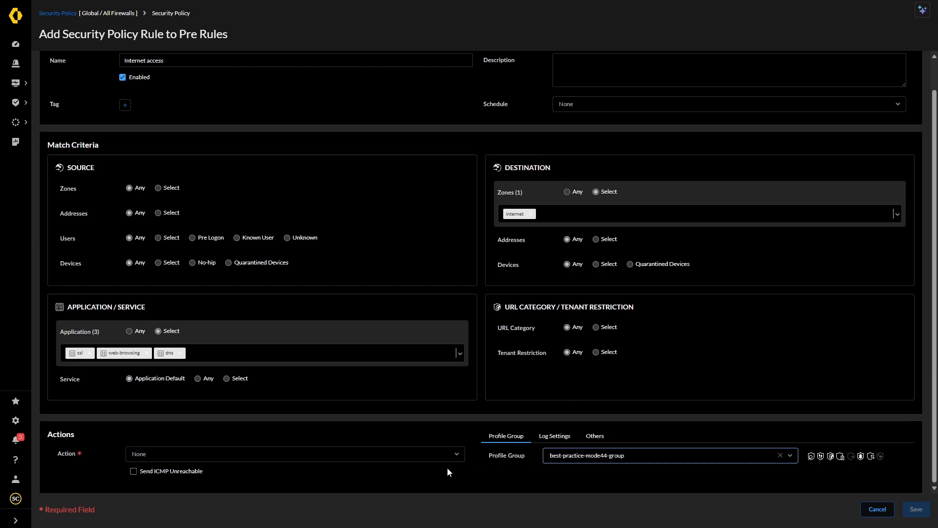
left_click(293, 453)
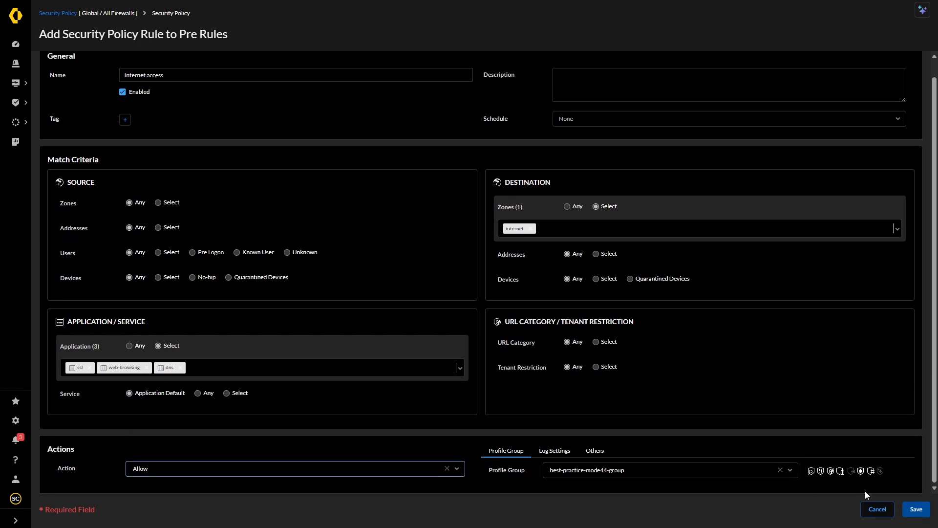
left_click(914, 508)
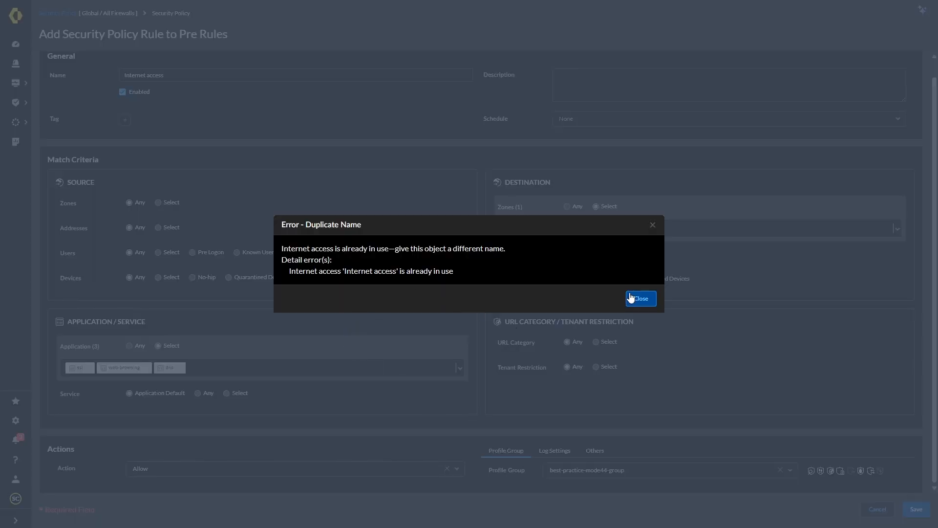
left_click(639, 299)
type(" custom")
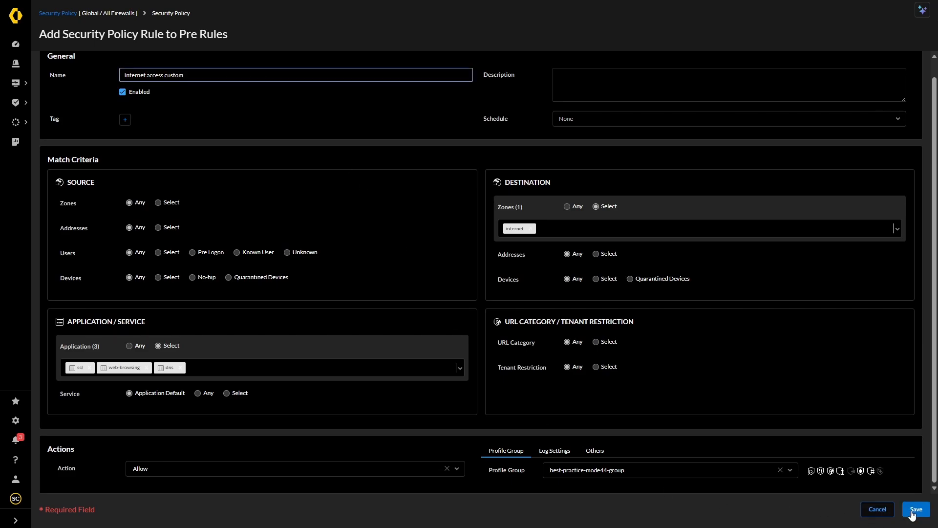
left_click(916, 509)
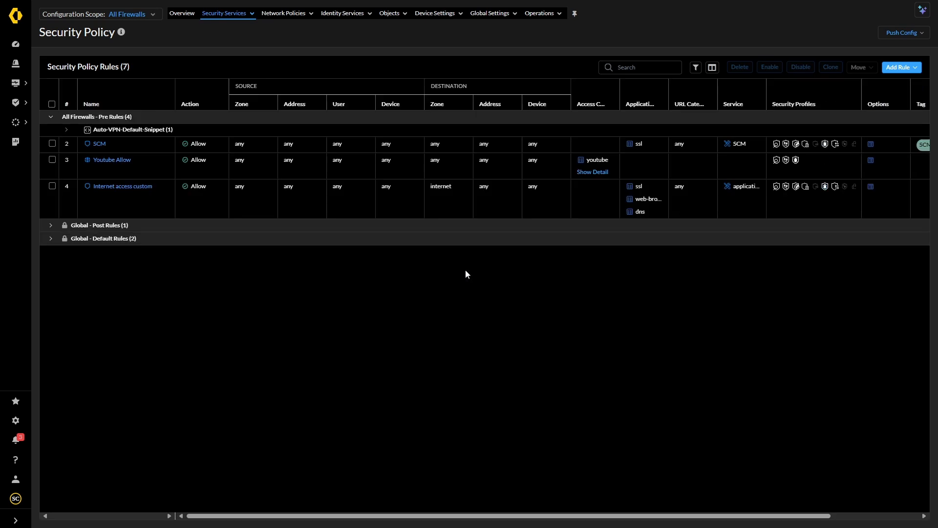
mouse_move(472, 275)
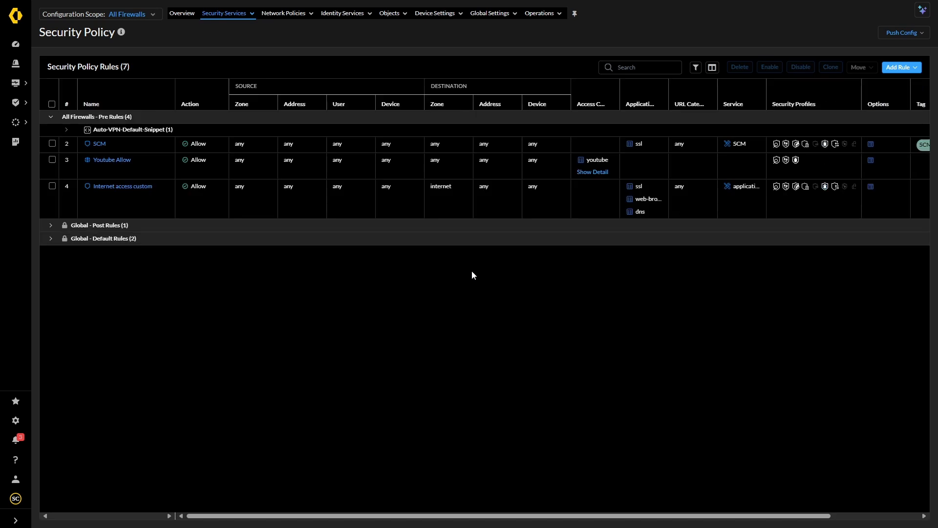
mouse_move(522, 334)
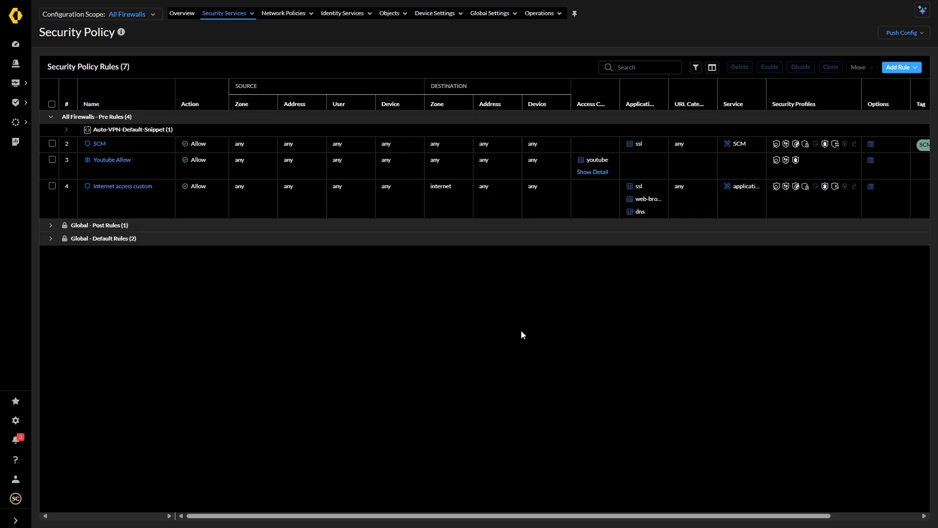
mouse_move(222, 305)
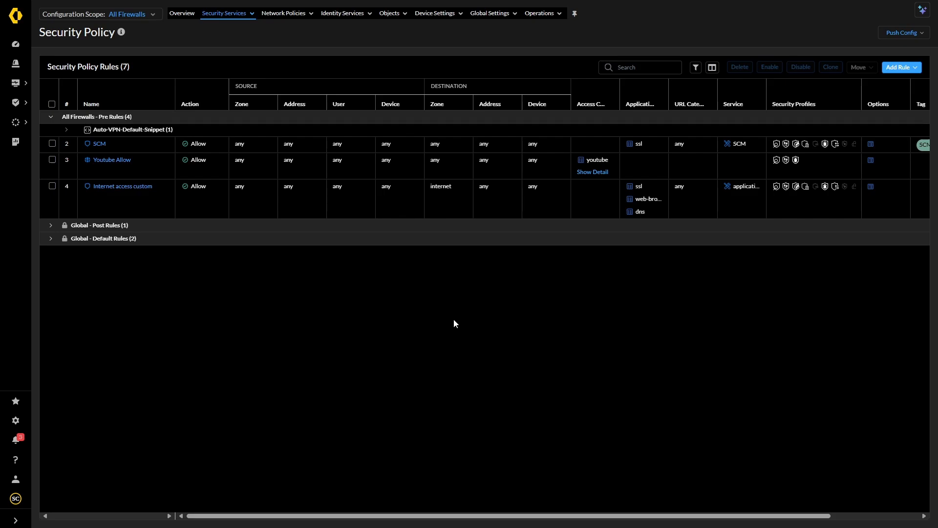
mouse_move(356, 342)
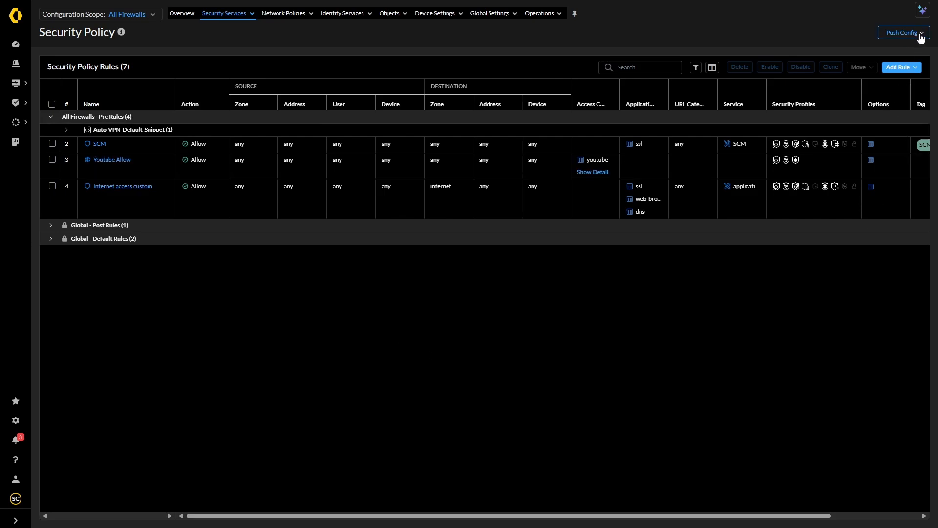
Step: Push the configuration to PA-VM-100 with description 'New App ID detection'
left_click(902, 32)
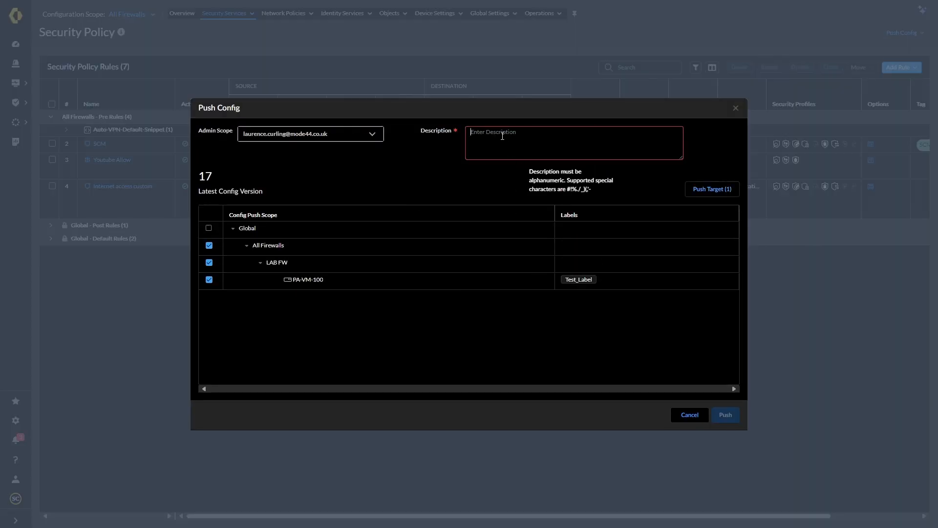
type("New App ID")
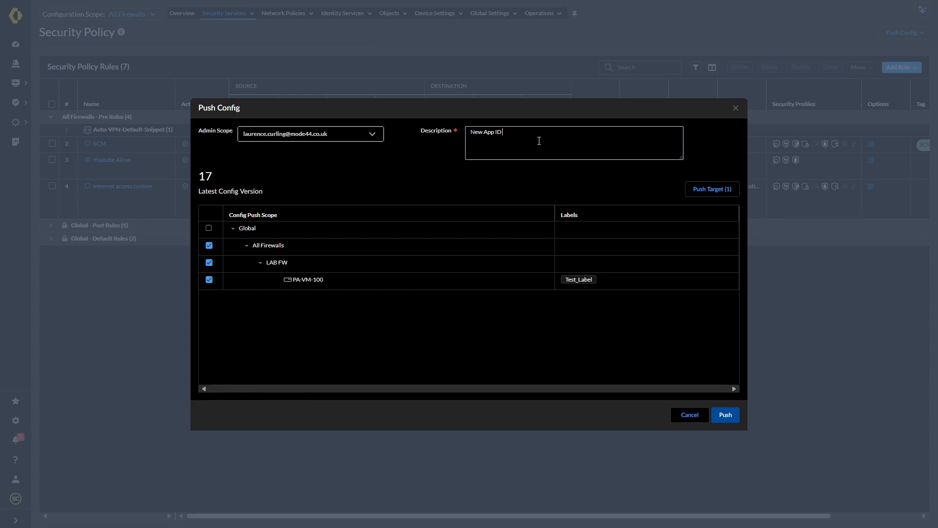
type("detection")
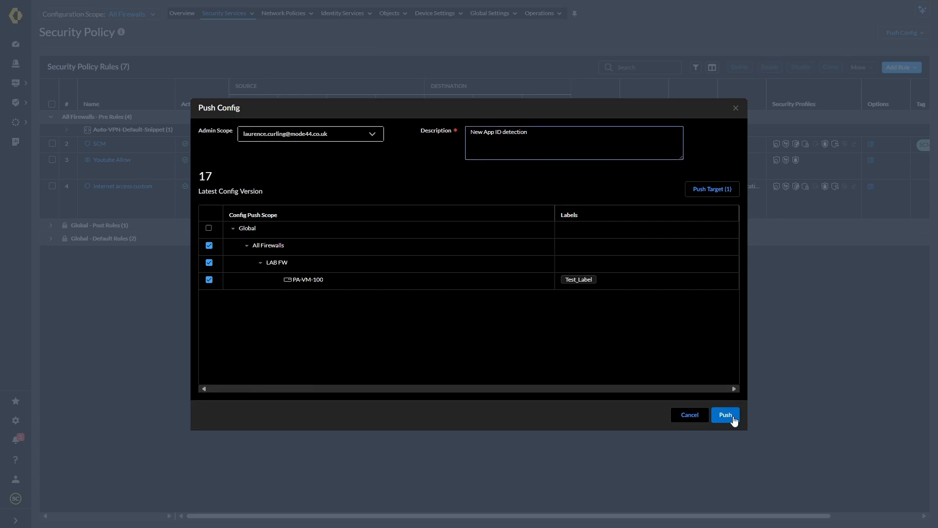
left_click(725, 414)
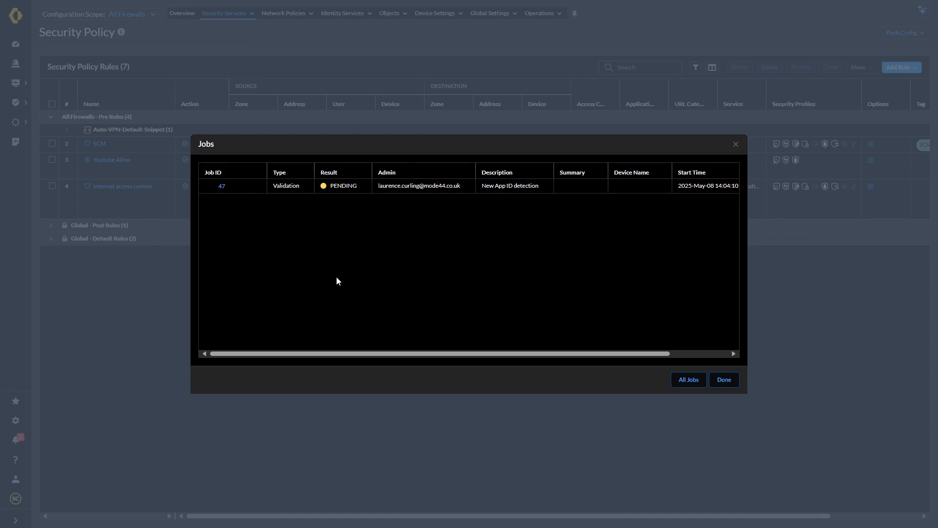
mouse_move(335, 292)
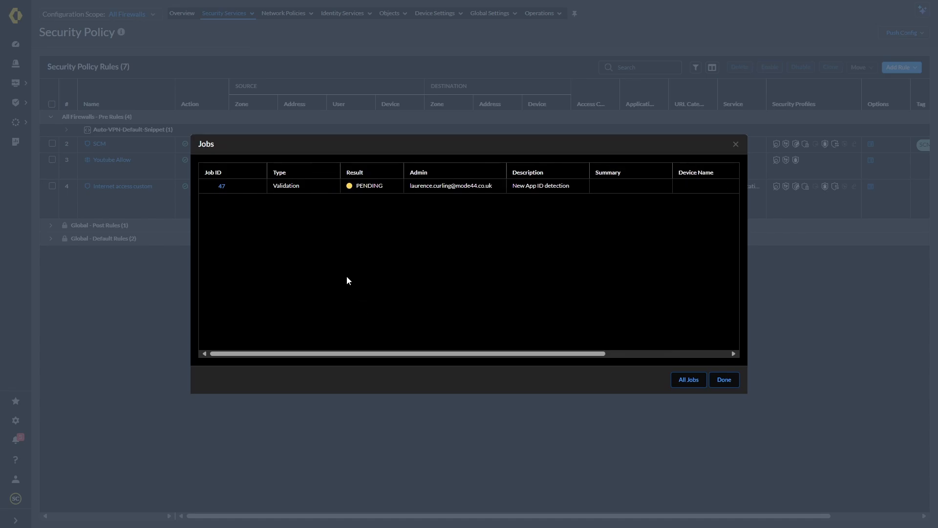
mouse_move(393, 287)
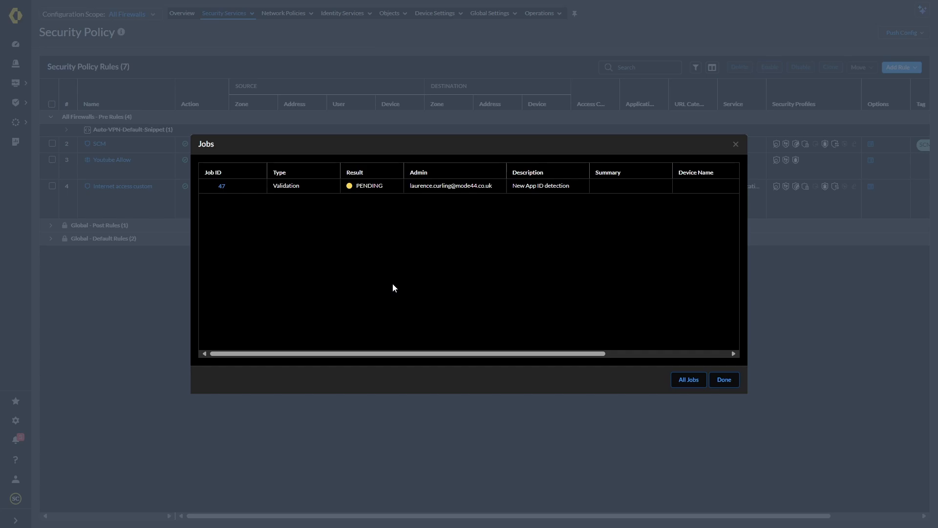
mouse_move(394, 330)
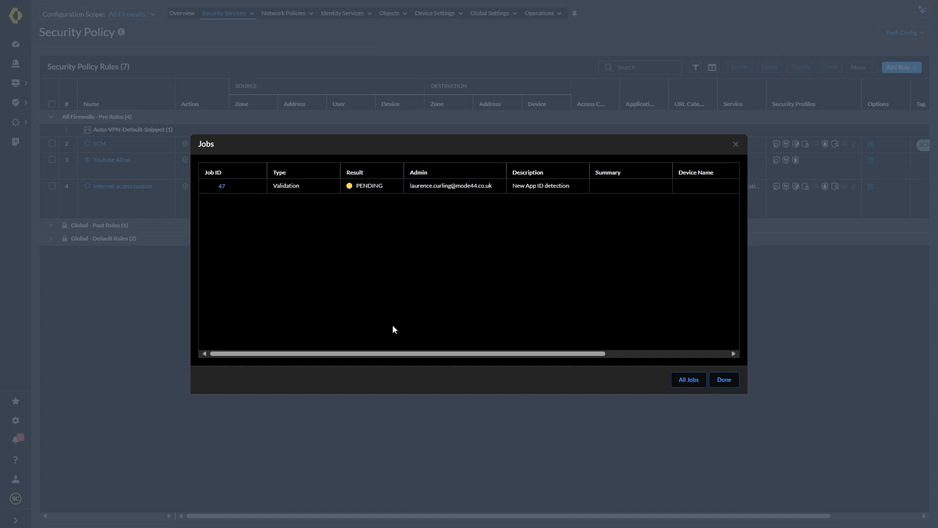
mouse_move(408, 320)
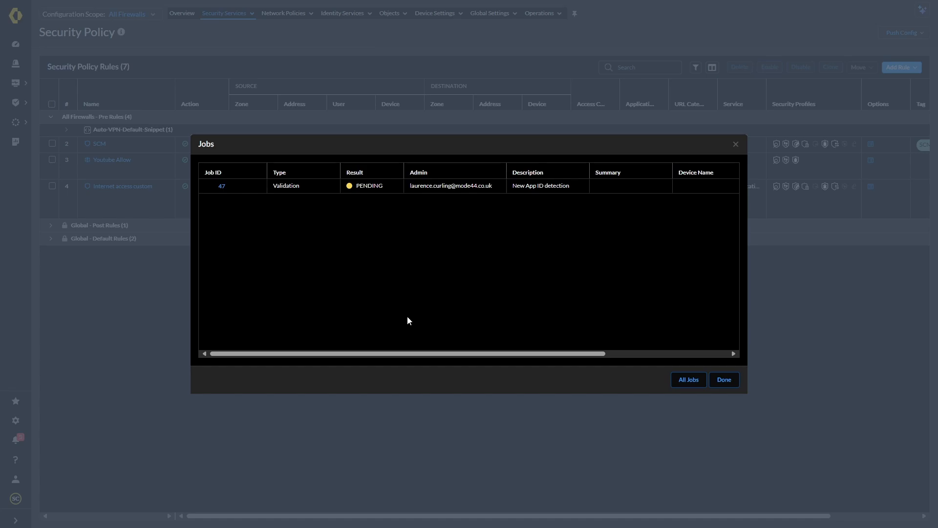
mouse_move(480, 300)
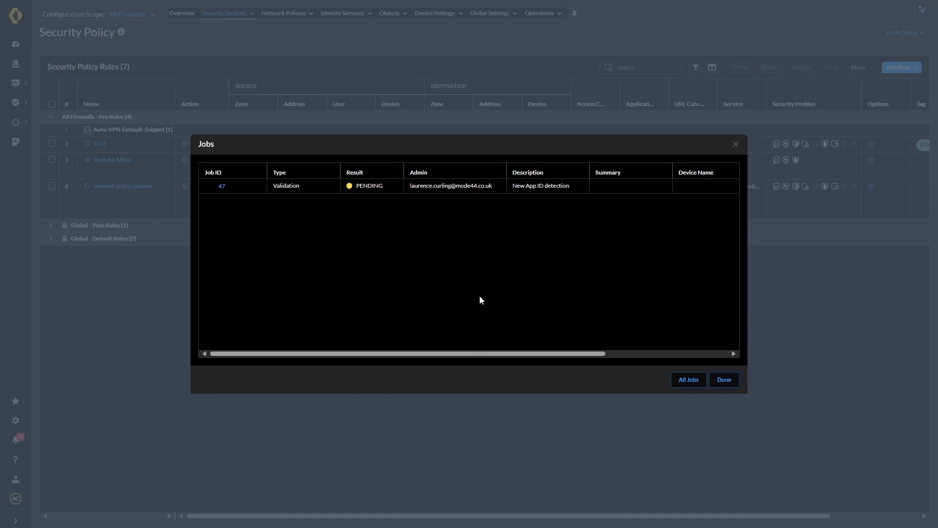
Step: Dismiss the Jobs window to return to the Security Policy rules
left_click(724, 379)
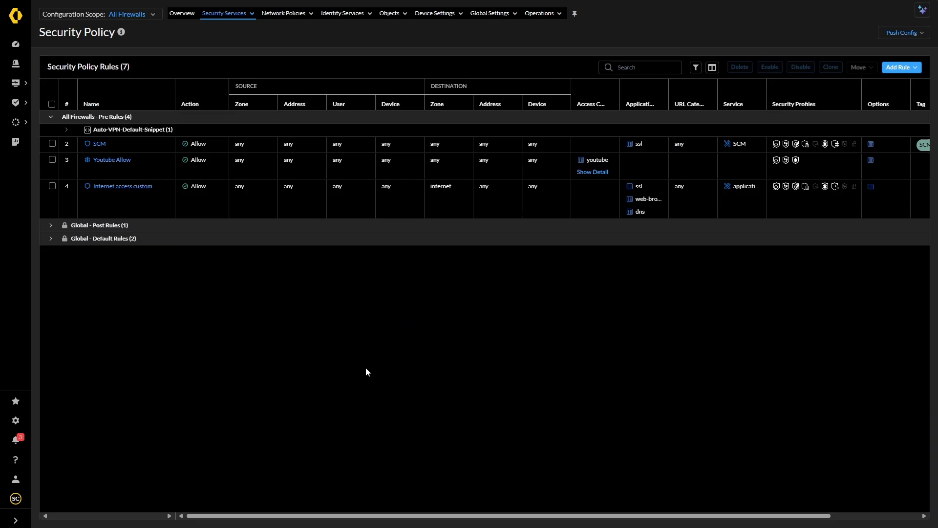
mouse_move(290, 304)
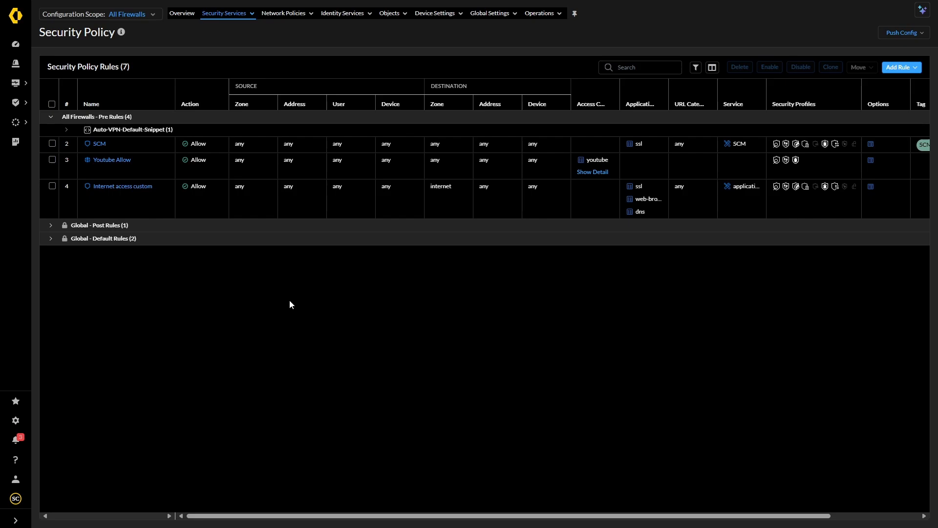
mouse_move(297, 322)
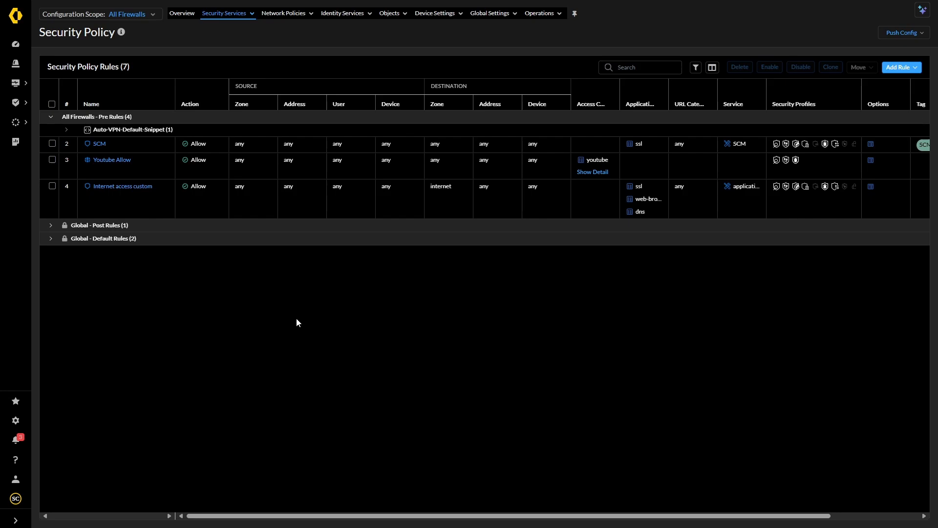
mouse_move(270, 323)
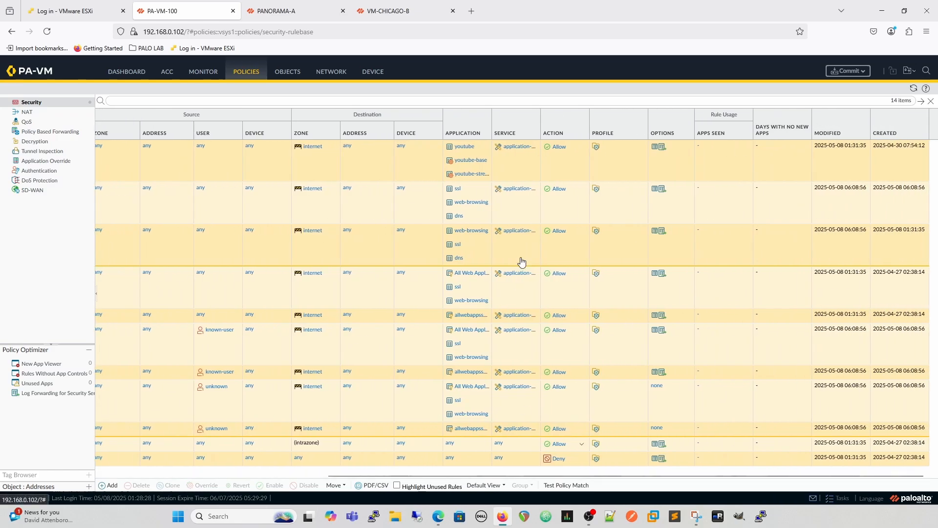
mouse_move(596, 189)
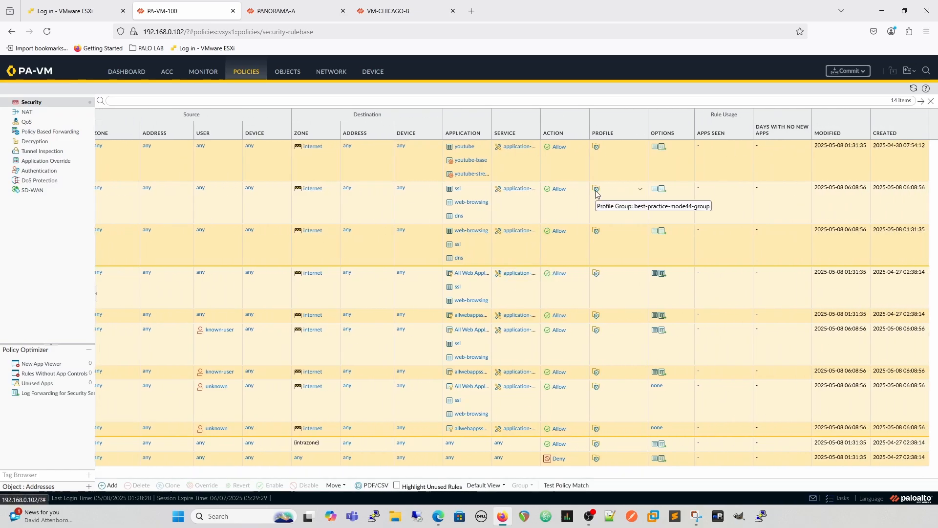
Step: Review best-practice-mode44's App-id-change exceptions on PA-VM-100, then go to the Traffic logs
left_click(286, 71)
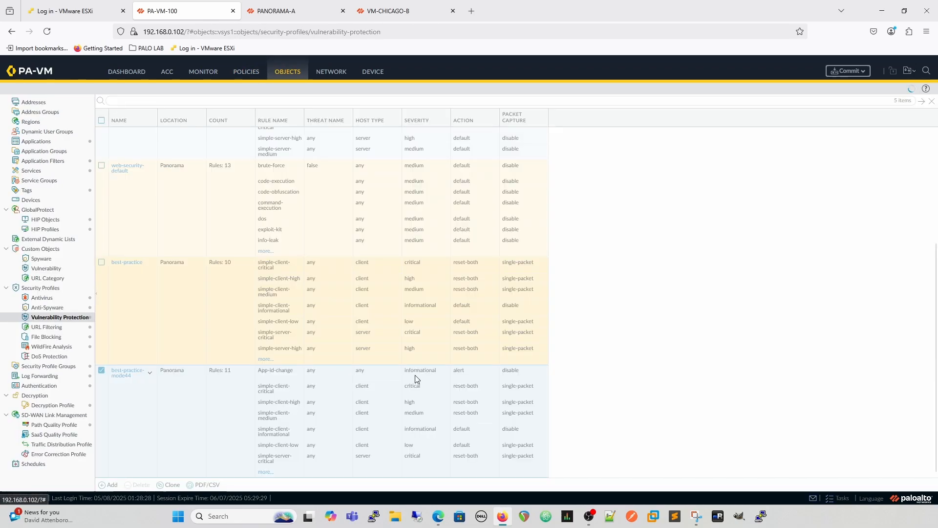
left_click(127, 373)
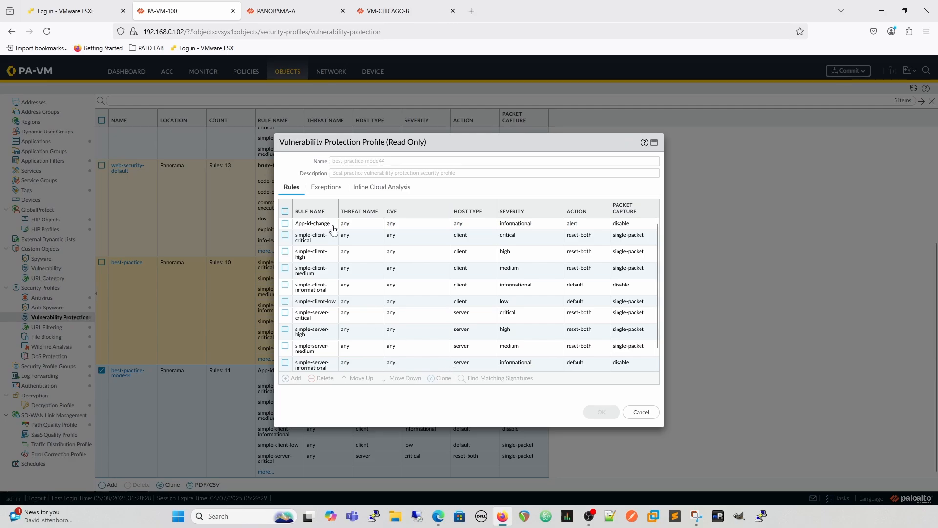
mouse_move(296, 263)
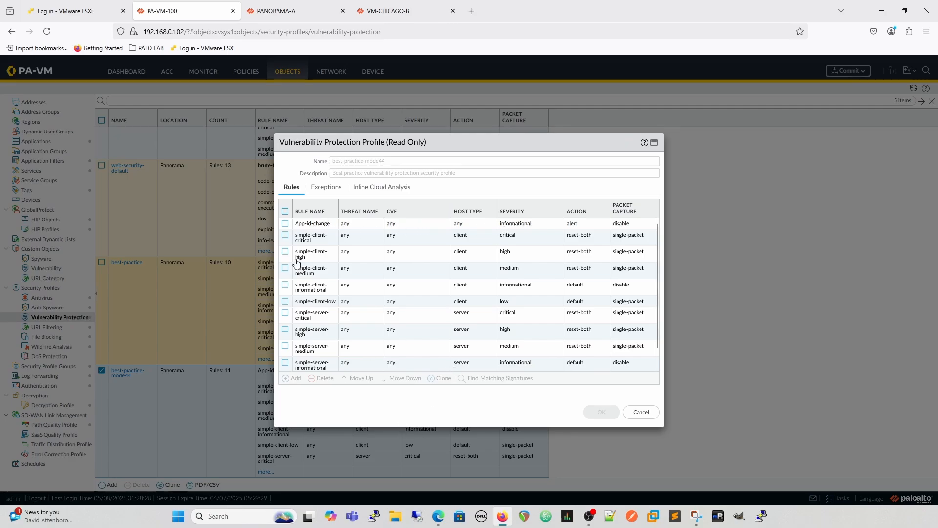
left_click(326, 186)
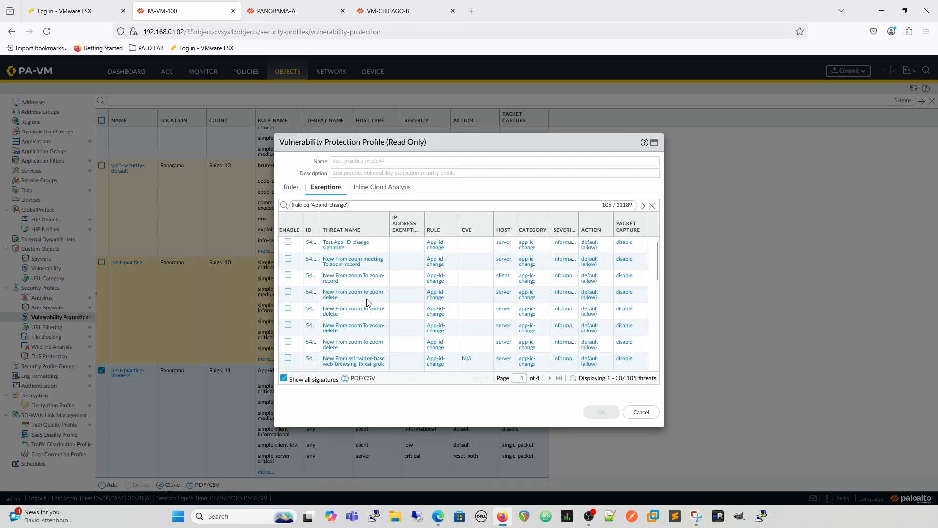
mouse_move(651, 446)
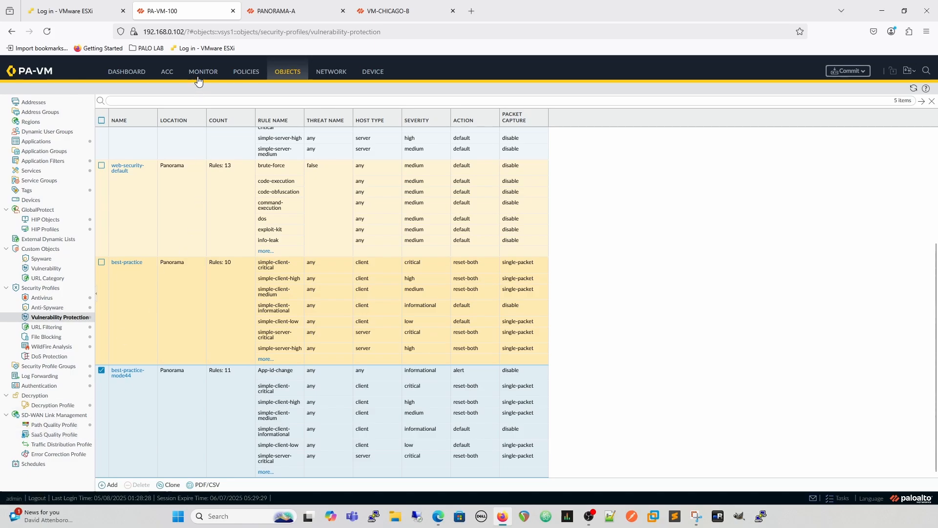
left_click(203, 71)
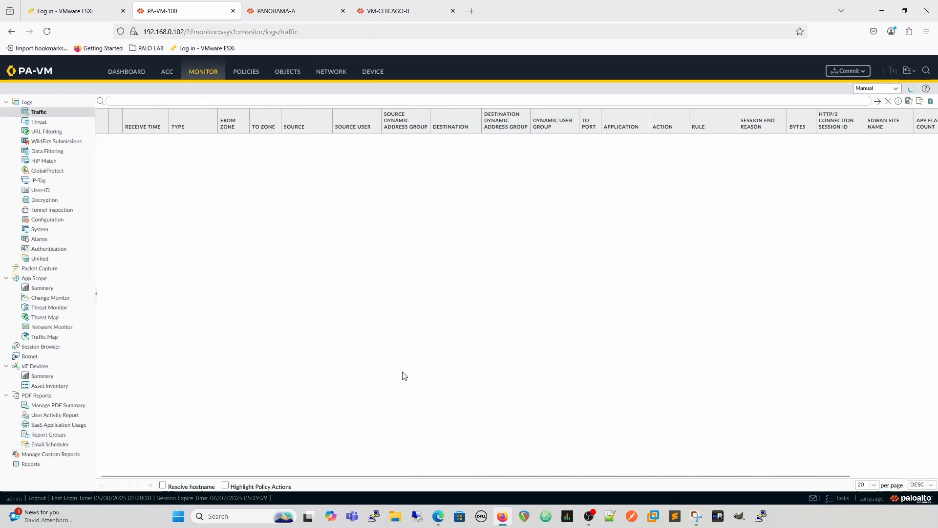